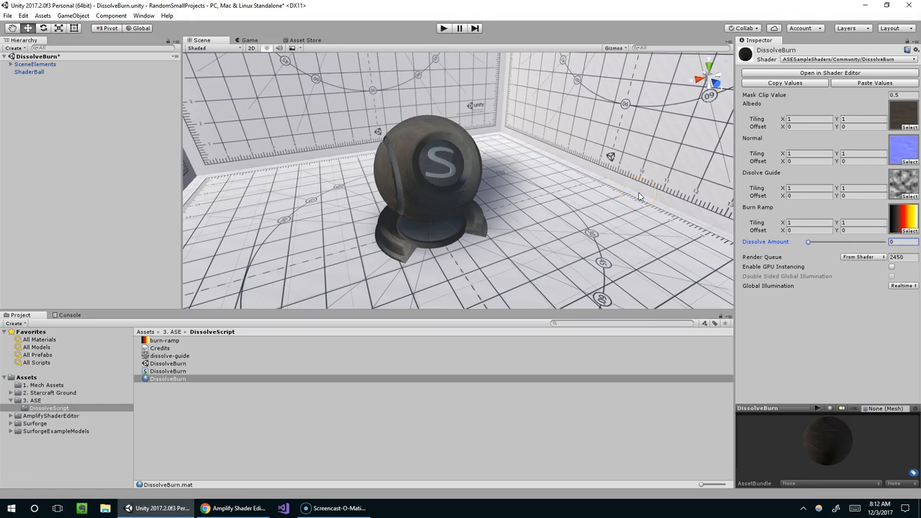
pyautogui.moveTo(487, 134)
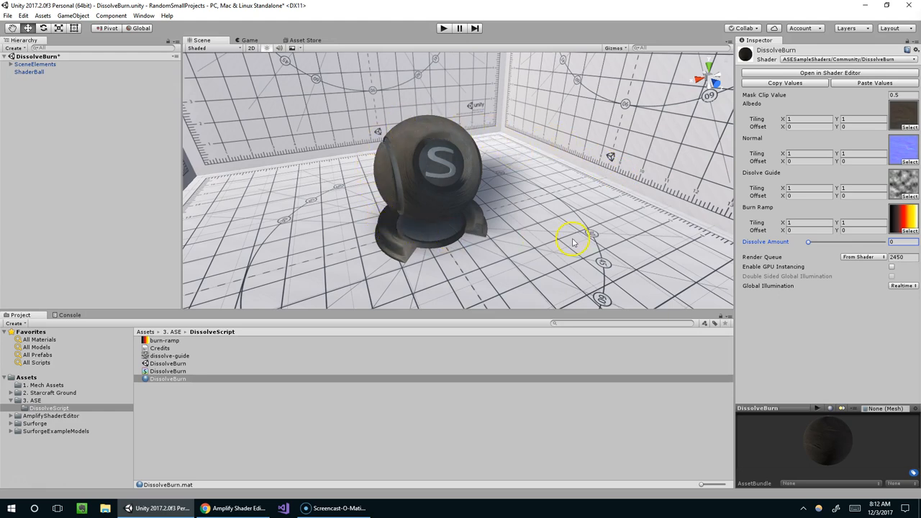
pyautogui.moveTo(409, 134)
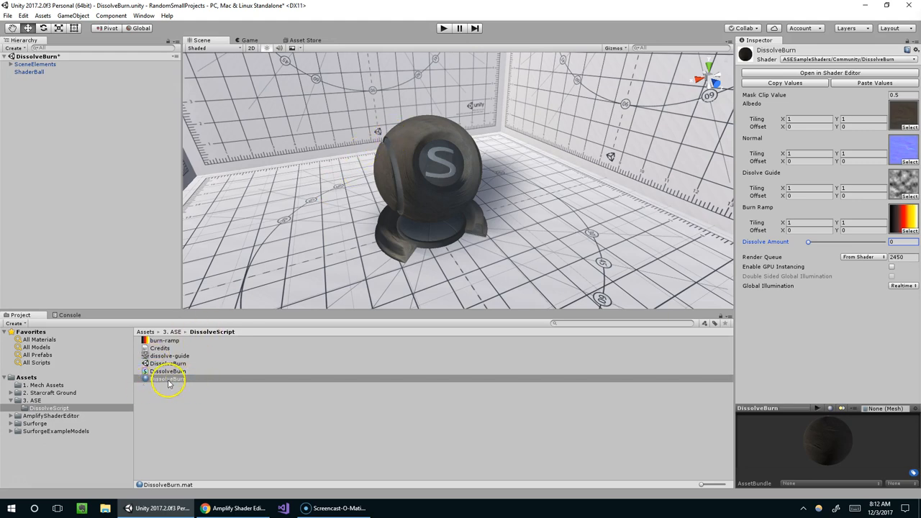
# - Preview the DissolveBurn burn effect by sliding Dissolve Amount, leaving it near 0.407
pyautogui.click(51, 416)
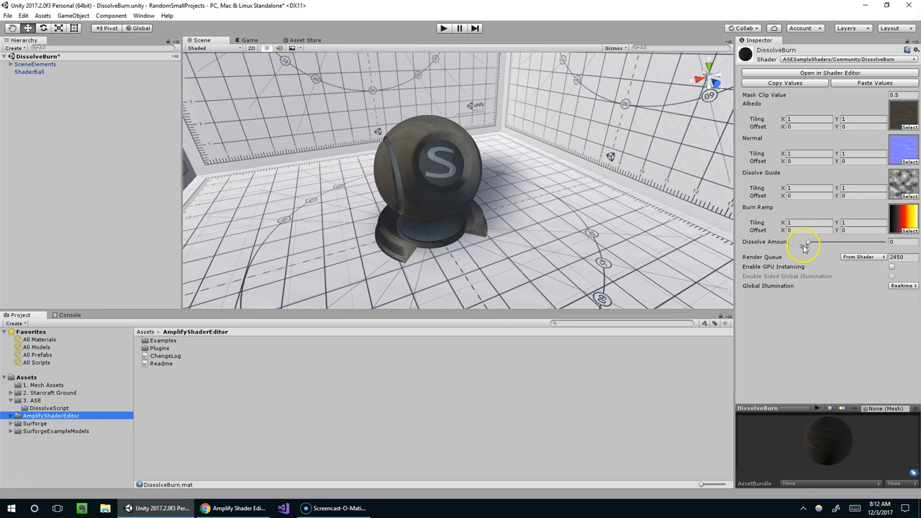
pyautogui.moveTo(894, 256)
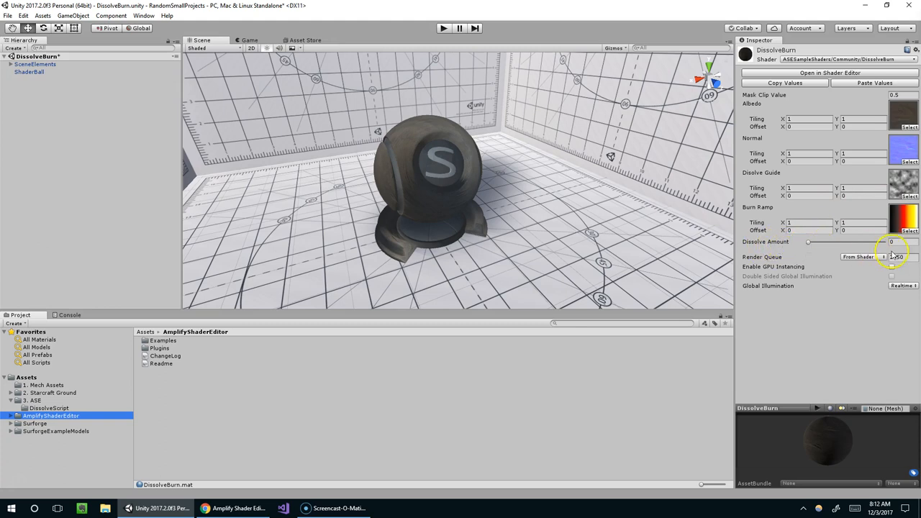
pyautogui.moveTo(808, 242); pyautogui.dragTo(831, 241)
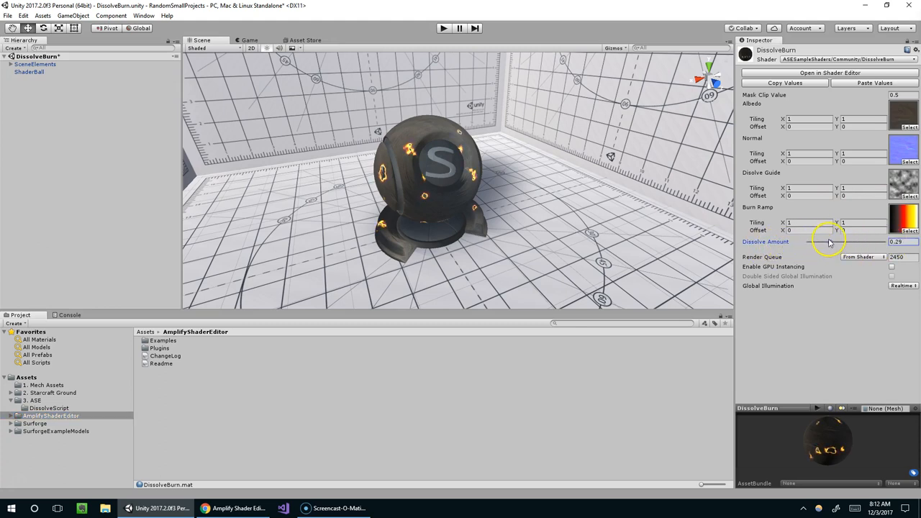
pyautogui.moveTo(813, 241); pyautogui.dragTo(849, 241)
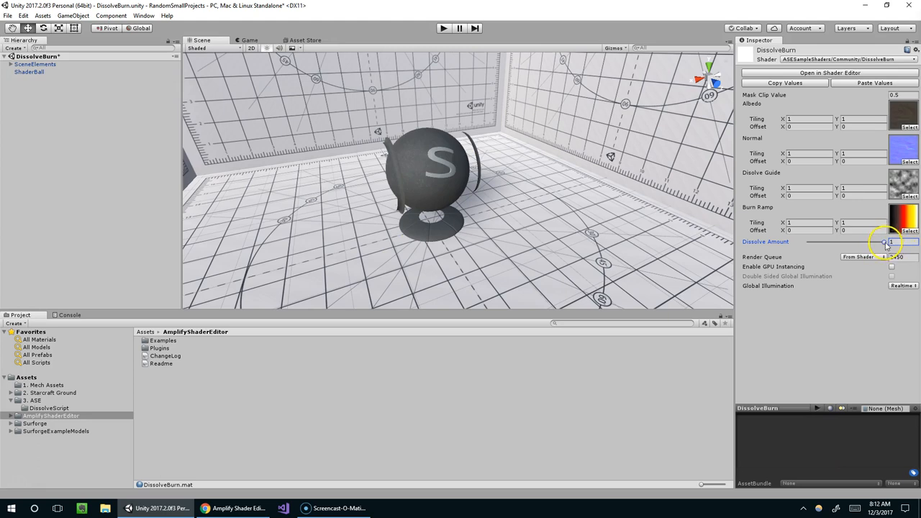
pyautogui.moveTo(884, 242); pyautogui.dragTo(839, 242)
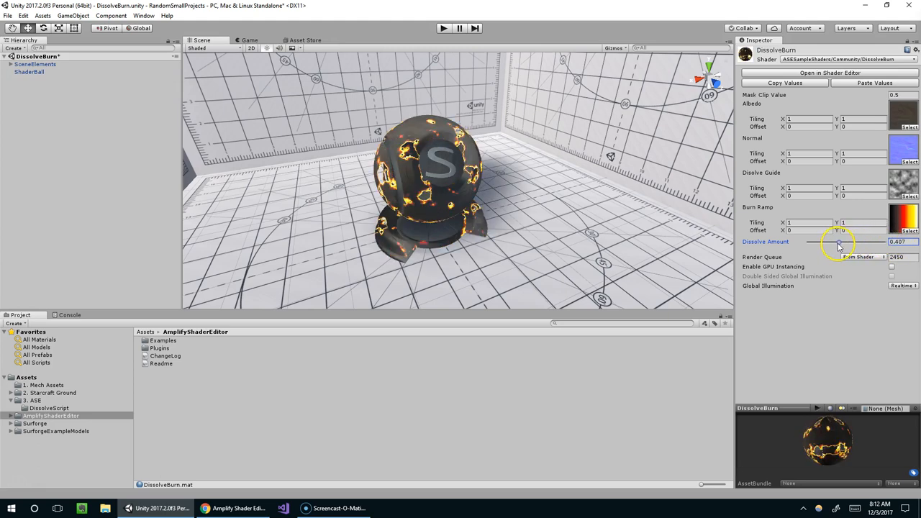
pyautogui.moveTo(839, 241); pyautogui.dragTo(808, 241)
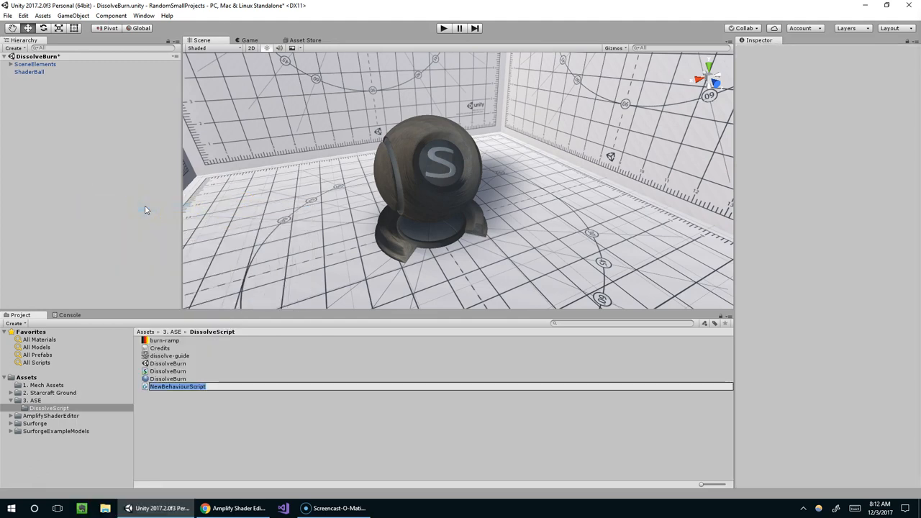
# - Name the new script DissolveControl and dismiss the can't-add-script warning
pyautogui.write('Dissolve')
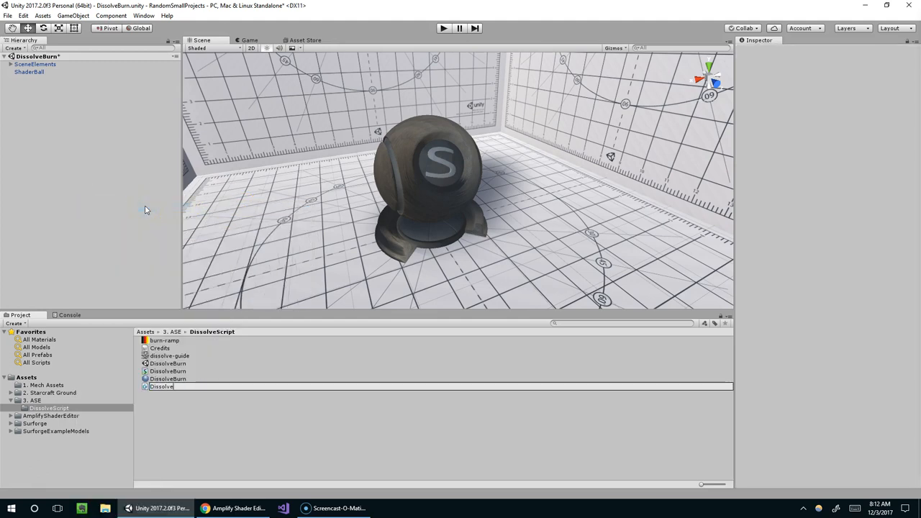
pyautogui.write('Control')
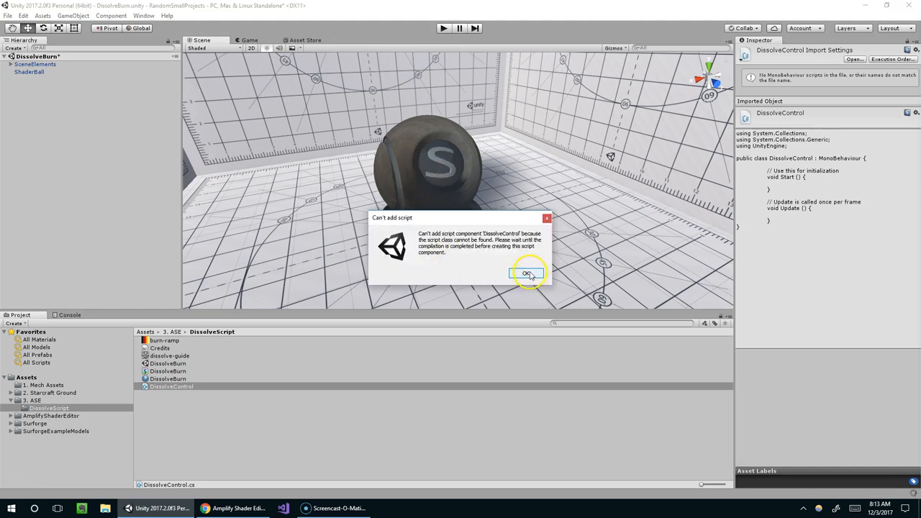
pyautogui.moveTo(468, 239)
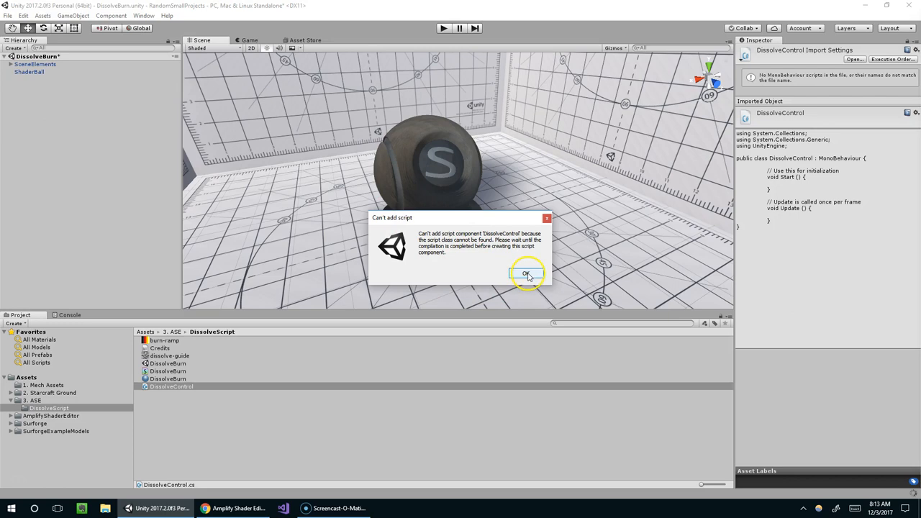
pyautogui.click(526, 274)
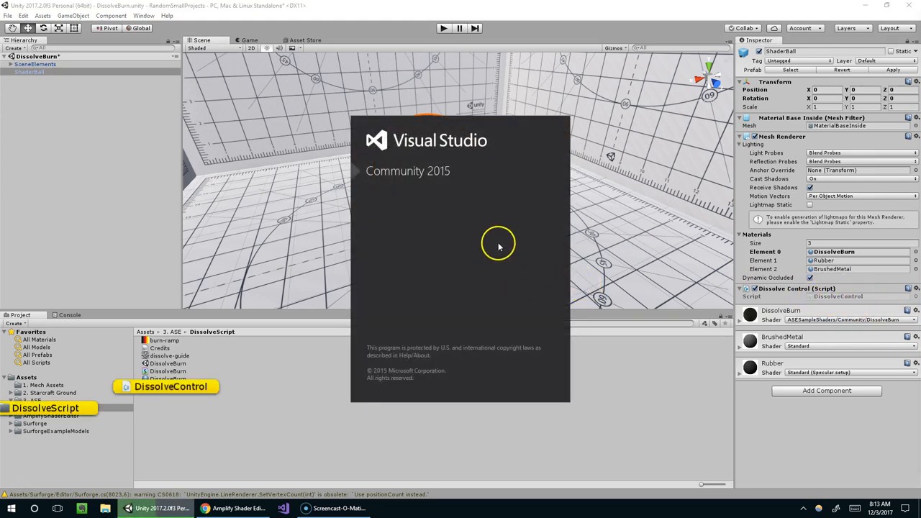
pyautogui.moveTo(540, 255)
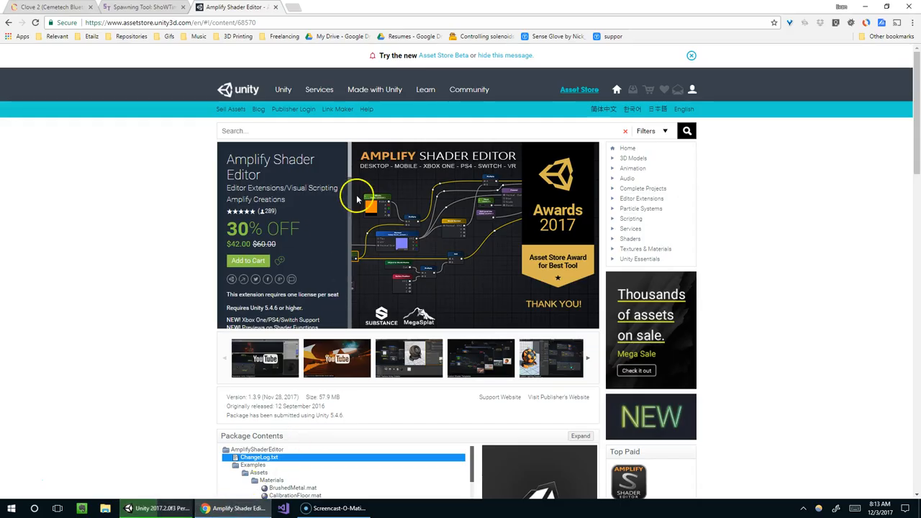
pyautogui.moveTo(462, 185)
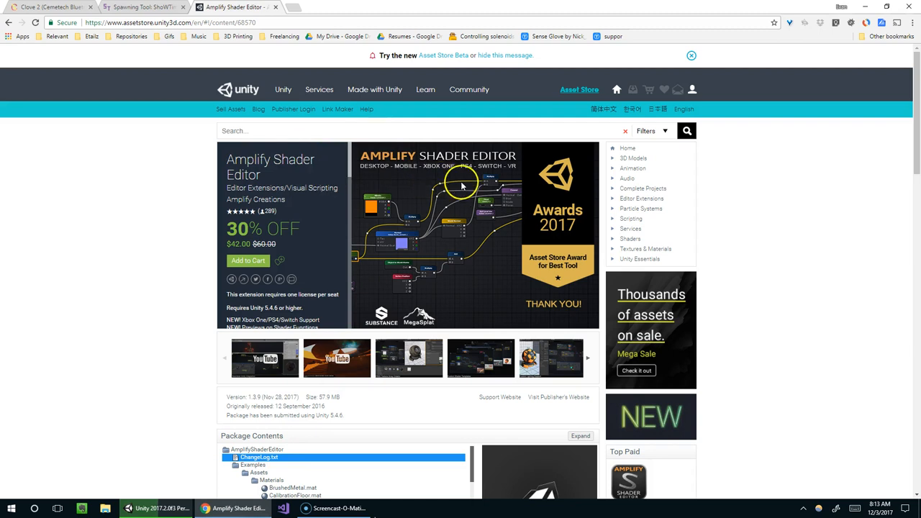
pyautogui.moveTo(576, 232)
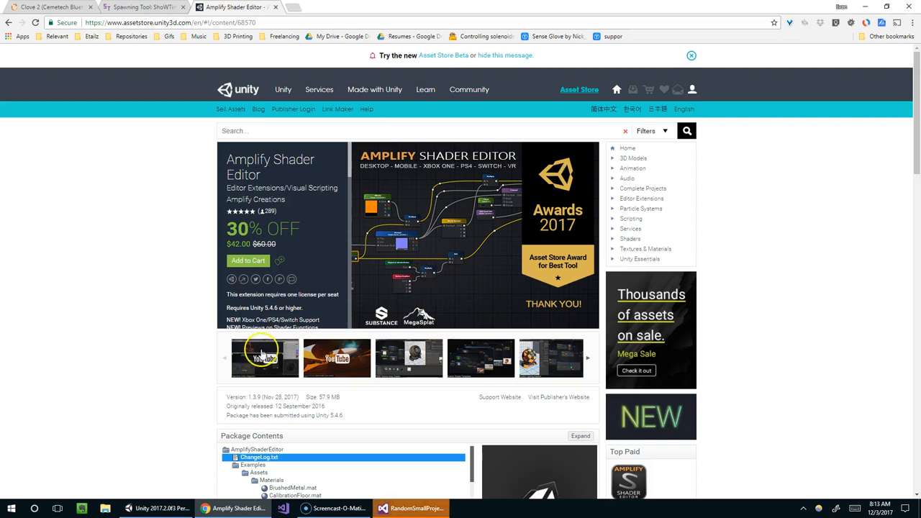
# - Watch the first Amplify Shader Editor promo video fullscreen, showing the burning character
pyautogui.click(264, 358)
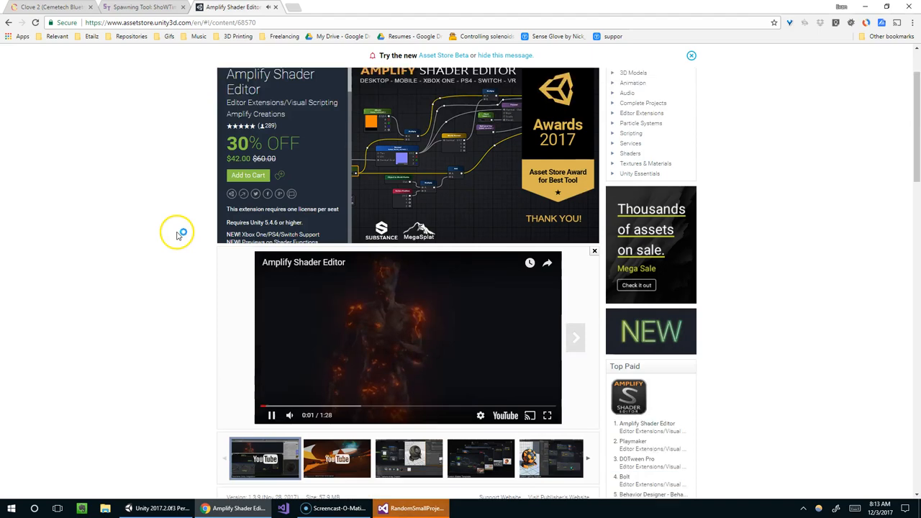
pyautogui.scroll(-3)
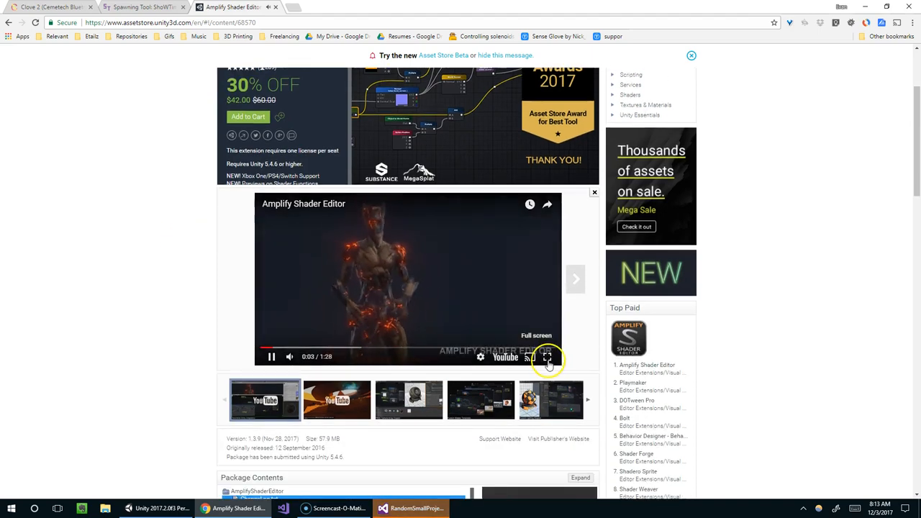
pyautogui.click(547, 356)
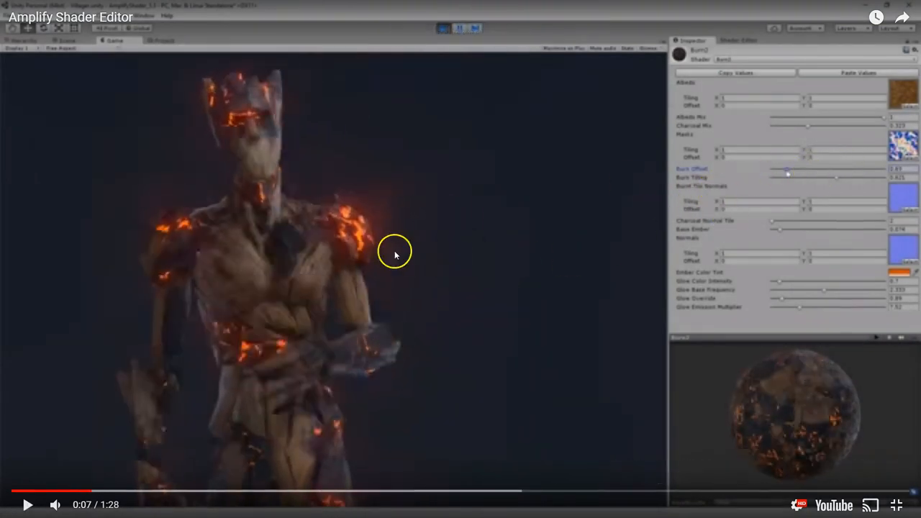
pyautogui.moveTo(340, 209)
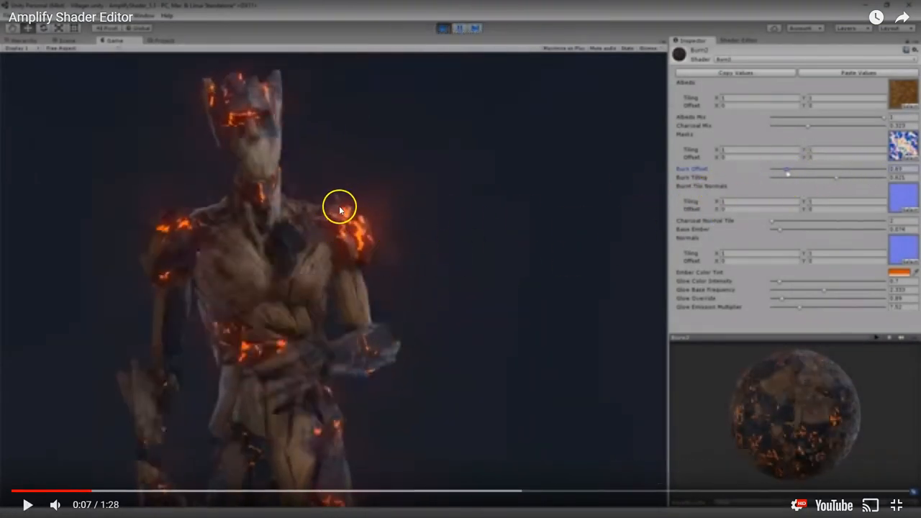
pyautogui.moveTo(227, 241)
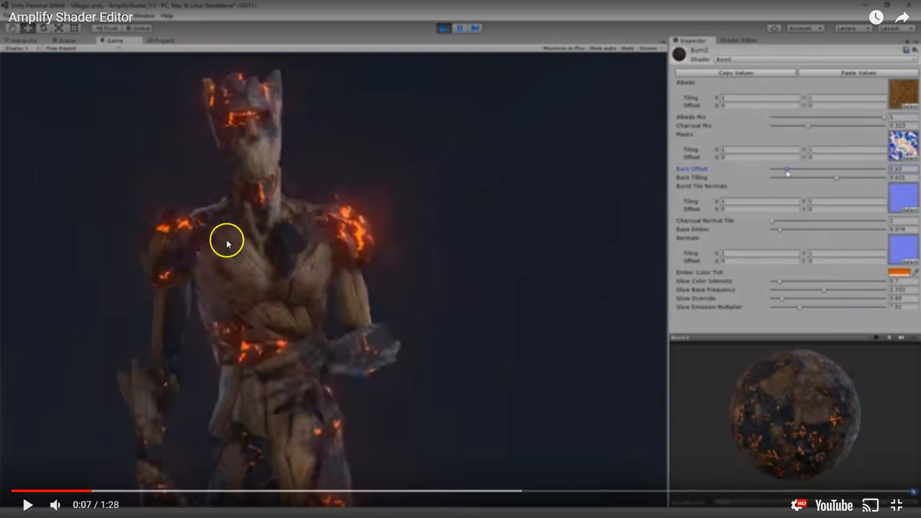
pyautogui.moveTo(244, 317)
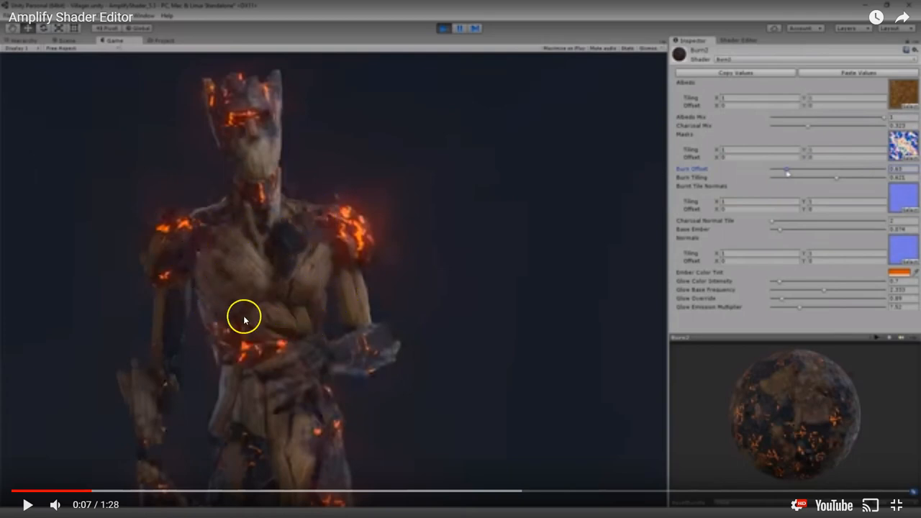
pyautogui.moveTo(349, 238)
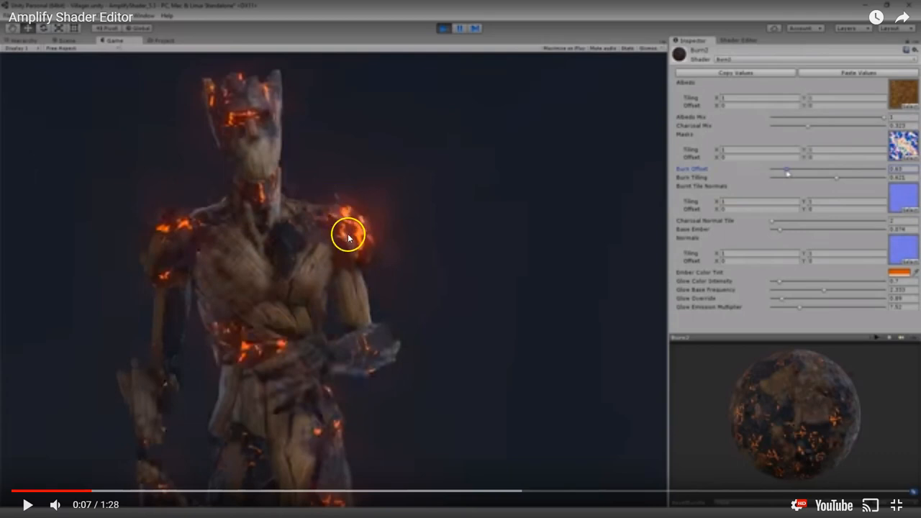
pyautogui.moveTo(363, 235)
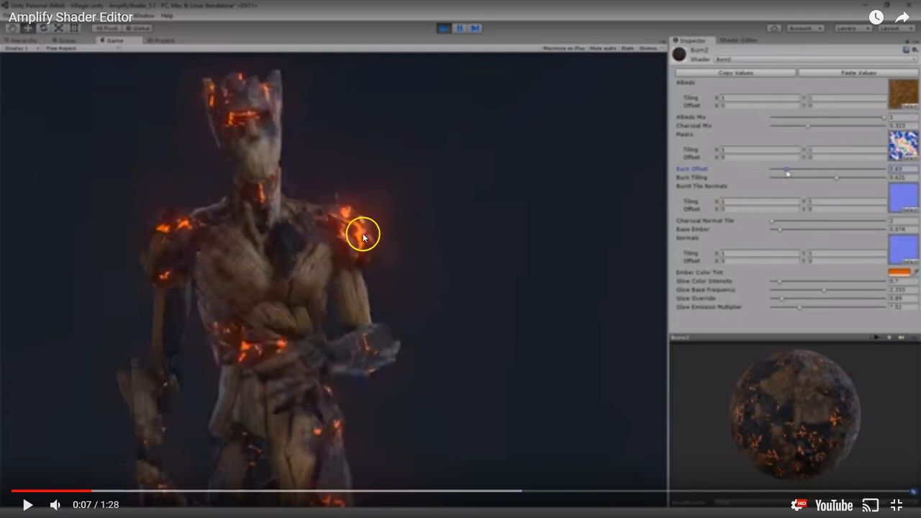
pyautogui.moveTo(229, 117)
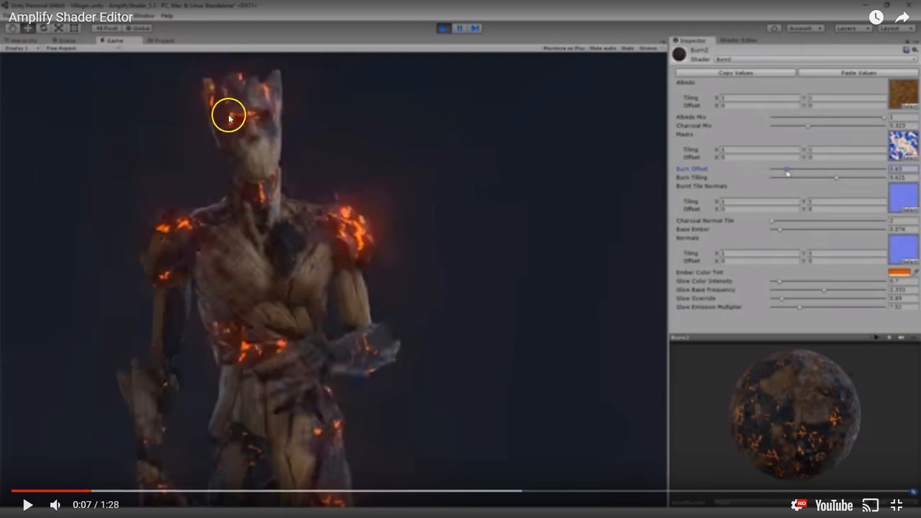
pyautogui.moveTo(342, 218)
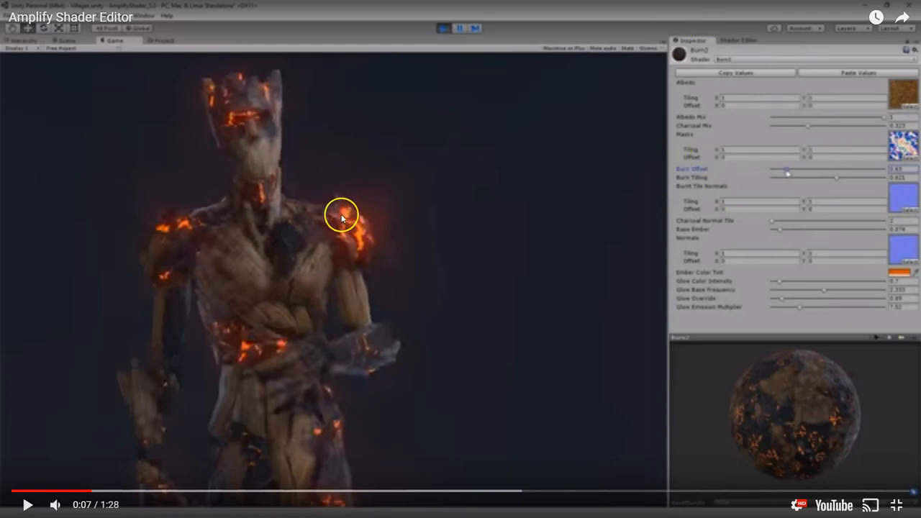
pyautogui.moveTo(351, 212)
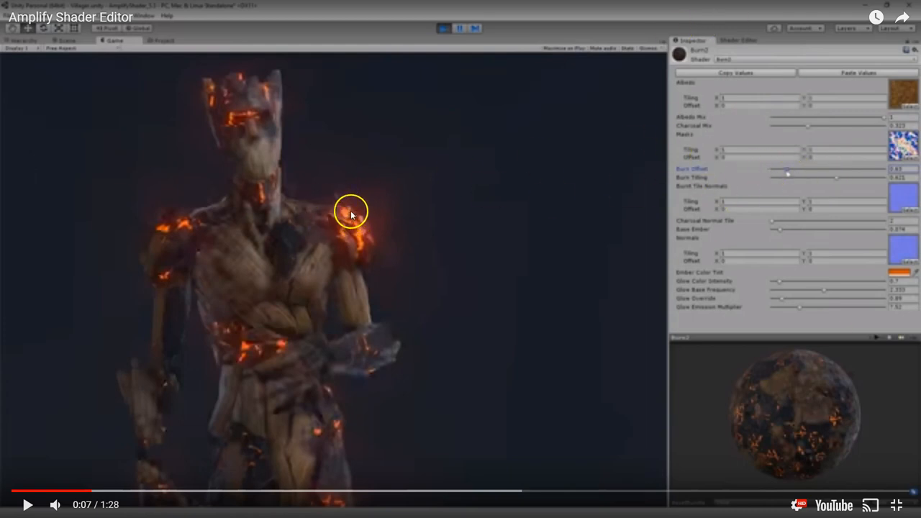
pyautogui.moveTo(378, 214)
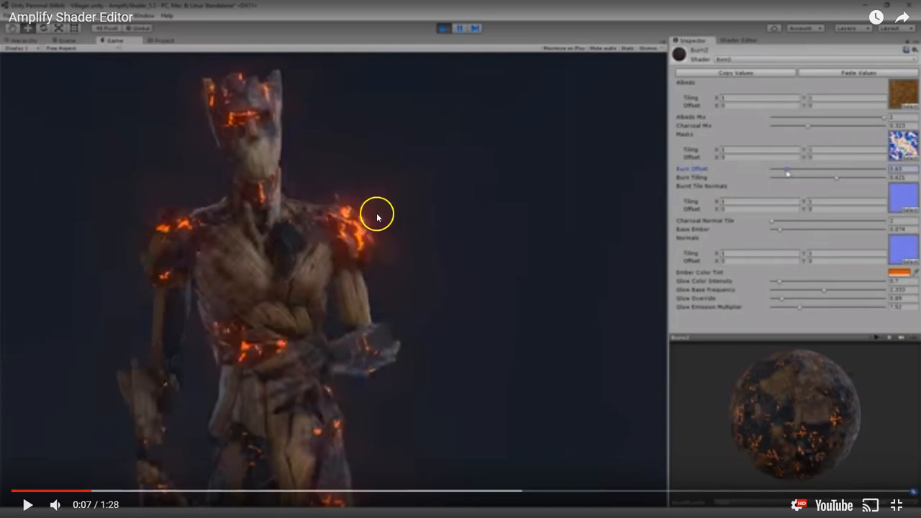
pyautogui.moveTo(310, 357)
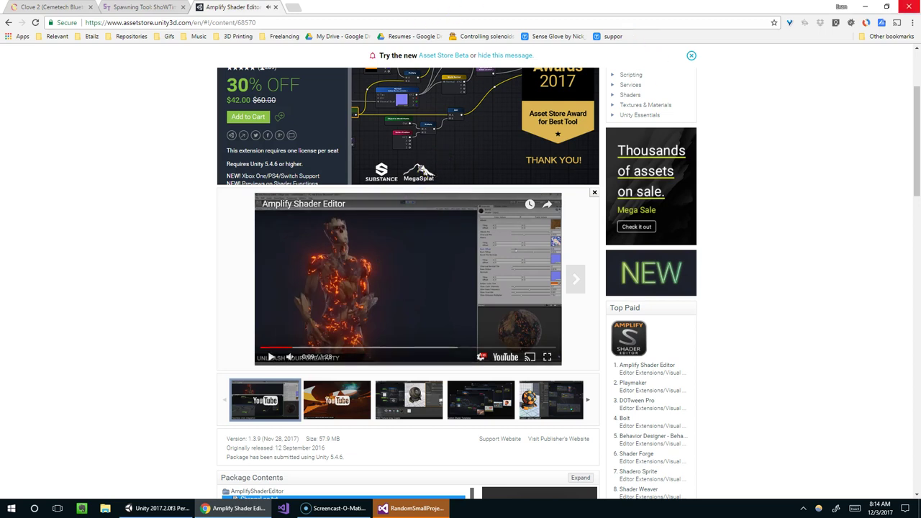
pyautogui.click(410, 508)
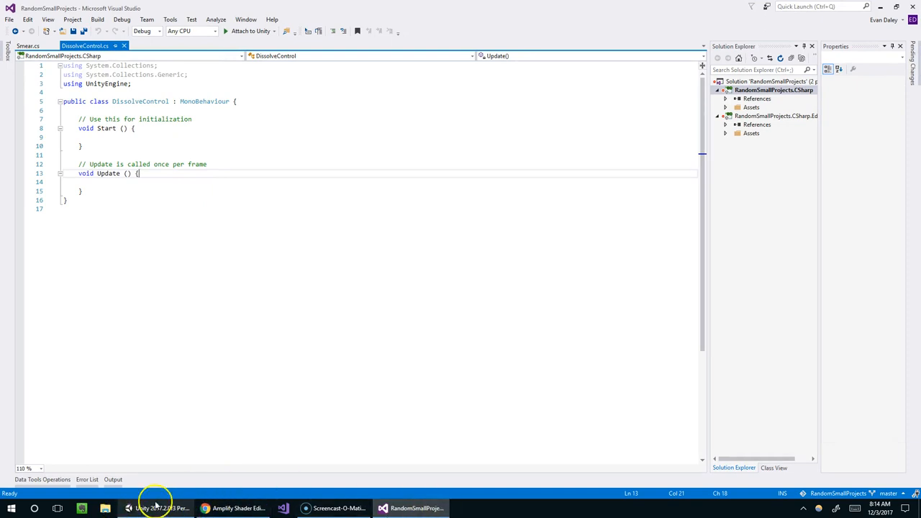
pyautogui.scroll(-3)
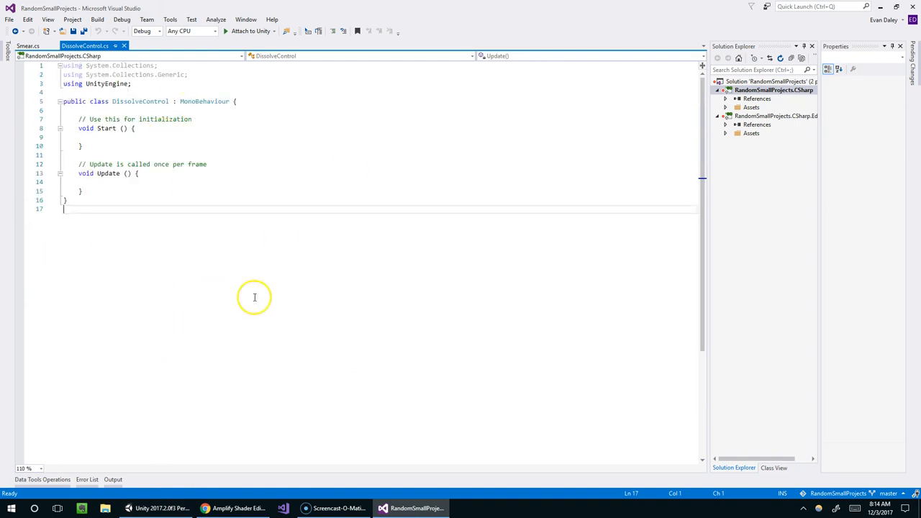
pyautogui.click(144, 508)
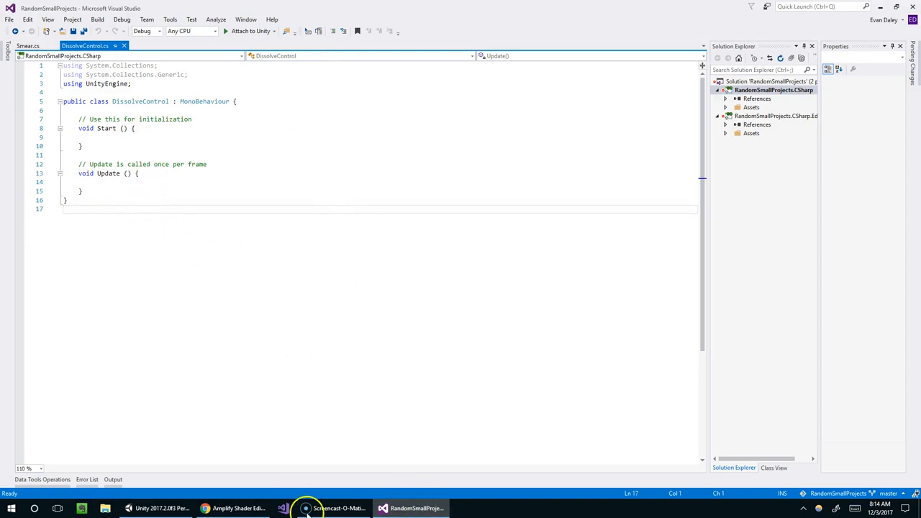
pyautogui.click(161, 508)
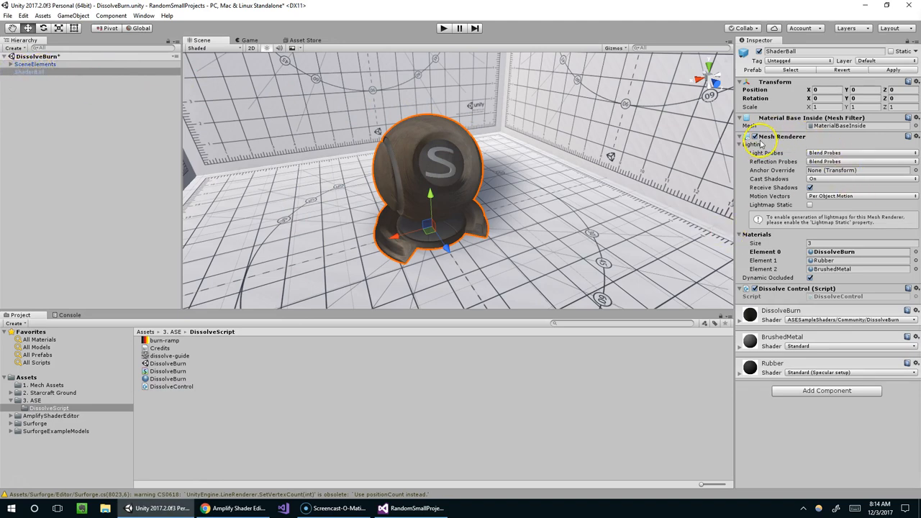
pyautogui.moveTo(784, 271)
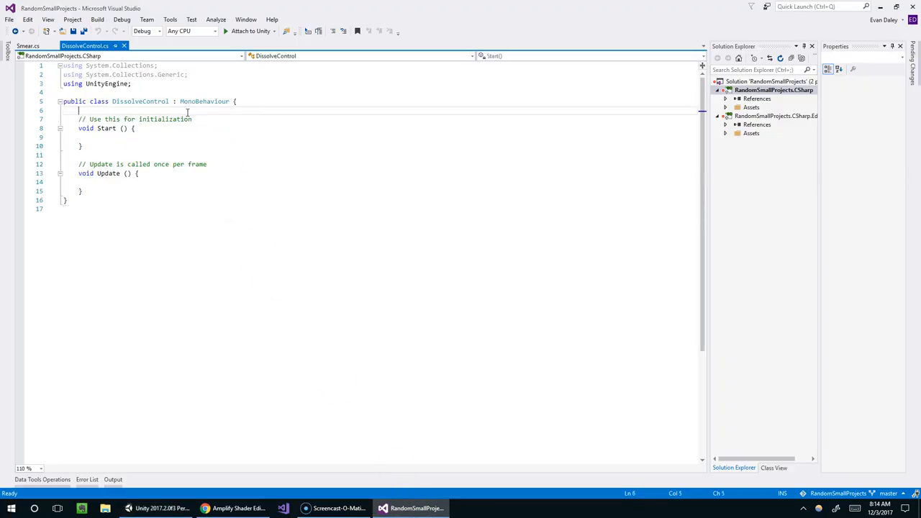
# - Declare a public Renderer field named meshRenderer in DissolveControl
pyautogui.press('Enter')
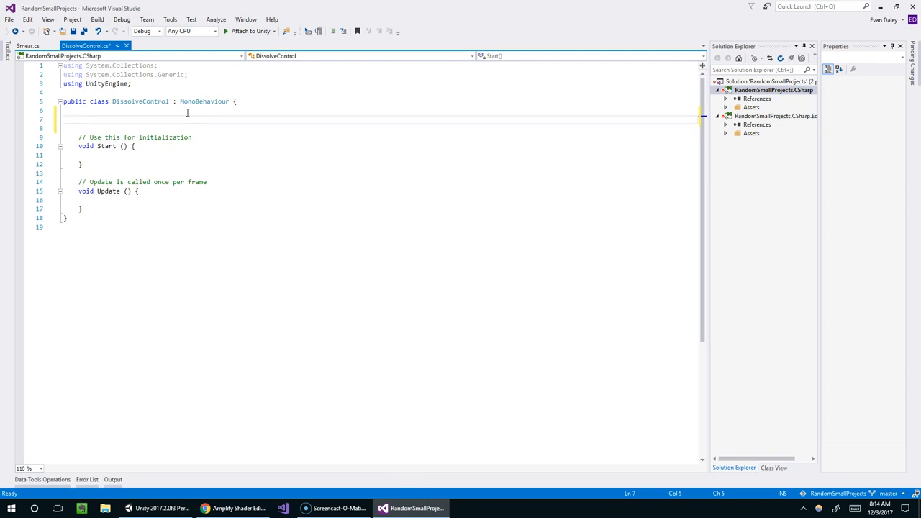
pyautogui.write('public')
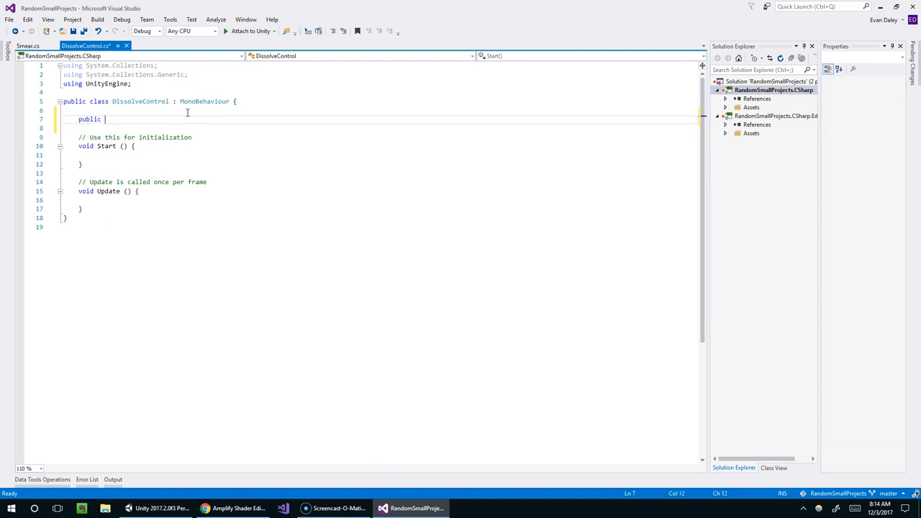
pyautogui.write('Renderer')
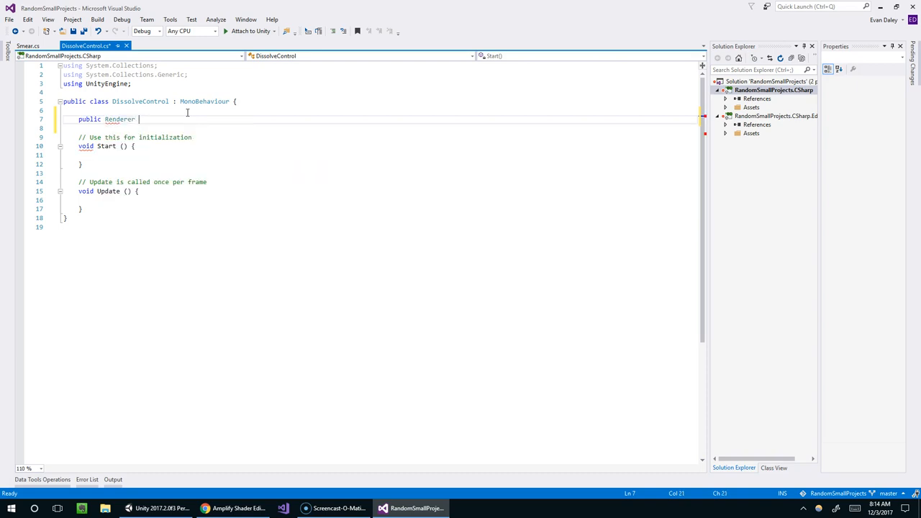
pyautogui.write('meshRenderer;')
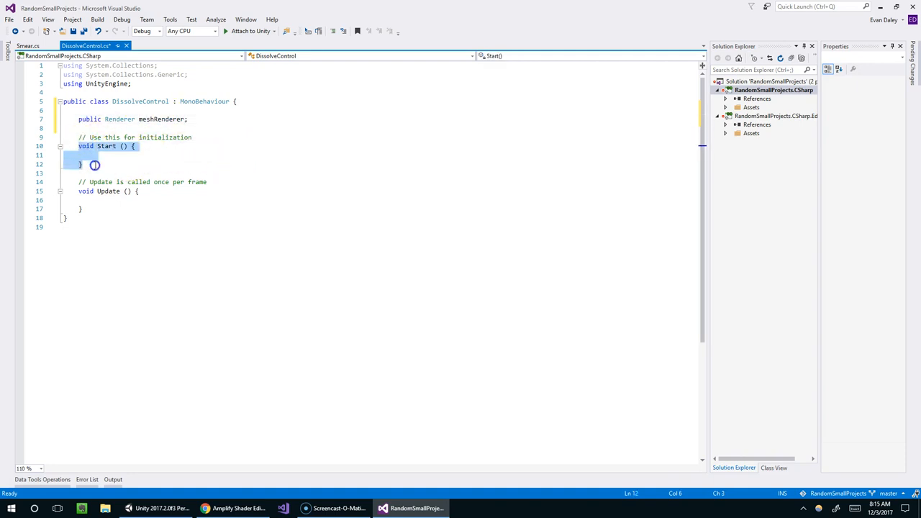
# - In Start, assign meshRenderer = gameObject.GetComponent<Renderer>()
pyautogui.write('meshRenderer')
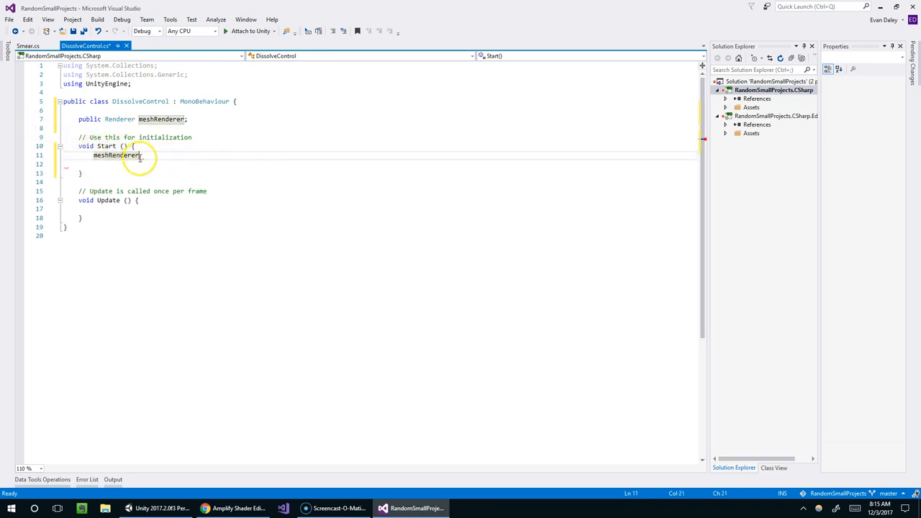
pyautogui.write('.')
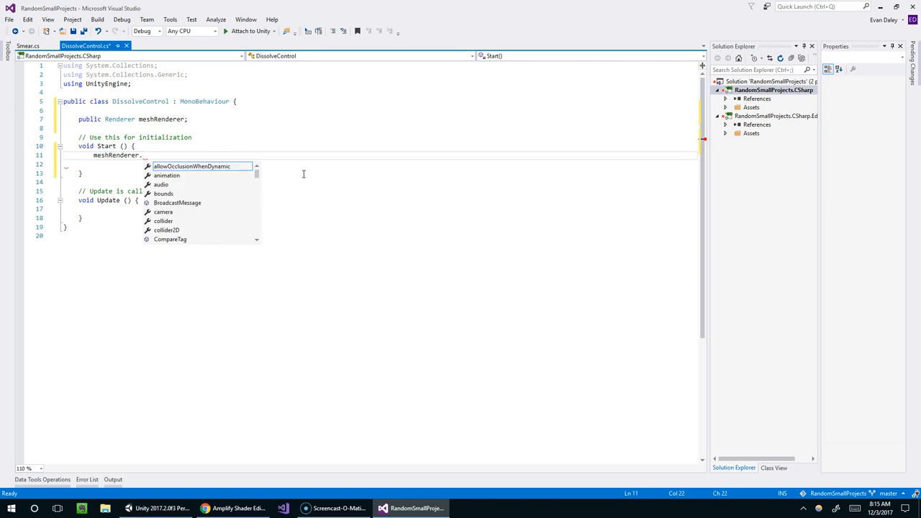
pyautogui.write('get')
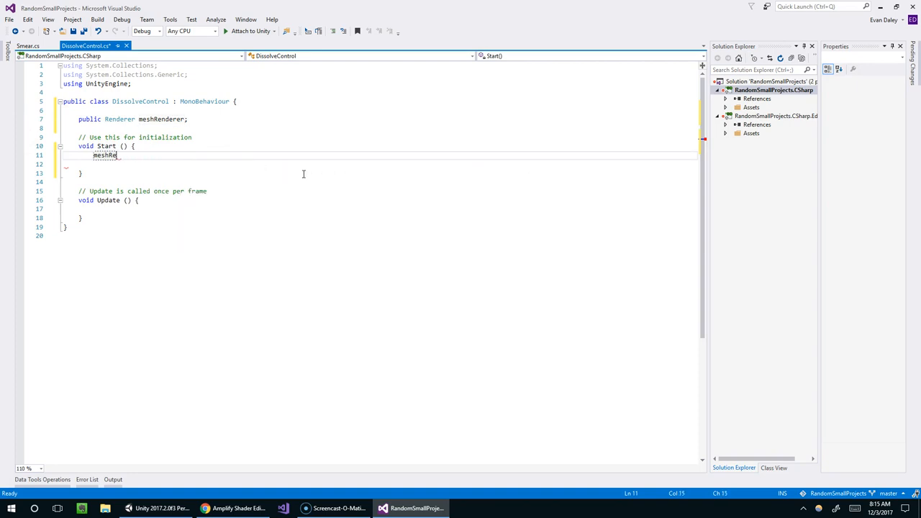
pyautogui.press('Return')
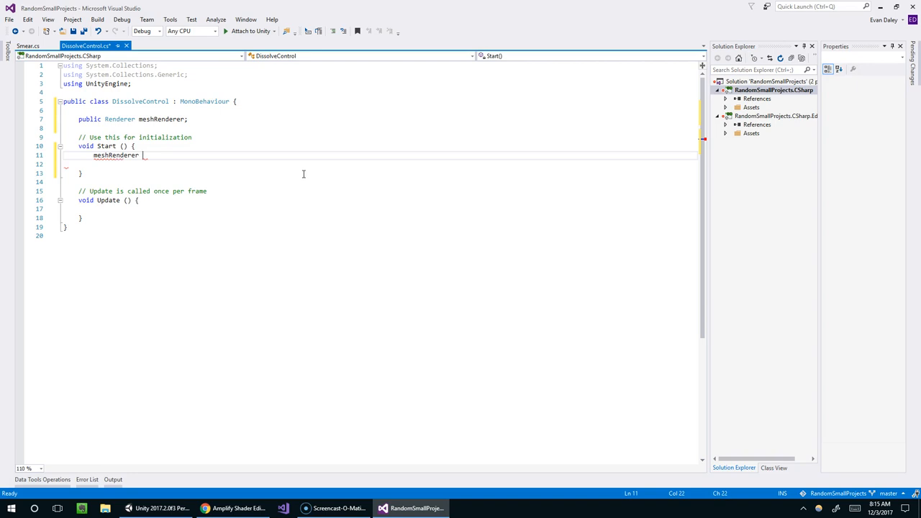
pyautogui.write('= gameObject.')
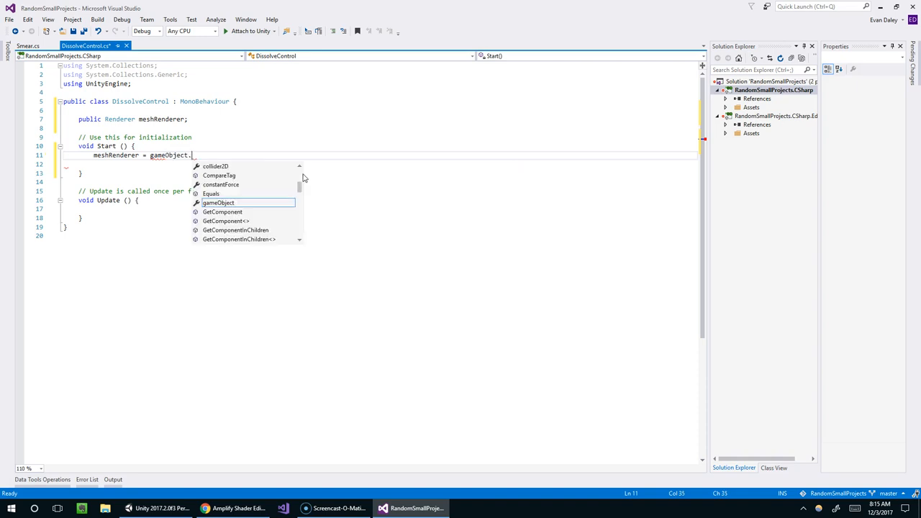
pyautogui.write('getc')
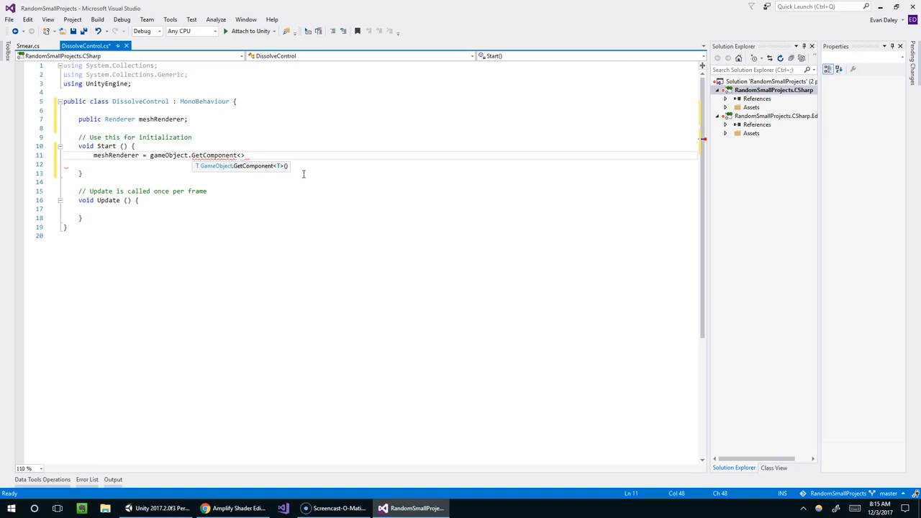
pyautogui.write('Renderer')
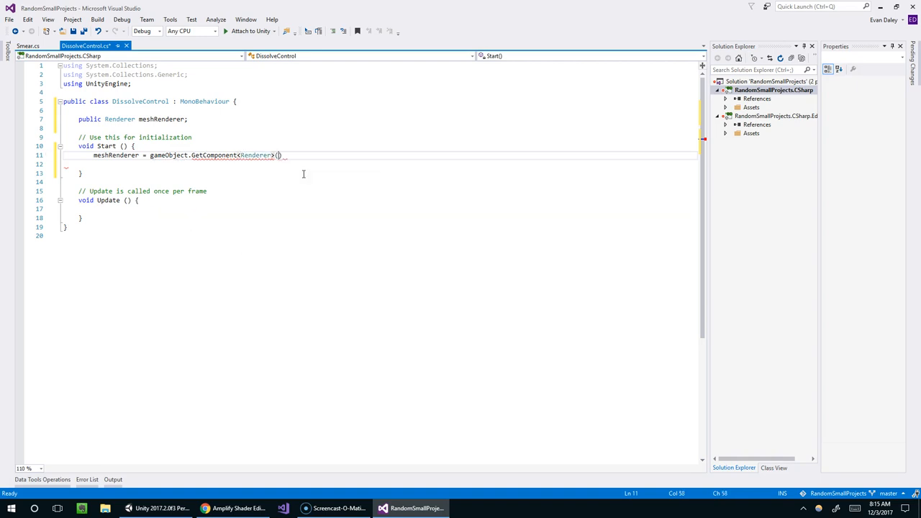
pyautogui.write(';')
pyautogui.write('public Material instancedMaterial;')
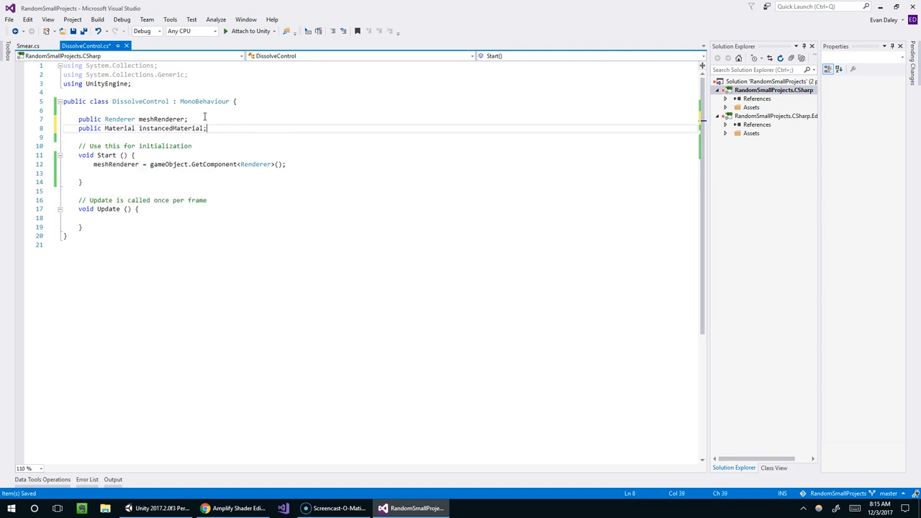
# - In Start, set instancedMaterial = meshRenderer.material and save the script
pyautogui.doubleClick(171, 128)
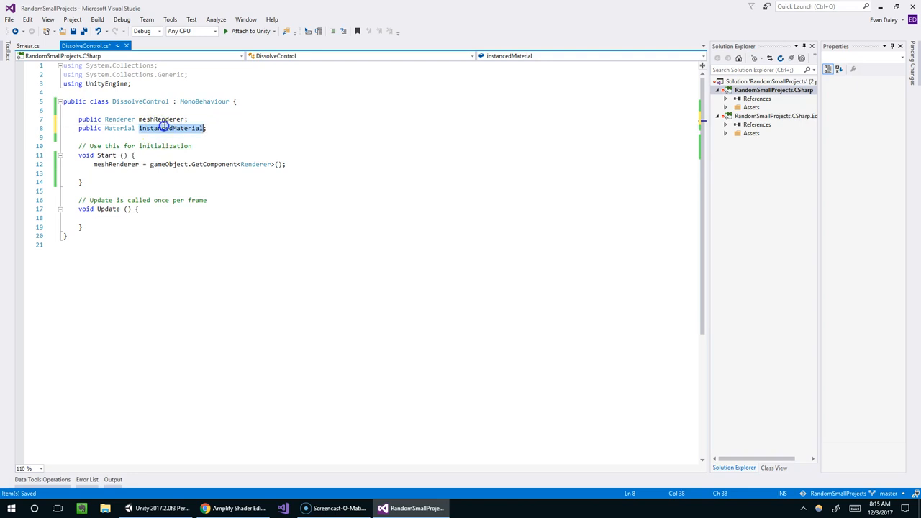
pyautogui.write('instancedMaterial =')
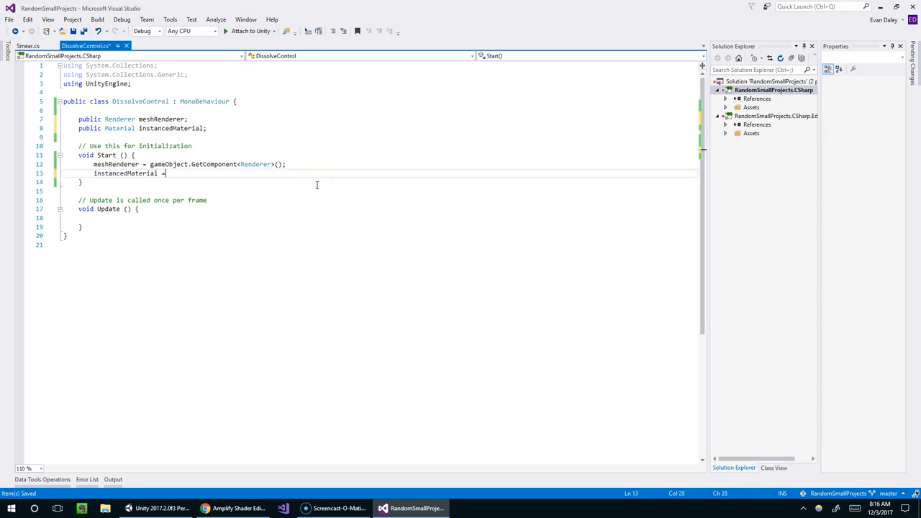
pyautogui.write('meshRenderer.material;')
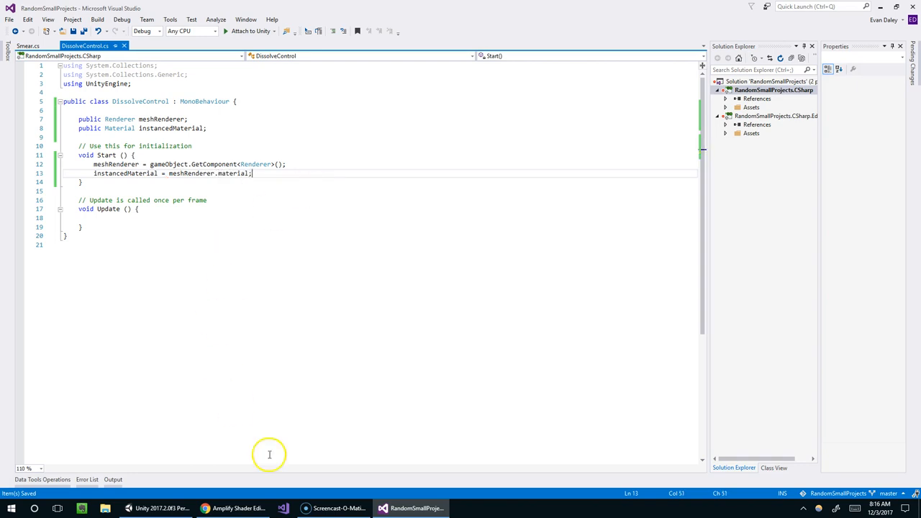
pyautogui.click(160, 508)
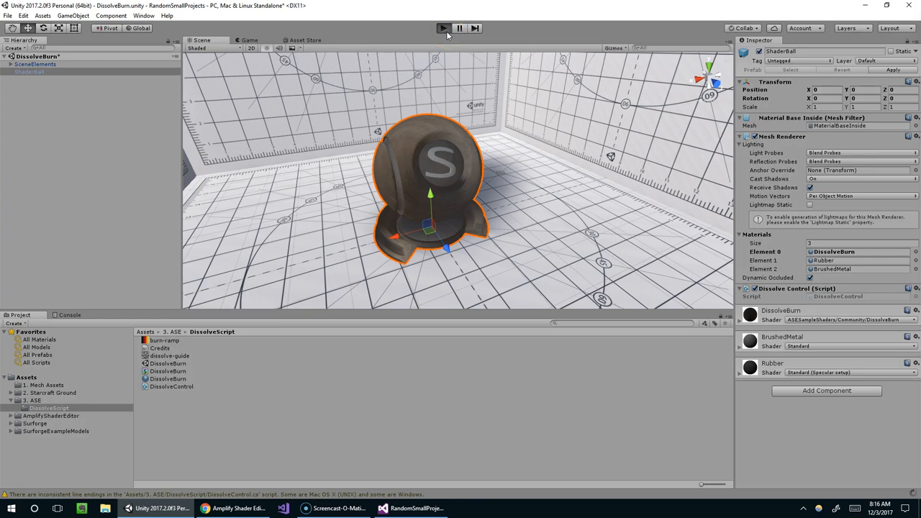
# - Play-test the scene, then raise the shared Dissolve Amount to 0.473 so both balls burn
pyautogui.click(443, 29)
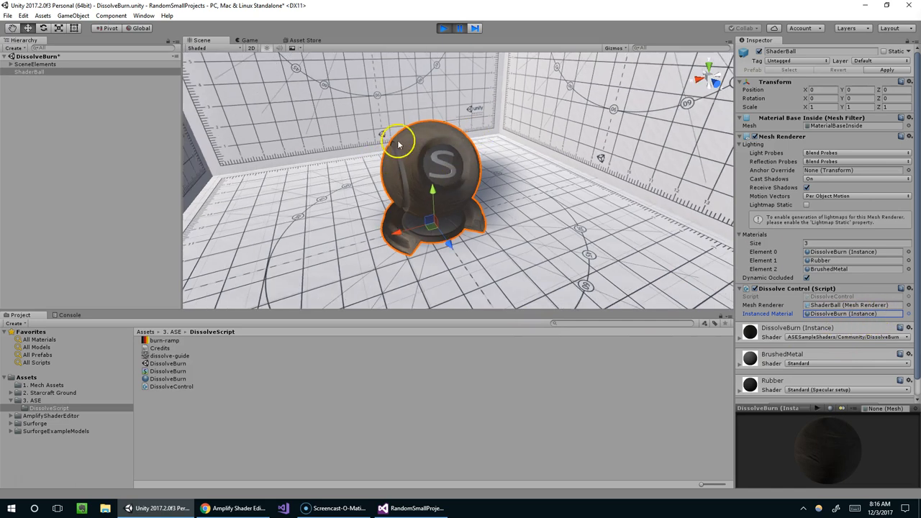
pyautogui.click(444, 28)
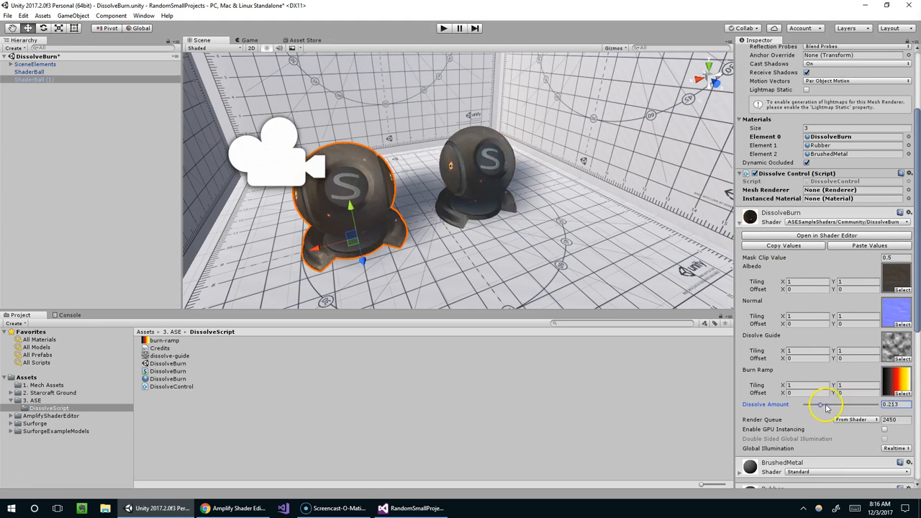
pyautogui.moveTo(818, 404); pyautogui.dragTo(838, 404)
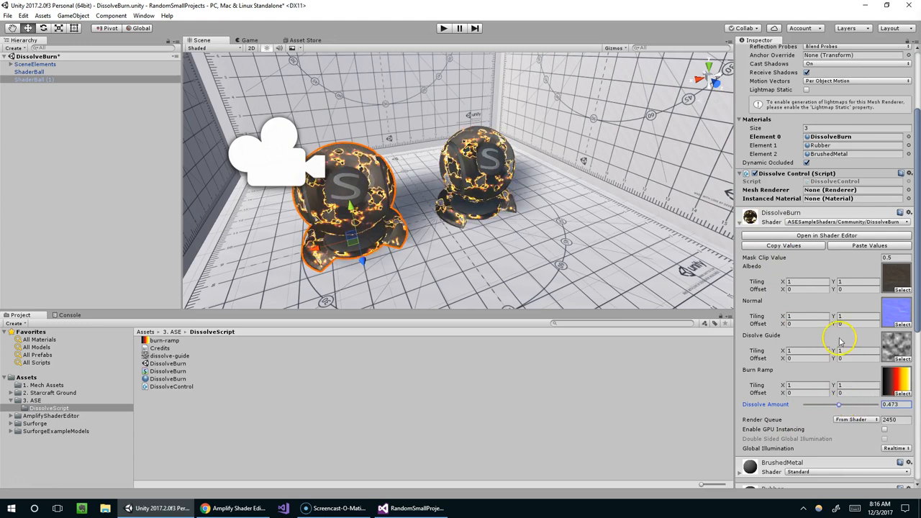
pyautogui.moveTo(811, 200)
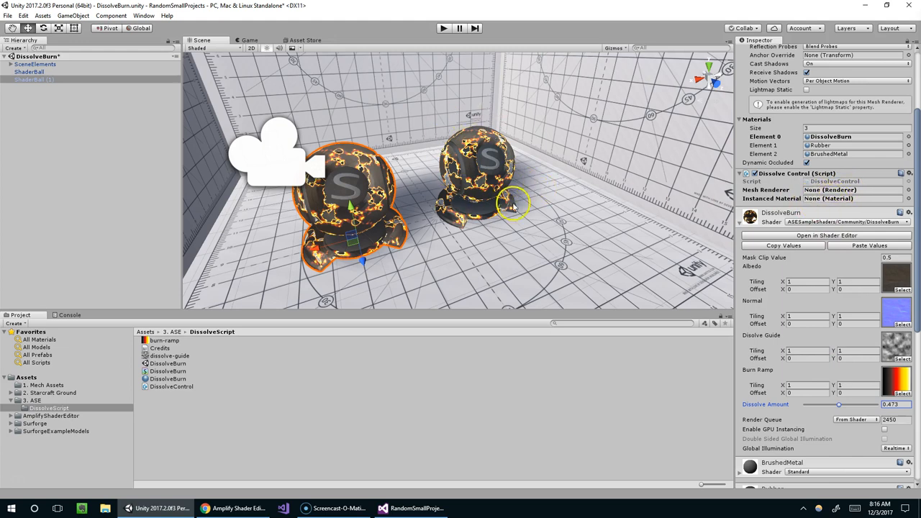
pyautogui.moveTo(838, 405); pyautogui.dragTo(804, 404)
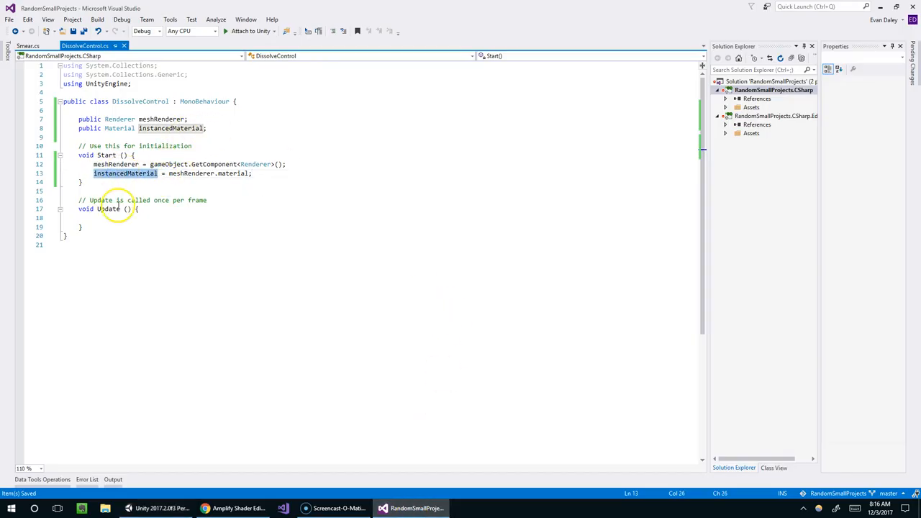
# - In Update, begin instancedMaterial.set to bring up SetFloat/SetColor suggestions
pyautogui.click(94, 218)
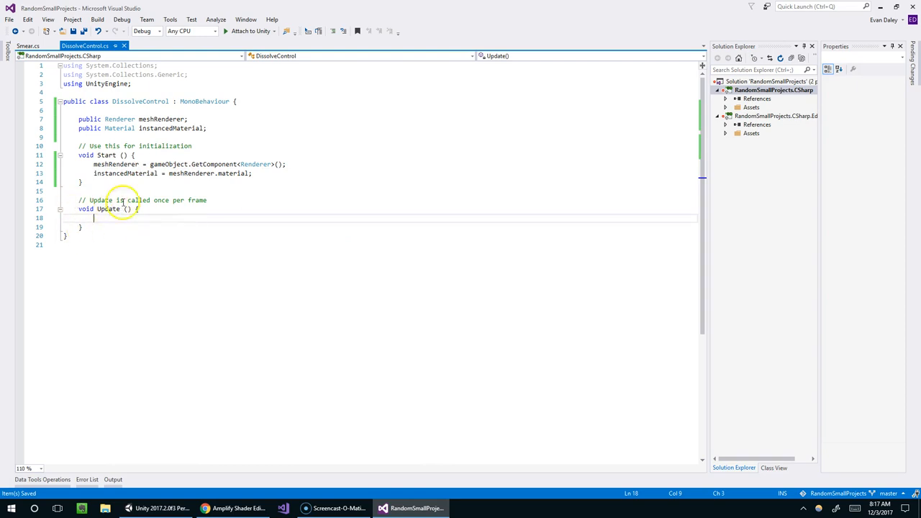
pyautogui.write('instancedMaterial')
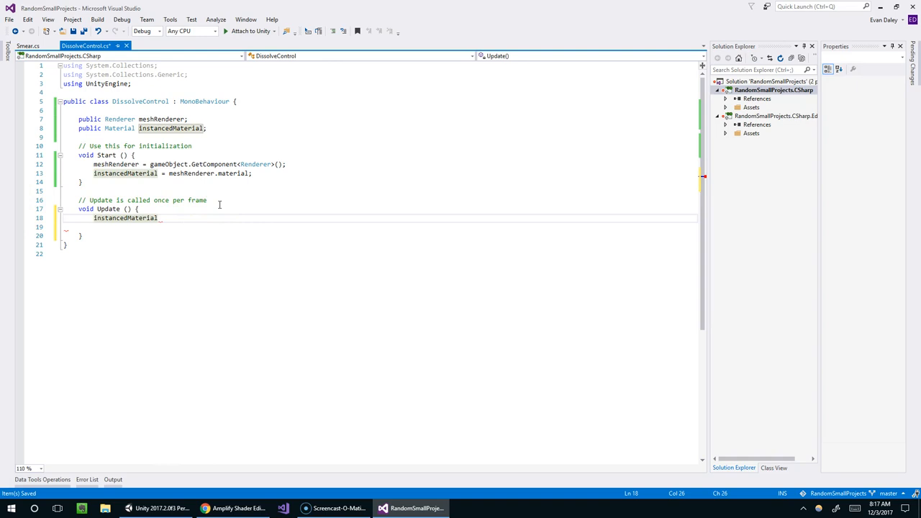
pyautogui.write('.')
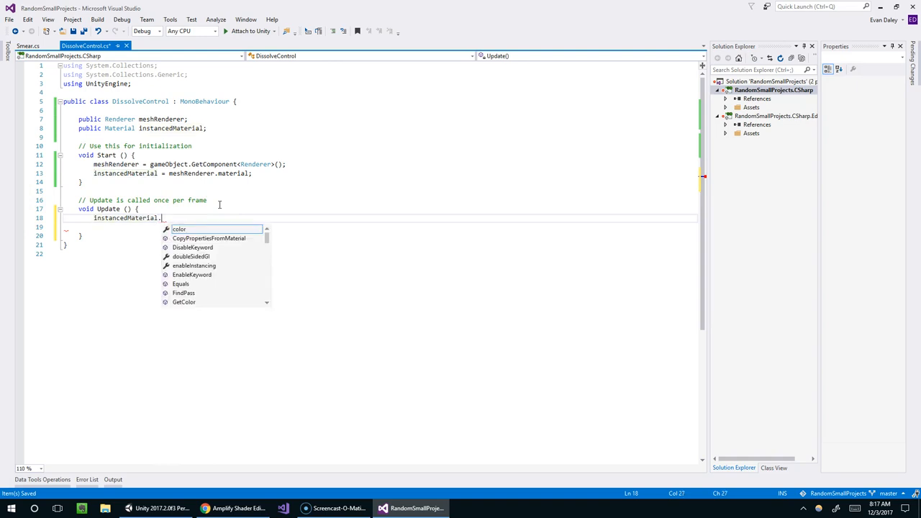
pyautogui.write('set')
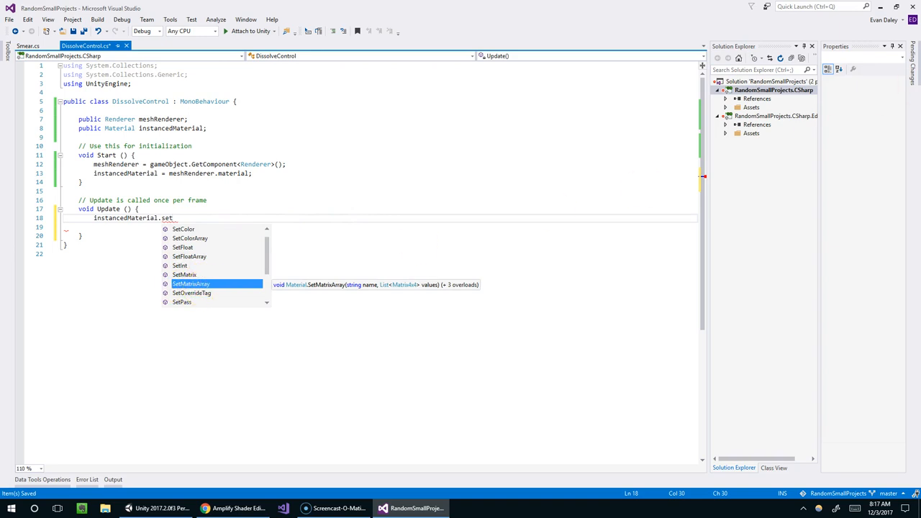
pyautogui.moveTo(375, 324)
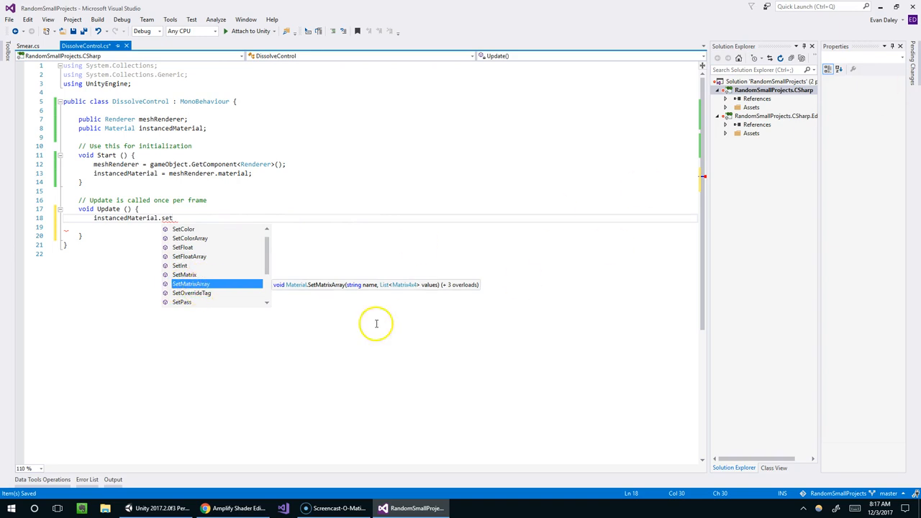
pyautogui.click(128, 508)
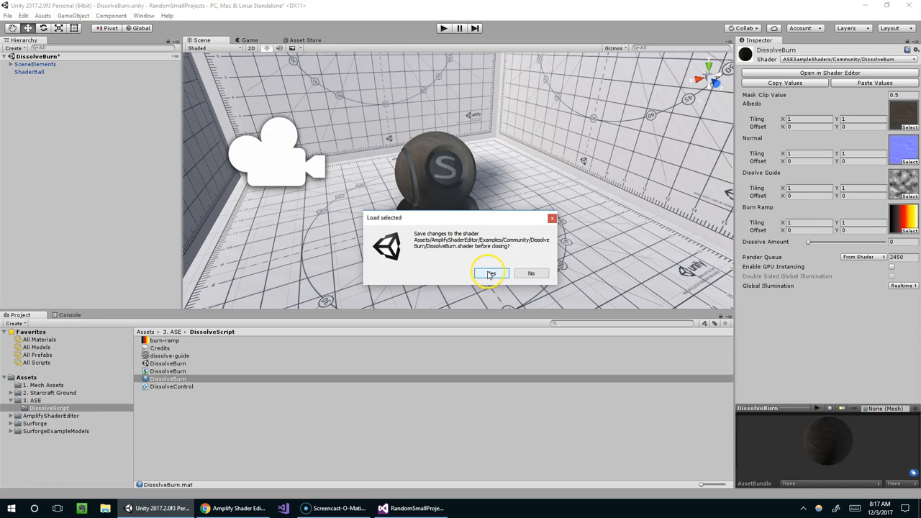
pyautogui.moveTo(531, 272)
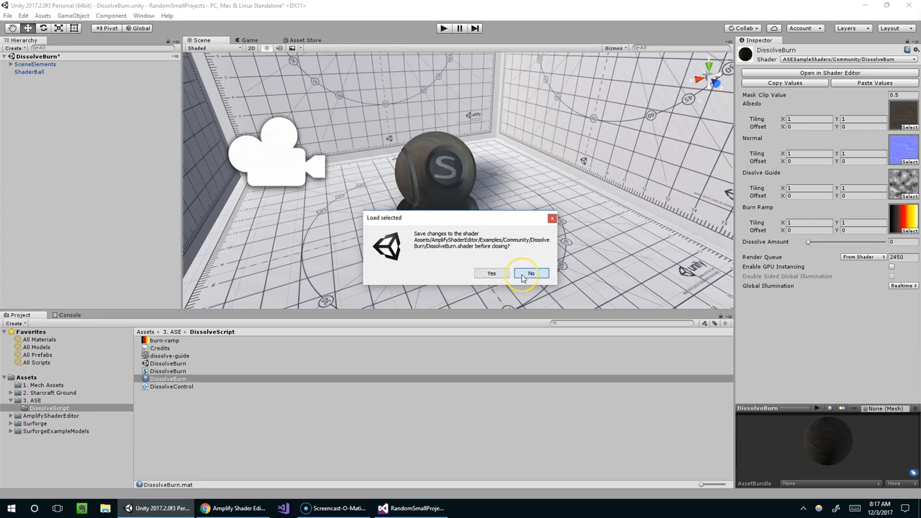
# - Load DissolveBurn into the shader editor, declining to save the previous shader's changes
pyautogui.click(531, 273)
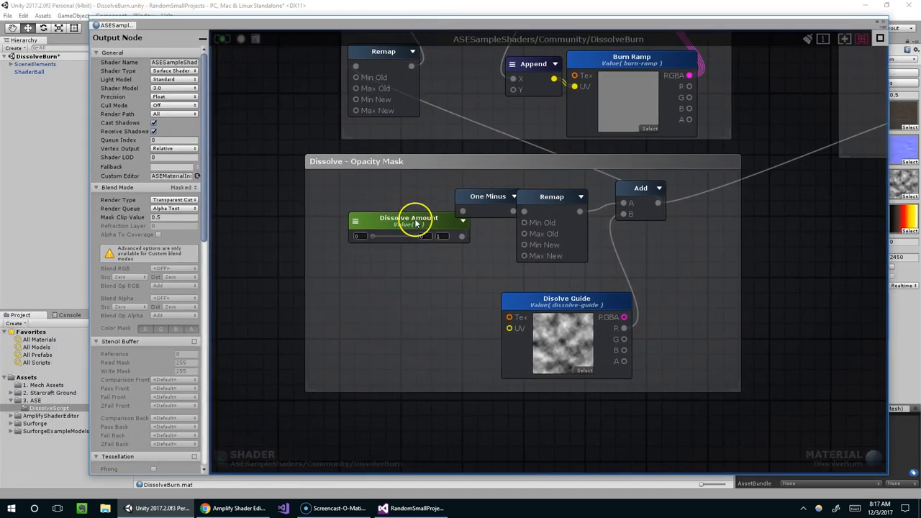
pyautogui.click(409, 217)
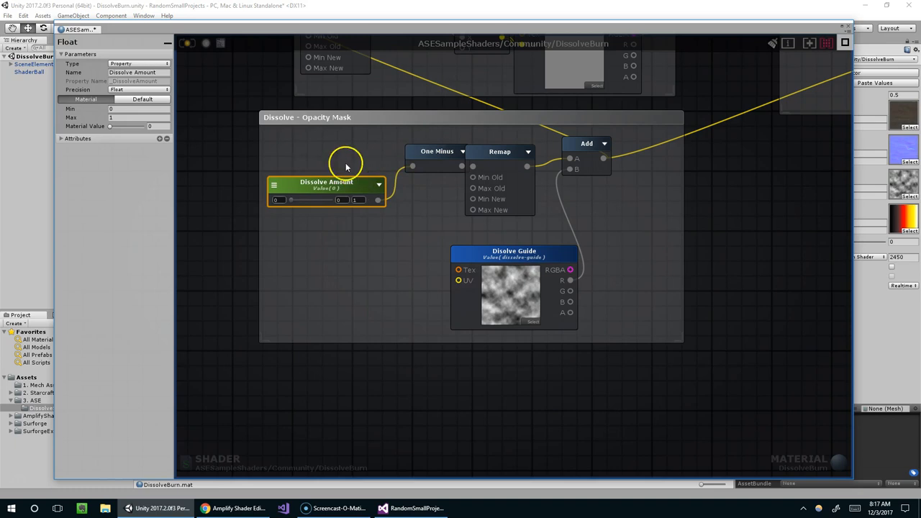
pyautogui.scroll(-3)
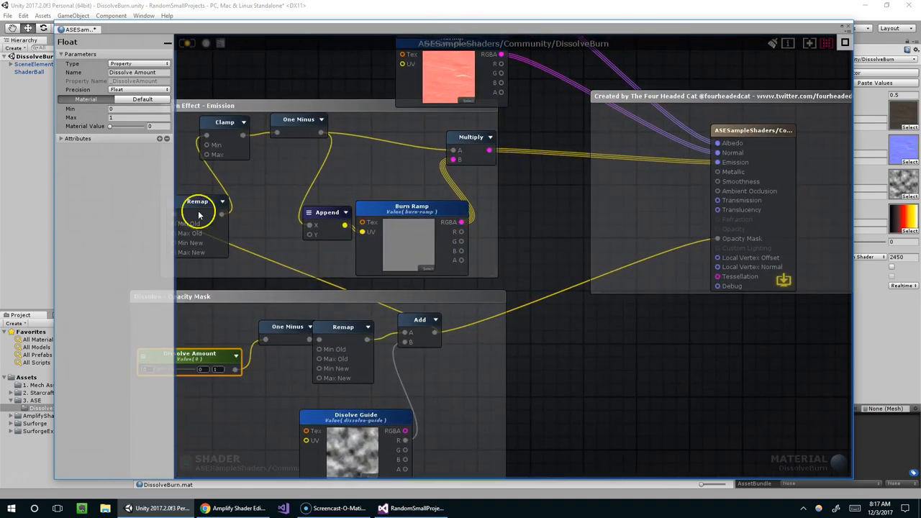
pyautogui.scroll(-3)
pyautogui.write('vecto')
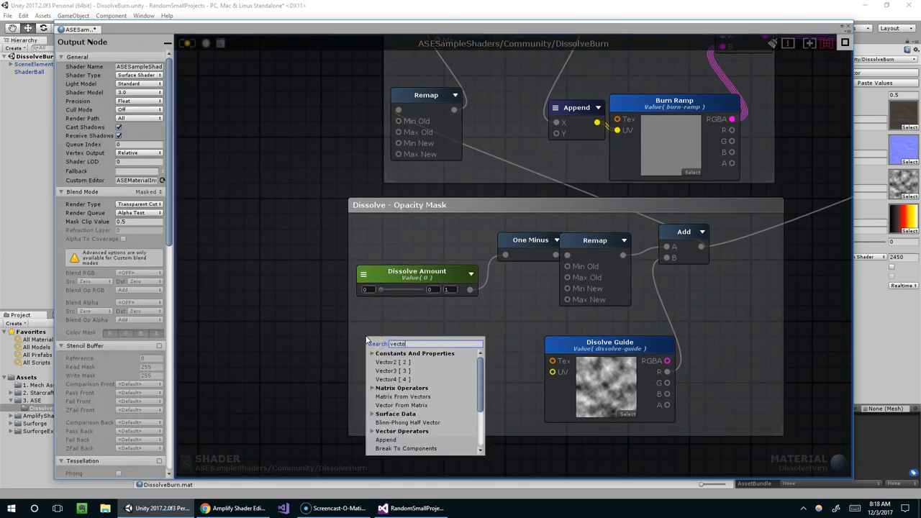
pyautogui.click(392, 370)
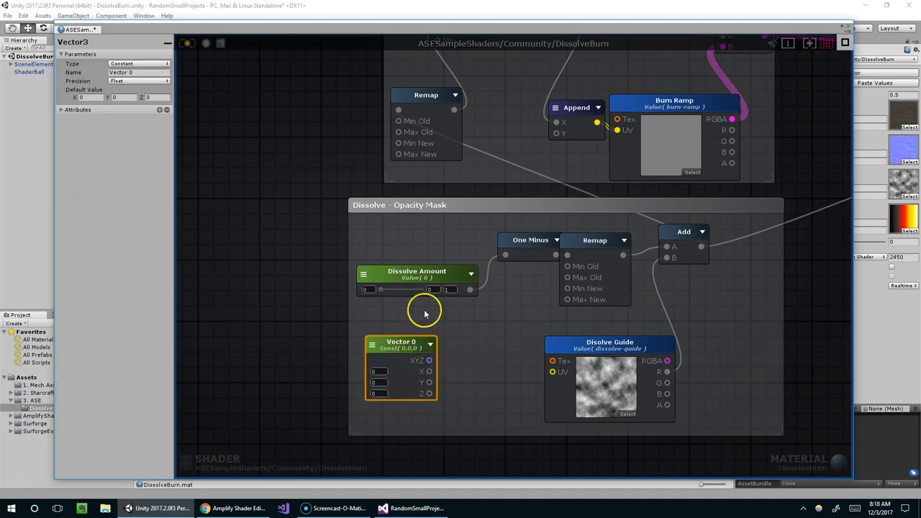
pyautogui.moveTo(429, 393)
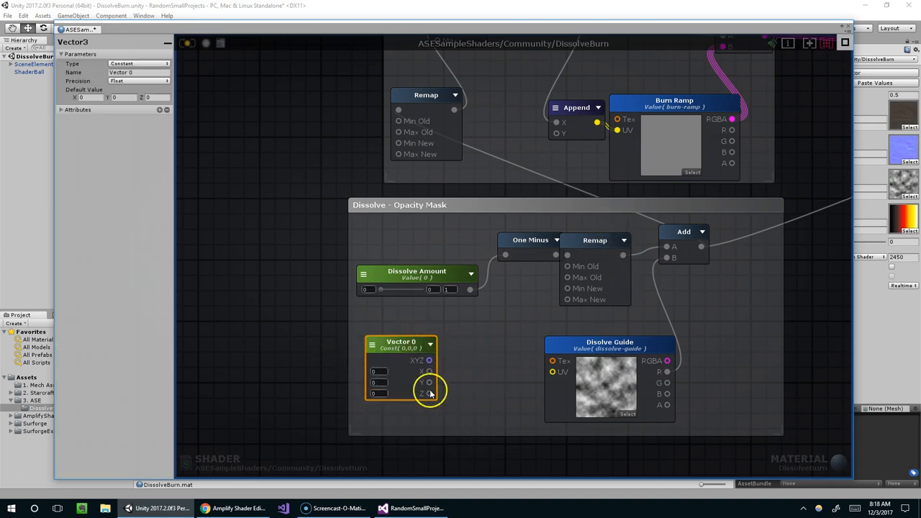
pyautogui.moveTo(430, 317)
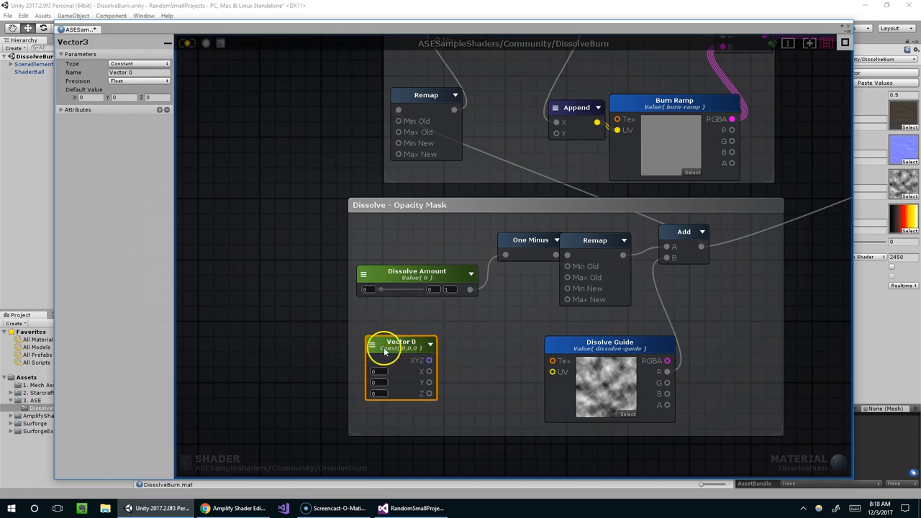
pyautogui.moveTo(92, 70)
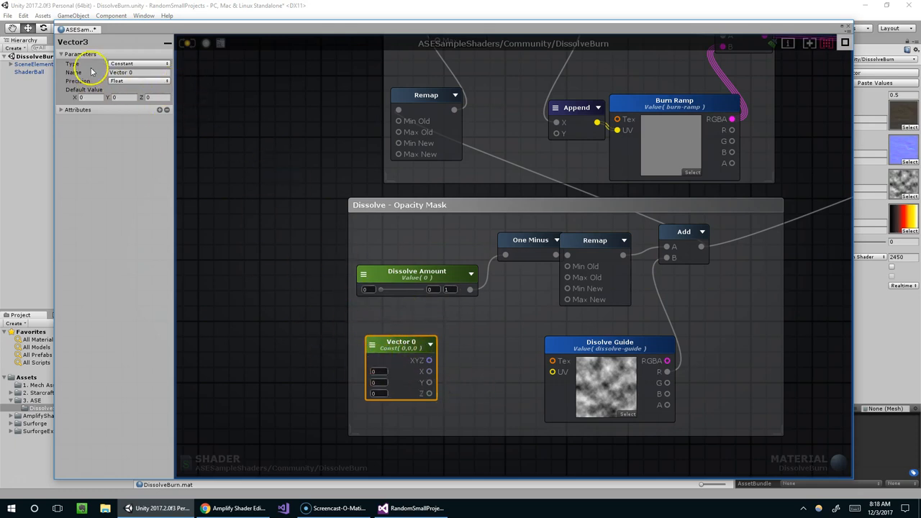
pyautogui.moveTo(381, 377)
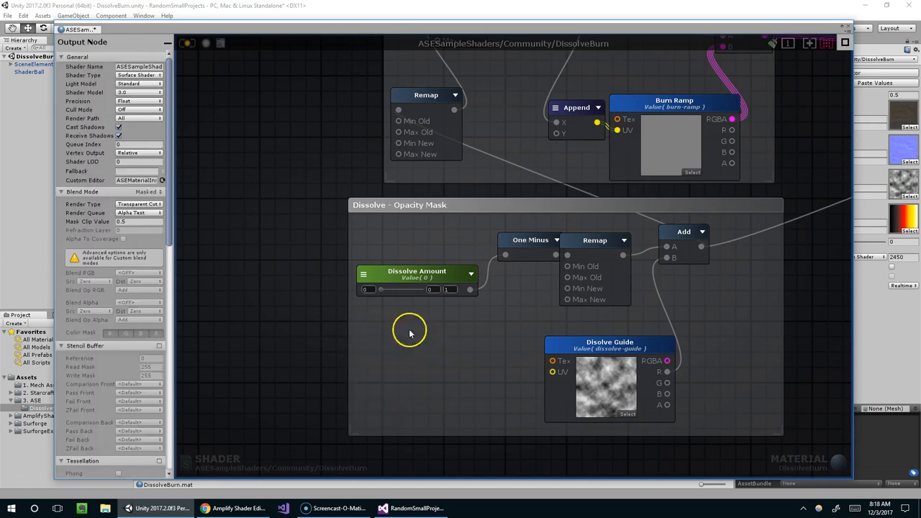
pyautogui.click(416, 275)
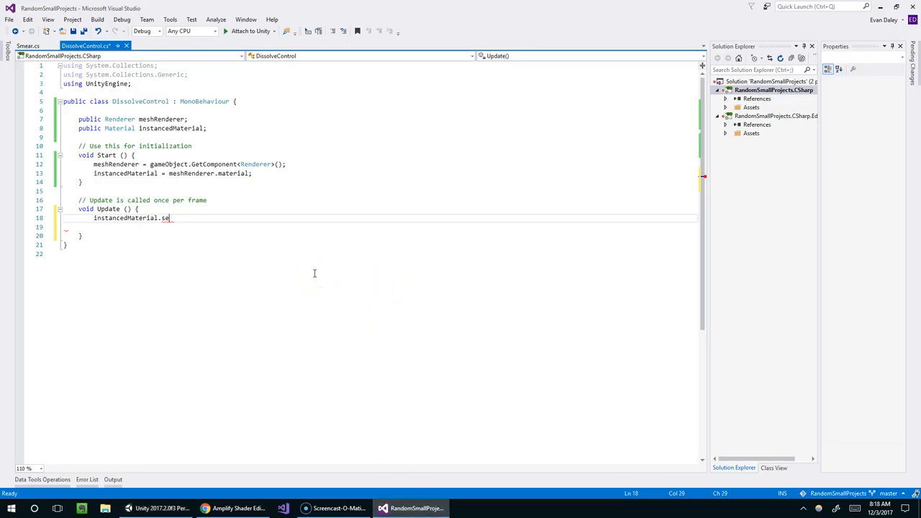
# - Write instancedMaterial.SetFloat( in Update and check the Dissolve Amount property name in the graph
pyautogui.press('backspace')
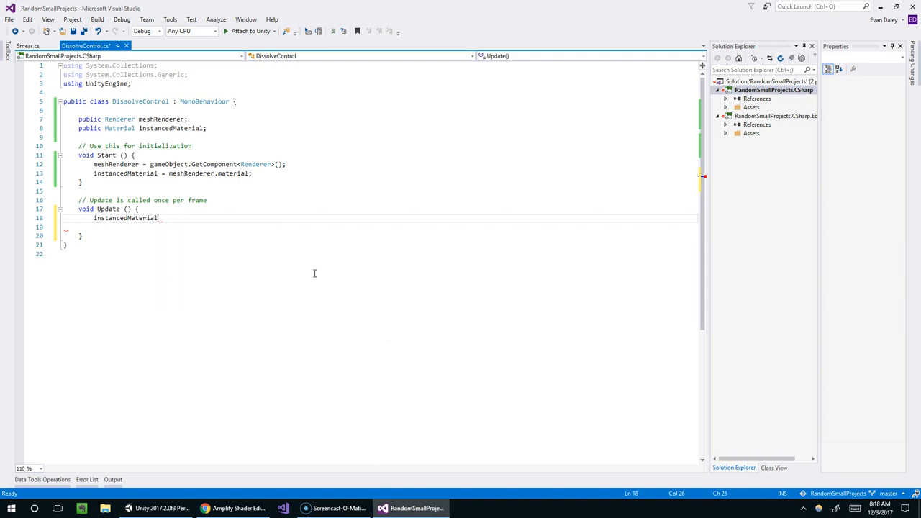
pyautogui.write('.SetFloat')
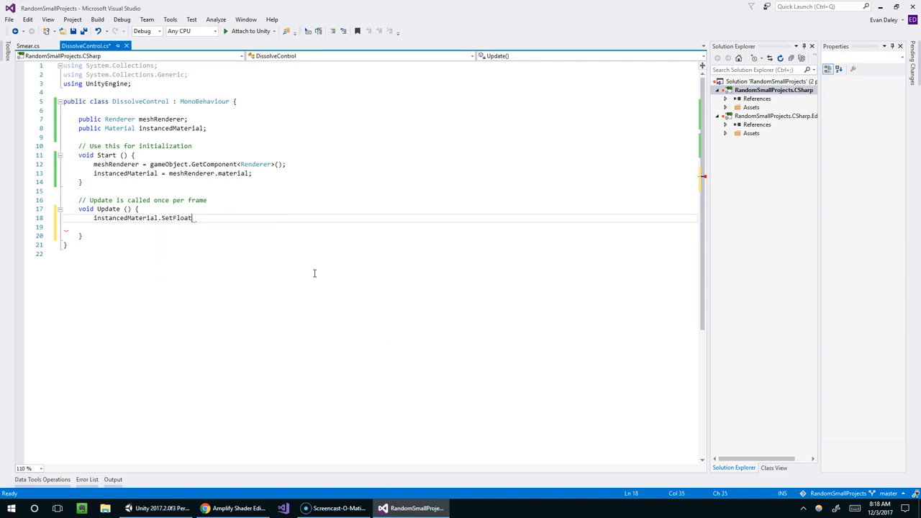
pyautogui.write('(')
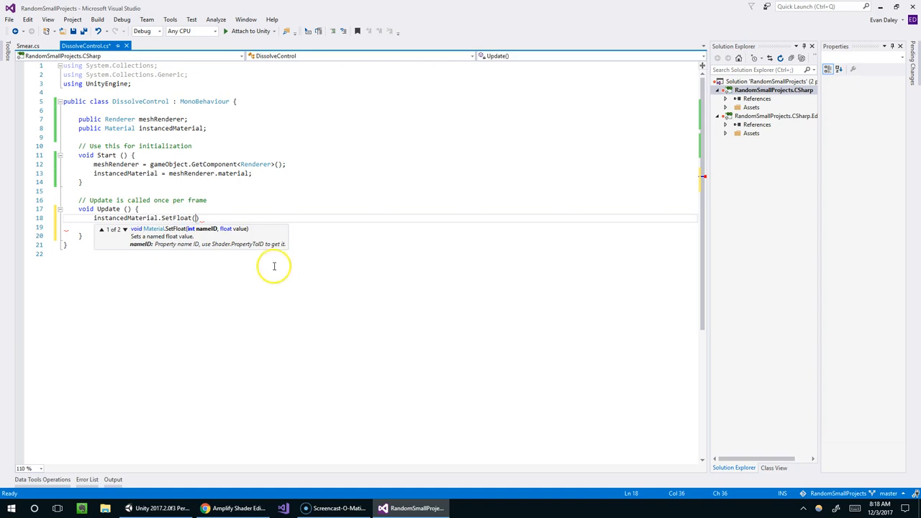
pyautogui.moveTo(210, 236)
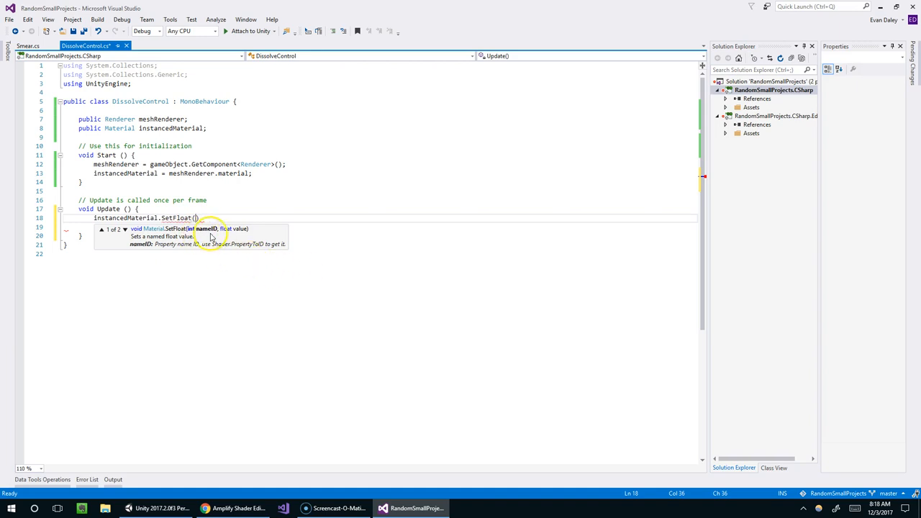
pyautogui.moveTo(241, 239)
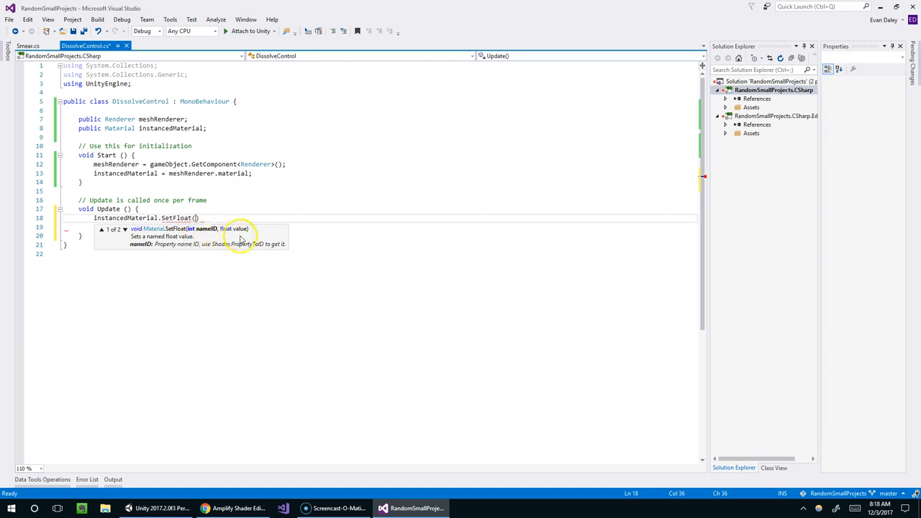
pyautogui.click(128, 508)
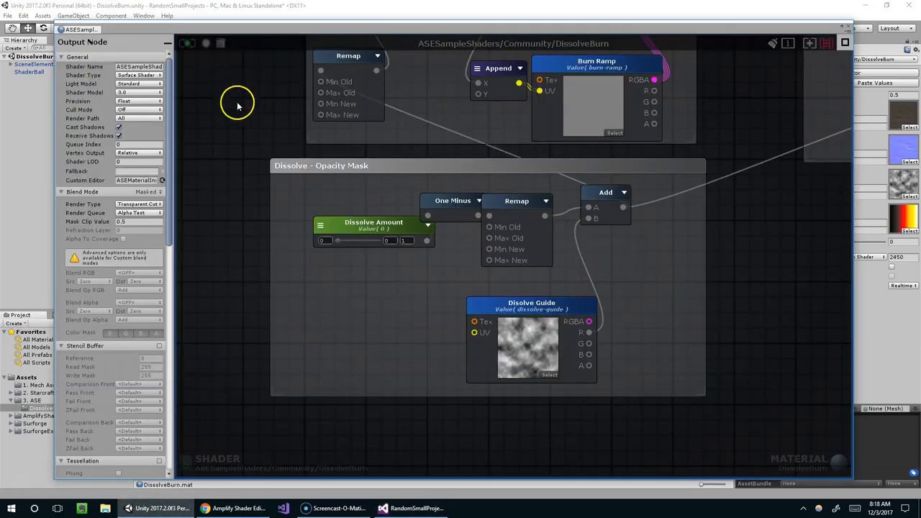
pyautogui.click(373, 230)
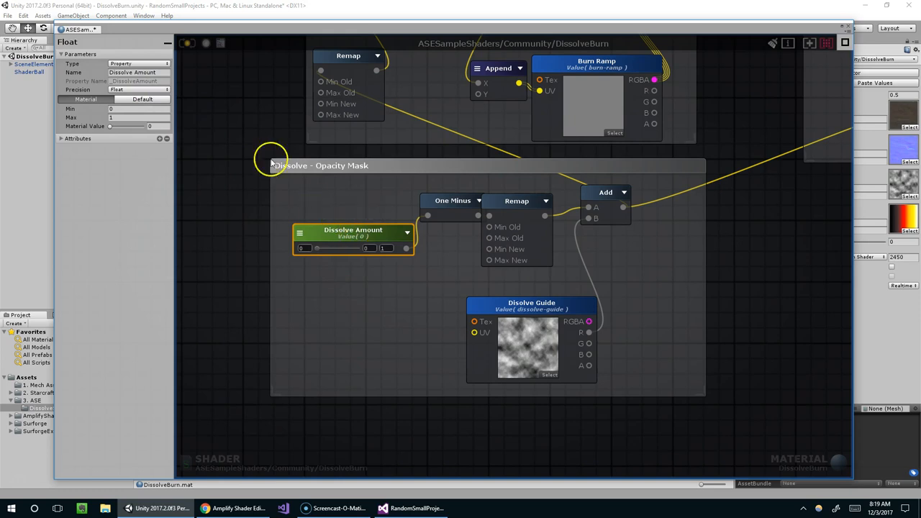
pyautogui.moveTo(107, 85)
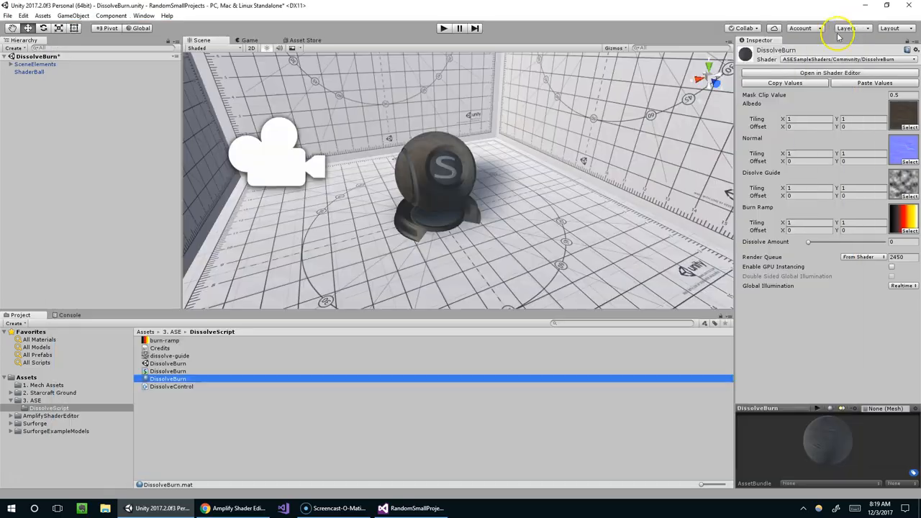
# - Complete the Update line as SetFloat("_DissolveAmount", .5F); and check it against Unity
pyautogui.click(411, 508)
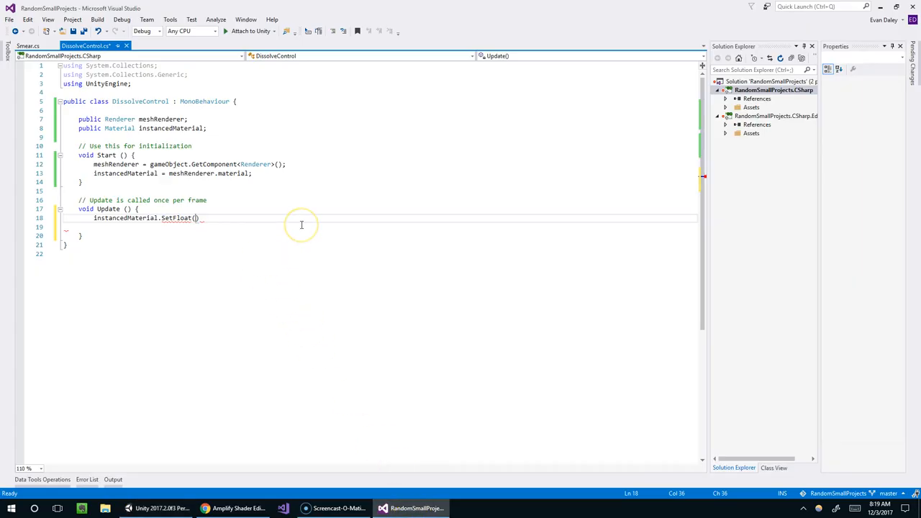
pyautogui.write('"_D"')
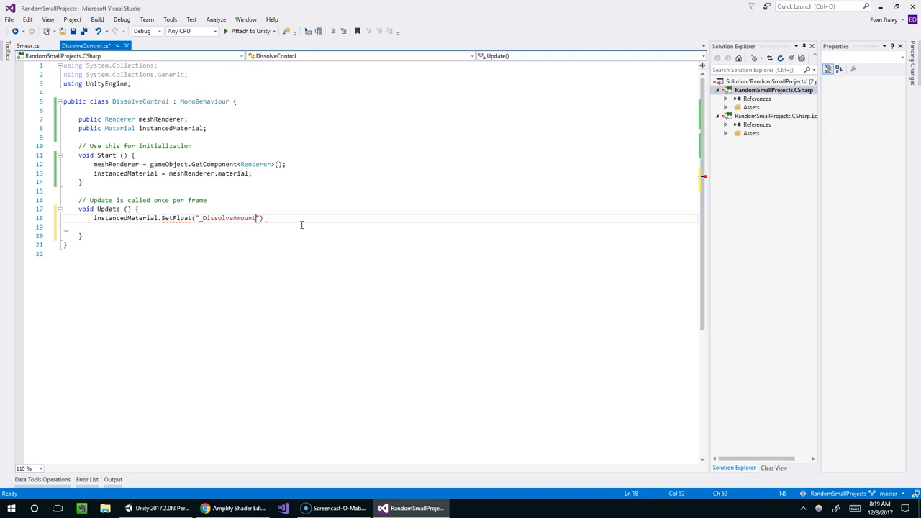
pyautogui.write(',')
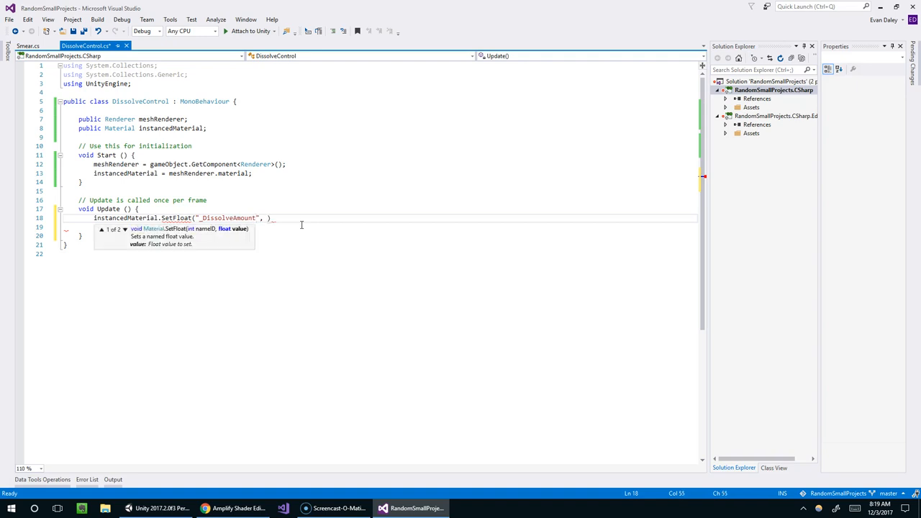
pyautogui.moveTo(198, 235)
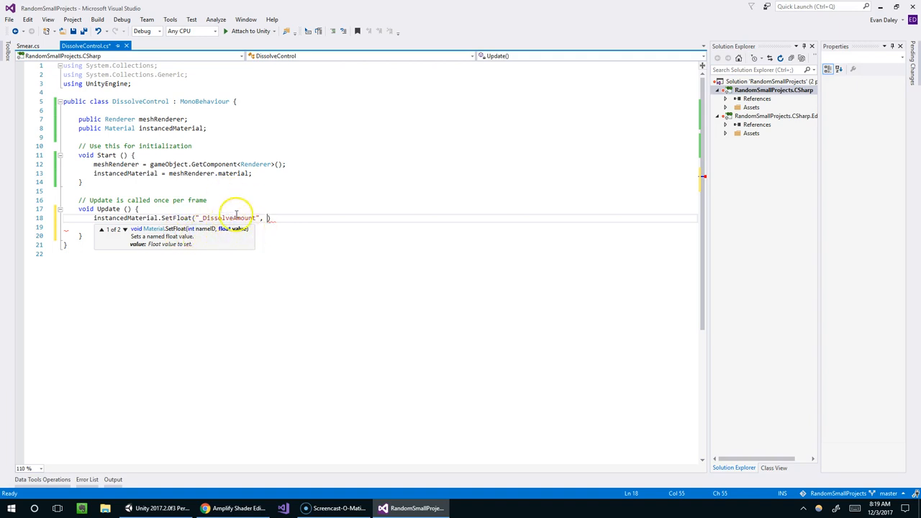
pyautogui.moveTo(393, 252)
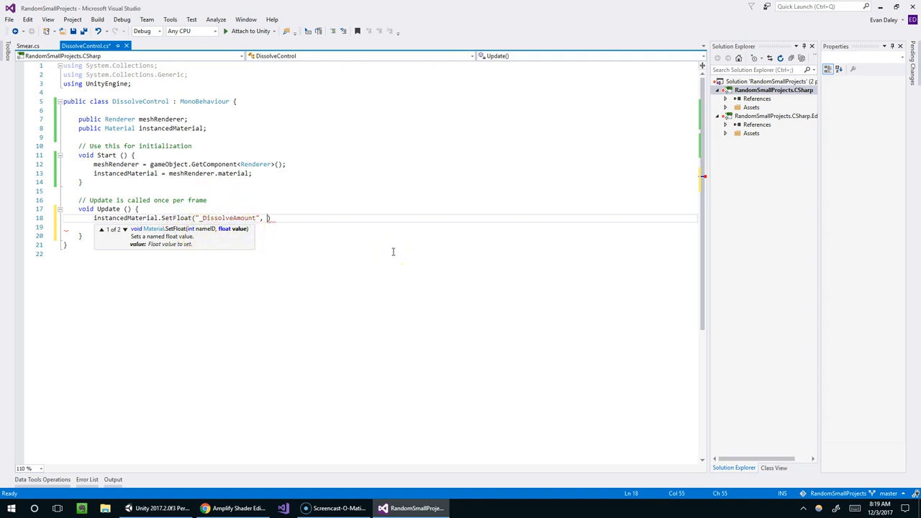
pyautogui.write('.5')
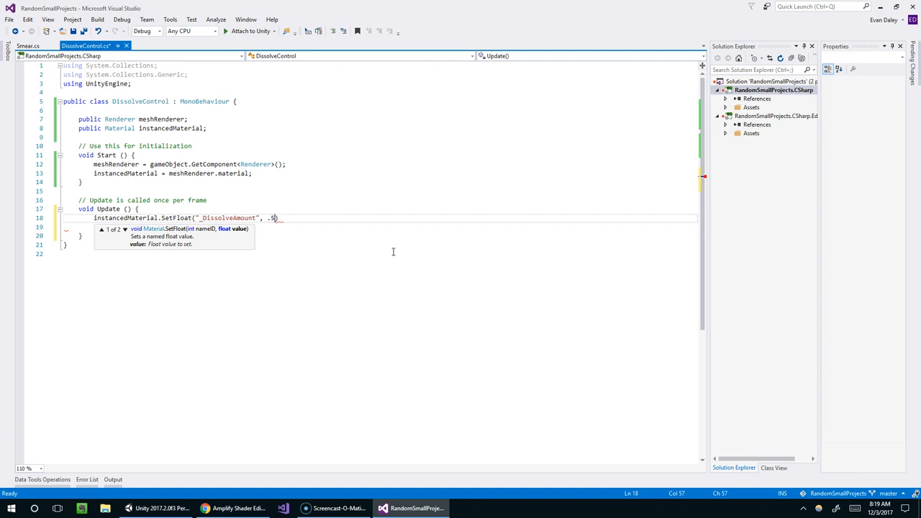
pyautogui.moveTo(384, 245)
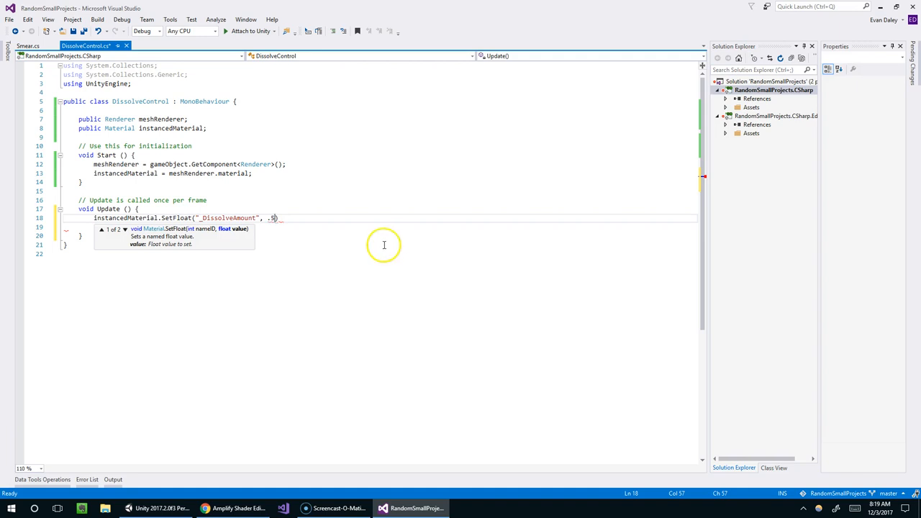
pyautogui.moveTo(272, 218)
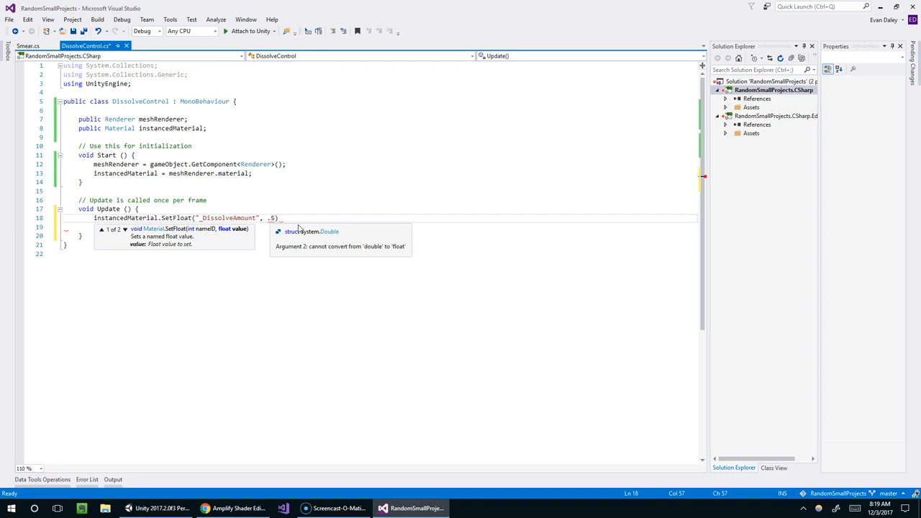
pyautogui.press('backspace')
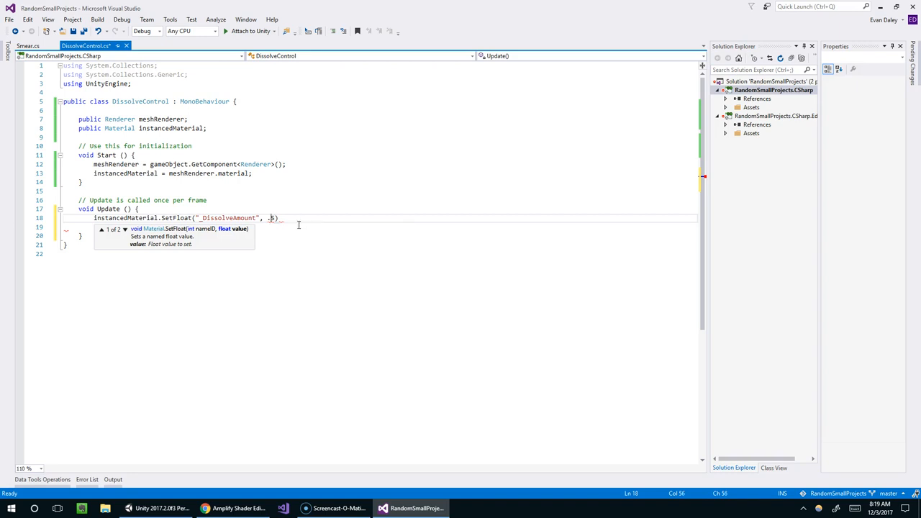
pyautogui.write('5')
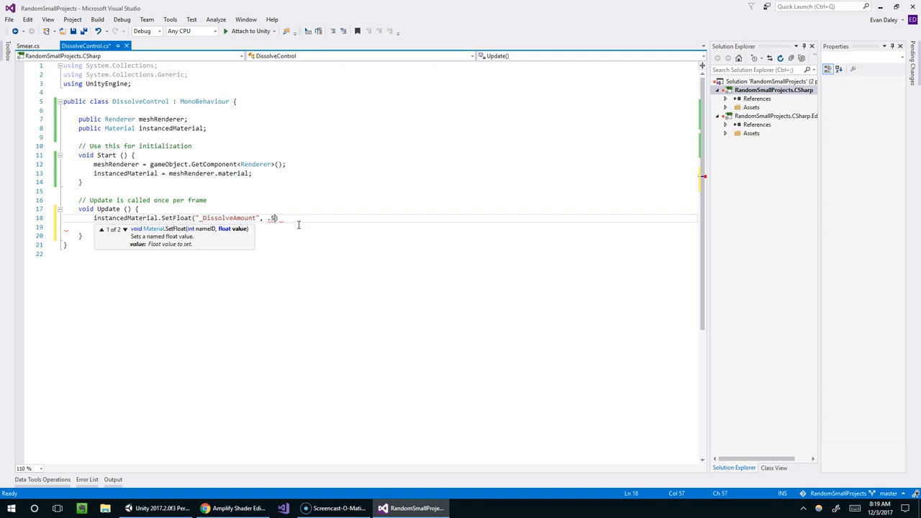
pyautogui.moveTo(270, 217)
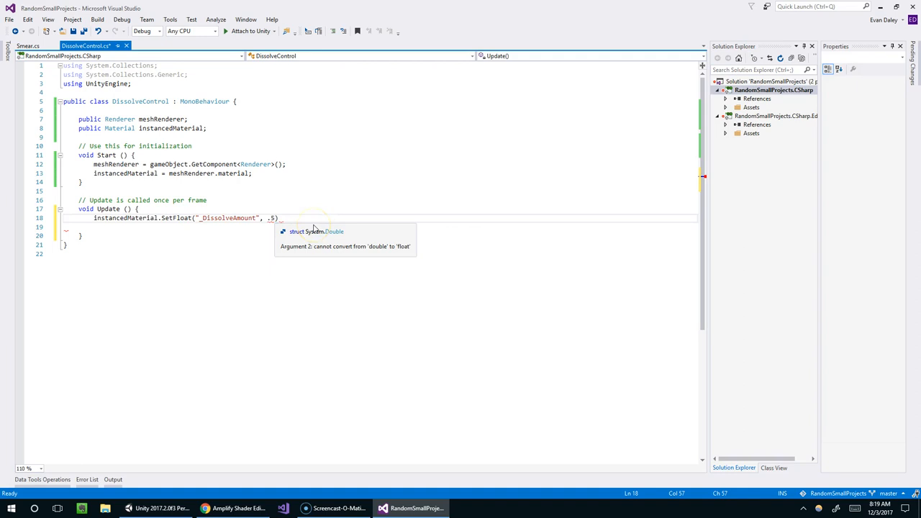
pyautogui.write('F')
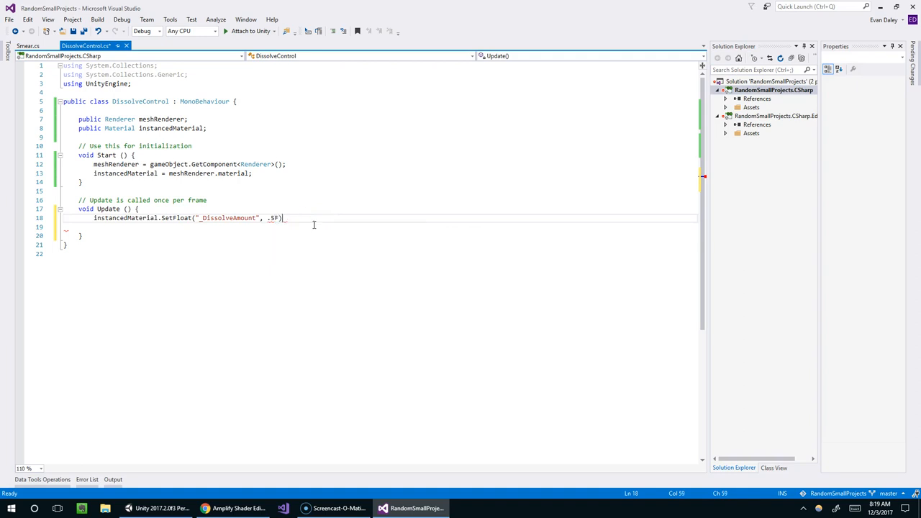
pyautogui.write(';')
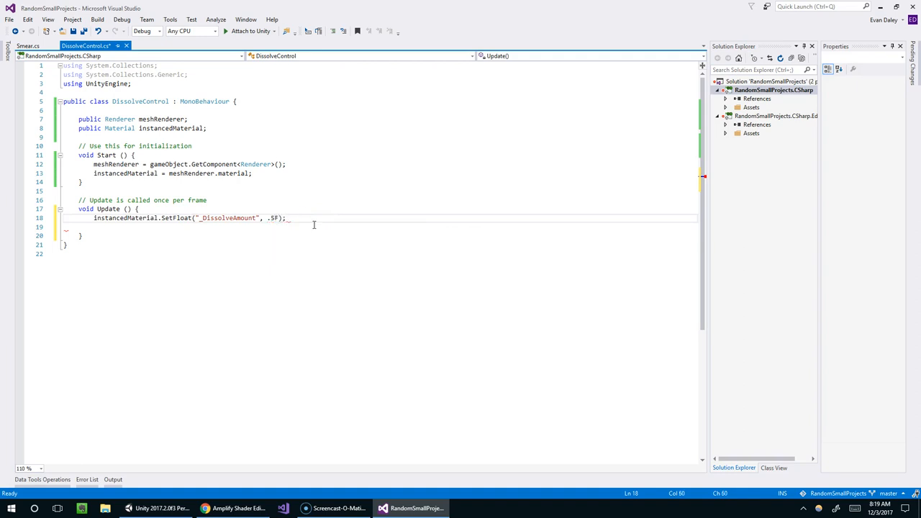
pyautogui.click(128, 508)
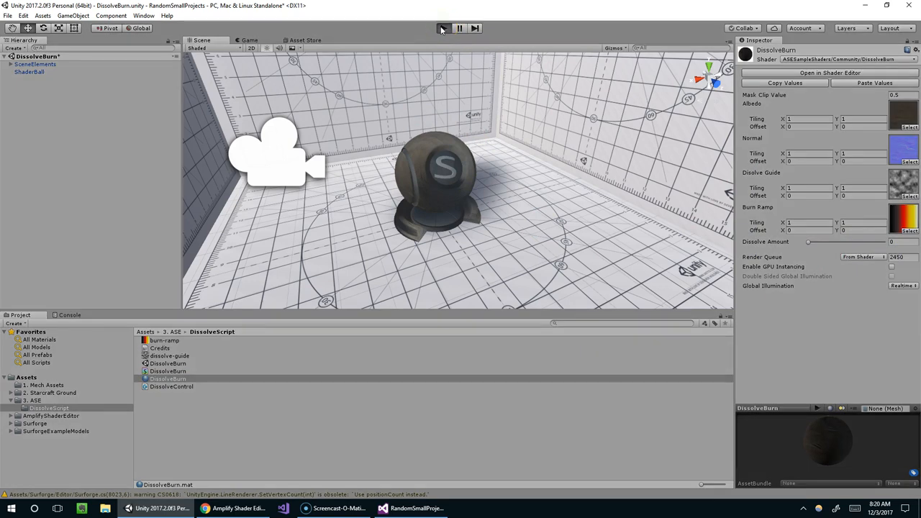
pyautogui.click(442, 28)
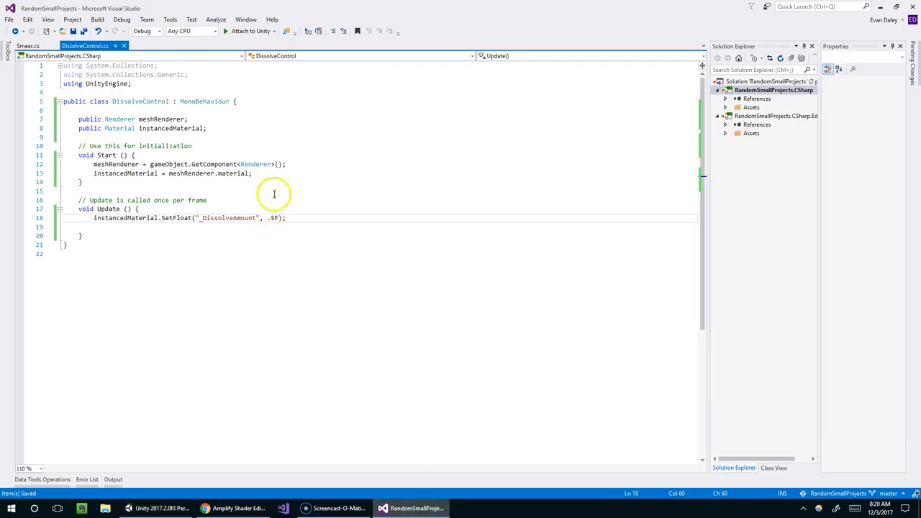
# - Store Input.GetAxis("Horizontal") in dissolveAmount and pass it to SetFloat instead of .5F
pyautogui.click(245, 211)
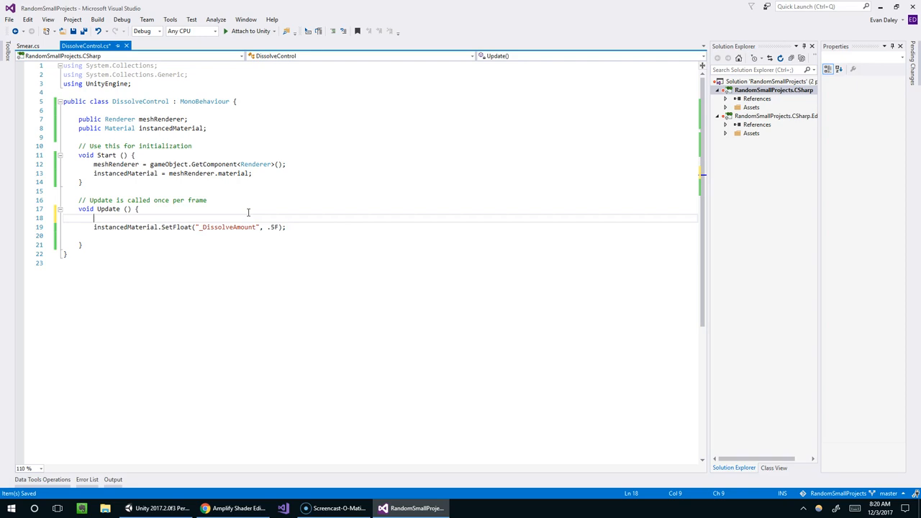
pyautogui.write('float disolveA')
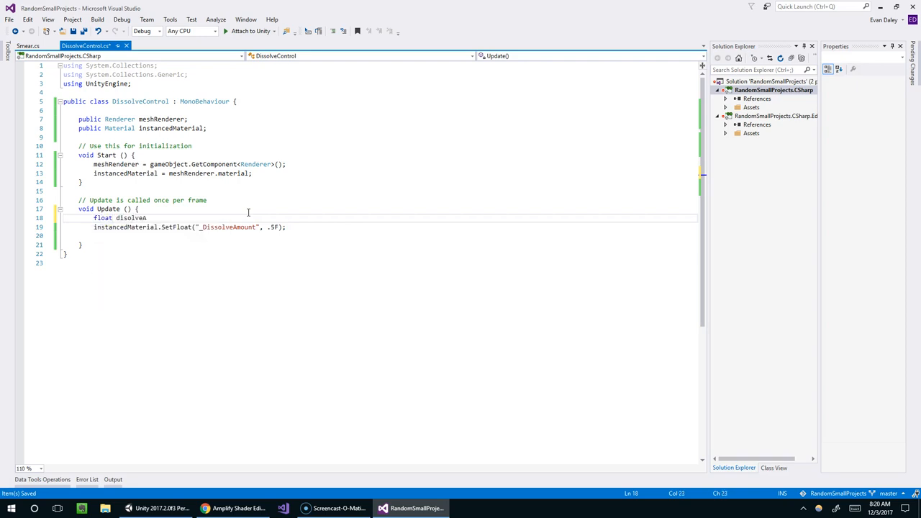
pyautogui.write('dissolve')
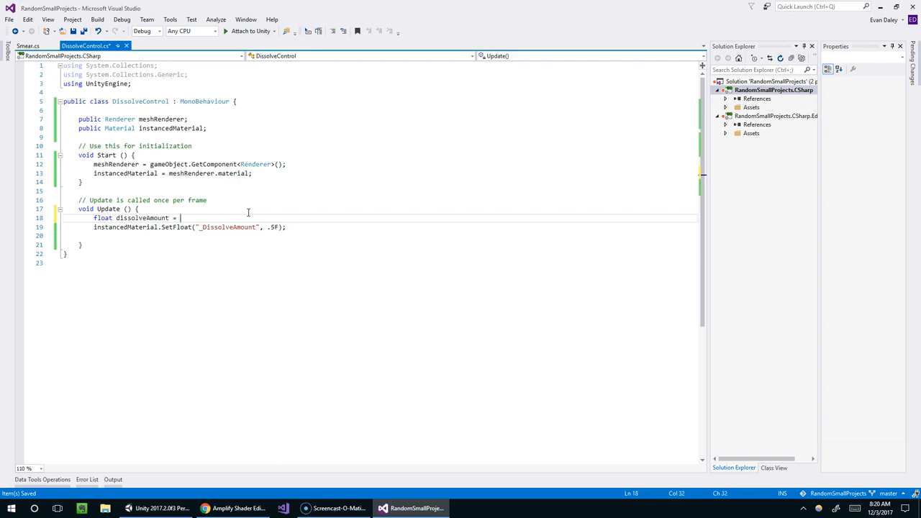
pyautogui.write('Input.getAxis("Horizontal");')
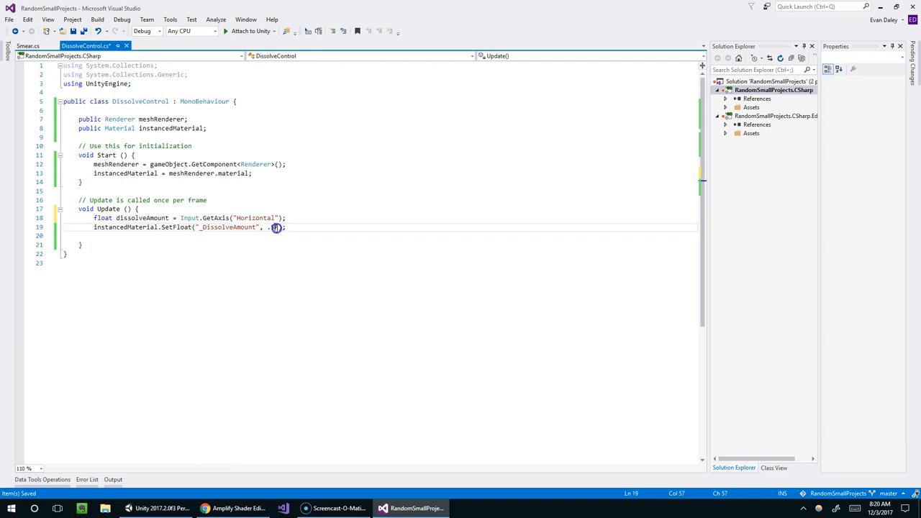
pyautogui.write('dissolveAmount')
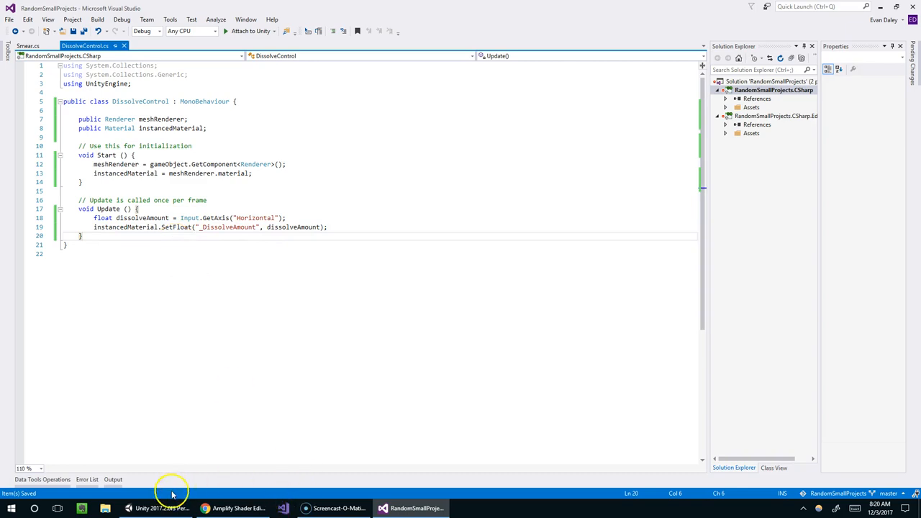
pyautogui.click(128, 508)
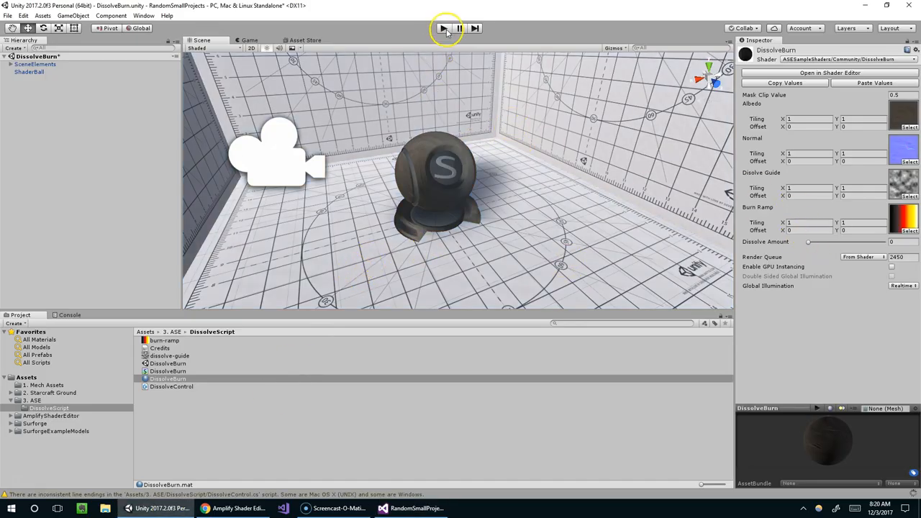
# - Open the Input settings and check the Horizontal axis's left/right negative and positive buttons
pyautogui.click(23, 15)
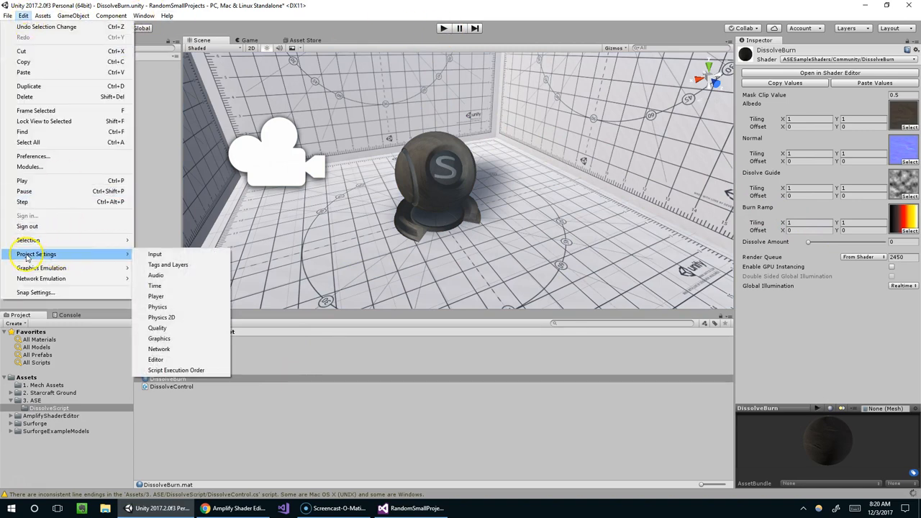
pyautogui.moveTo(155, 254)
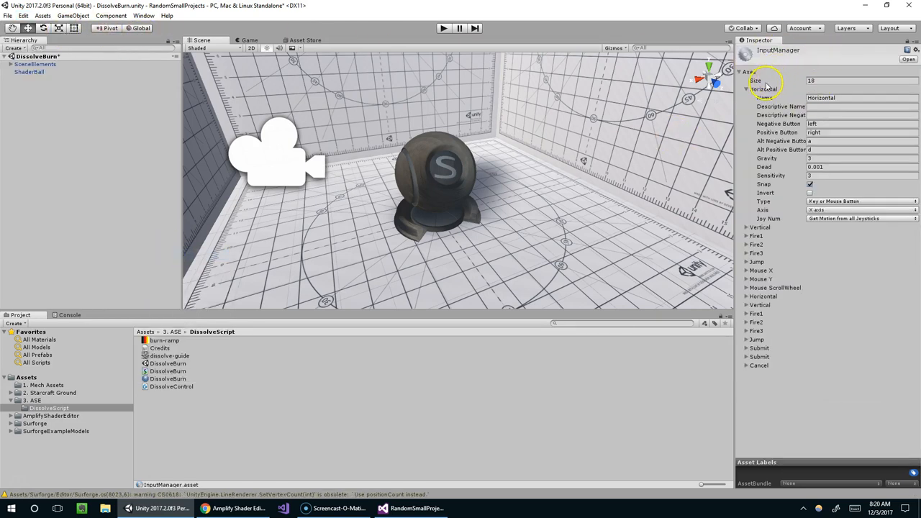
pyautogui.click(747, 89)
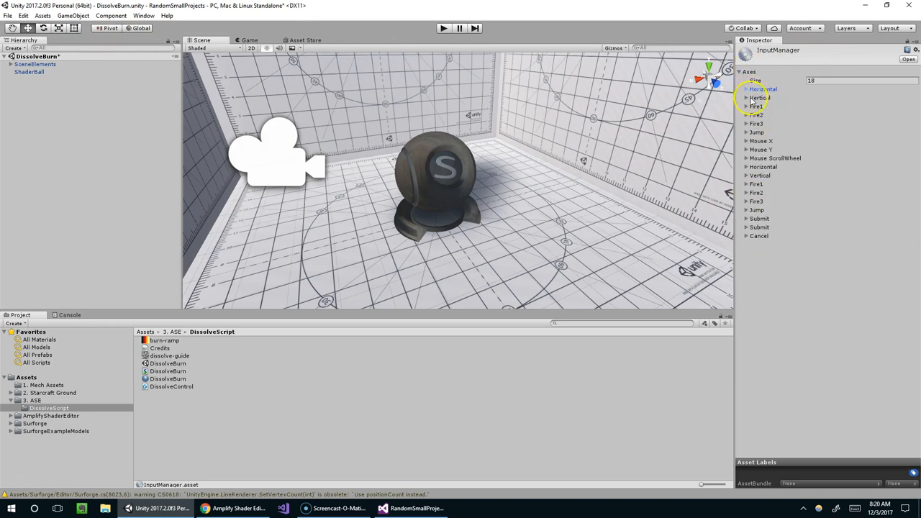
pyautogui.click(749, 90)
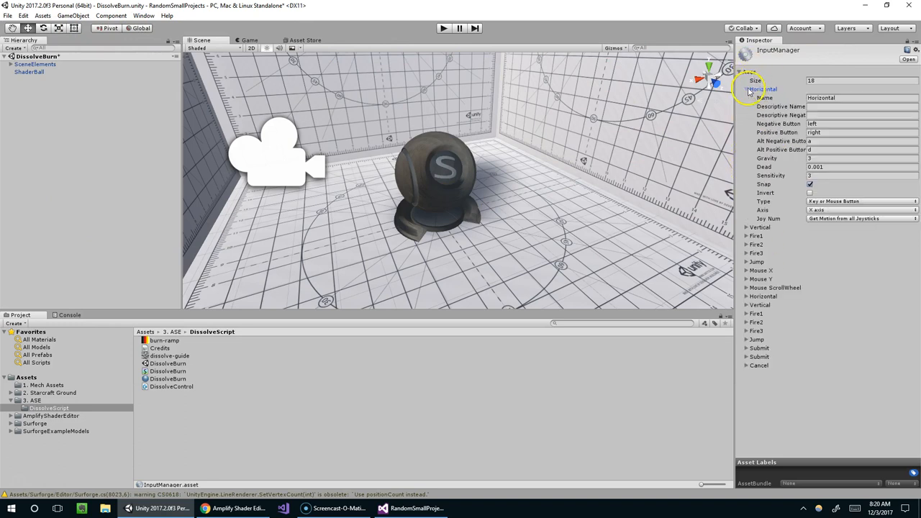
pyautogui.click(861, 132)
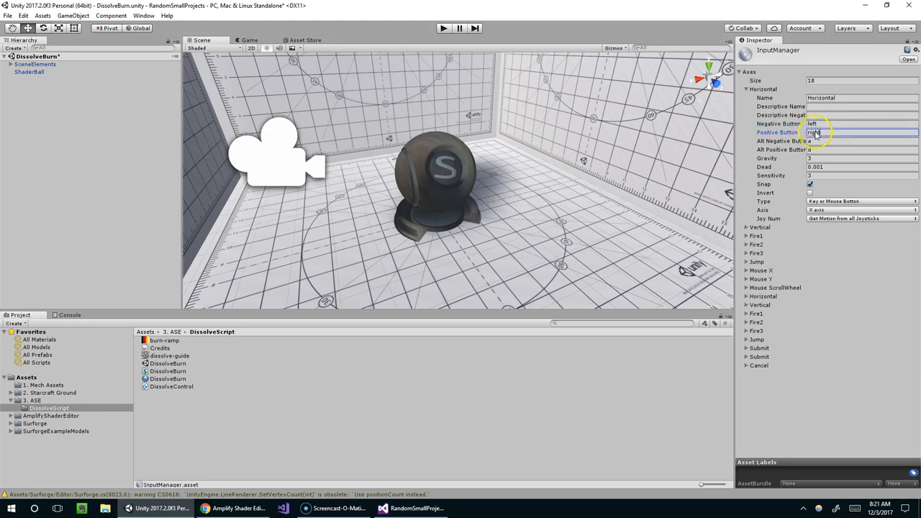
pyautogui.click(861, 150)
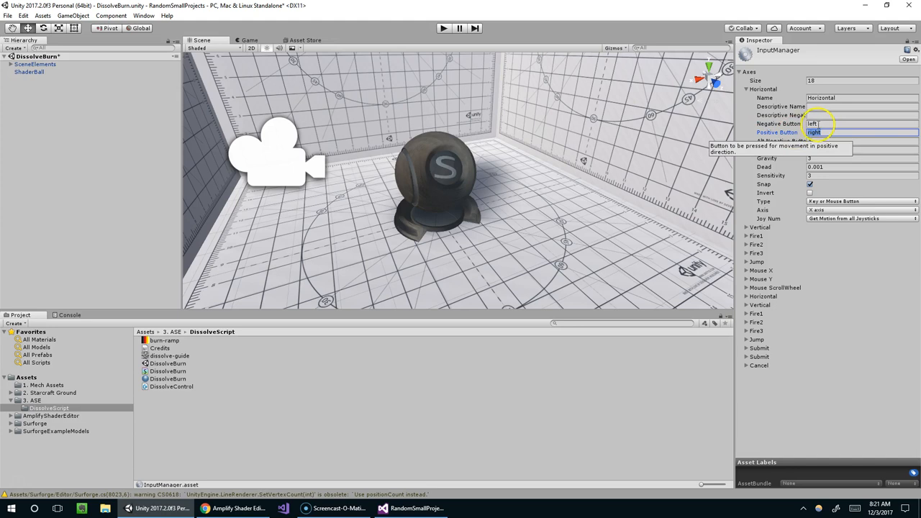
pyautogui.moveTo(867, 149)
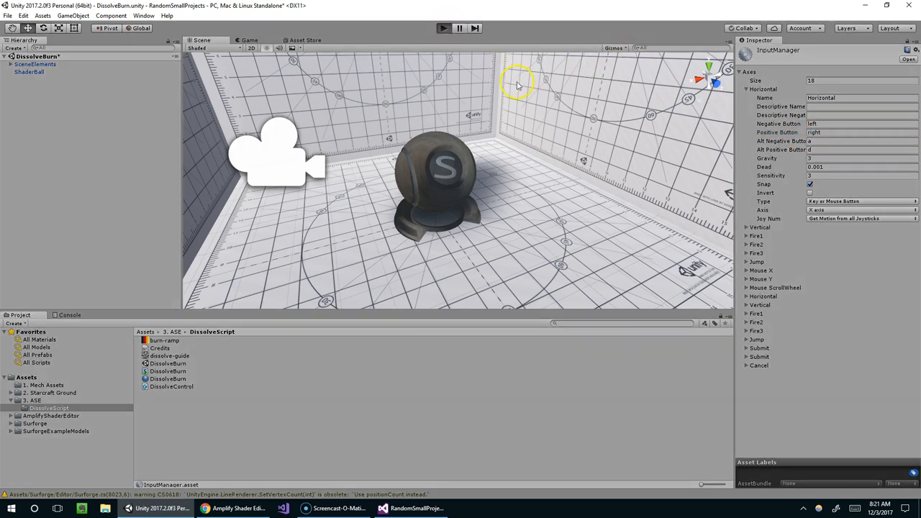
# - Duplicate ShaderBall into ShaderBall (1) and give it a DissolveControl script component
pyautogui.click(442, 28)
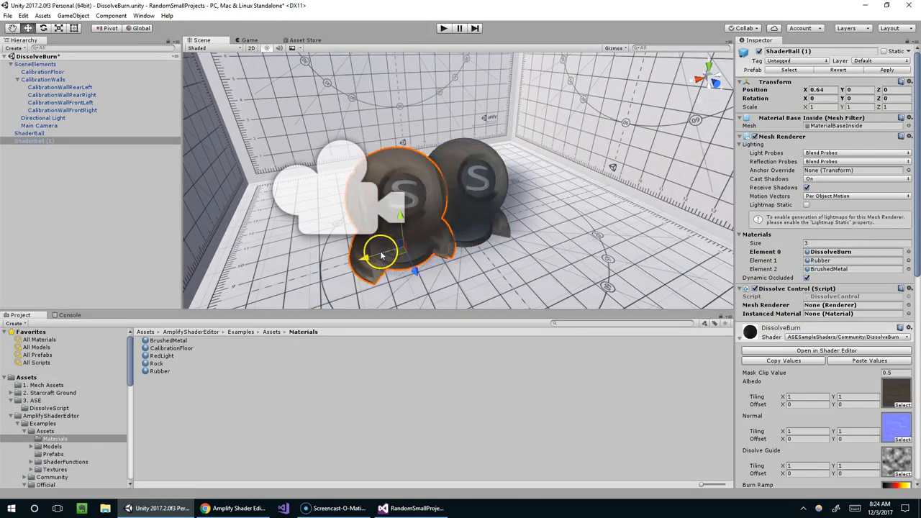
# - Move ShaderBall (1) forward to X 3.98, then run and stop play mode
pyautogui.moveTo(381, 256); pyautogui.dragTo(586, 183)
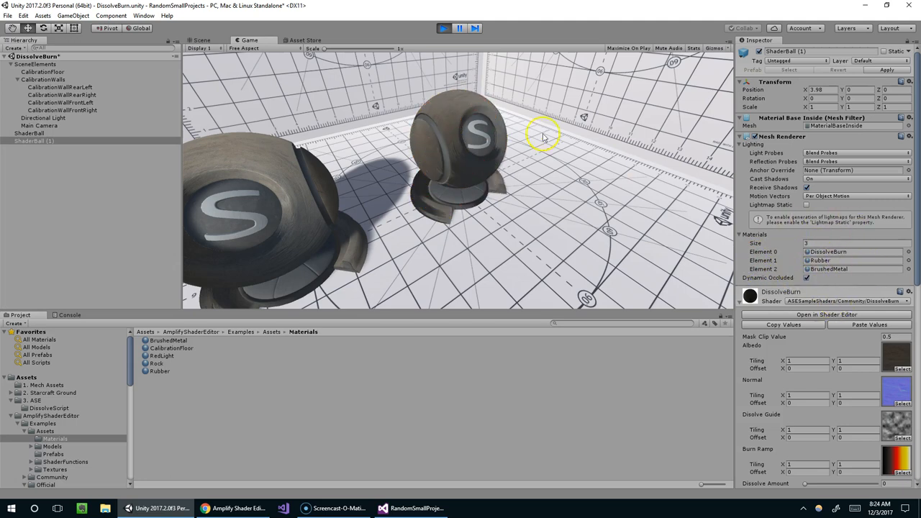
pyautogui.moveTo(483, 256)
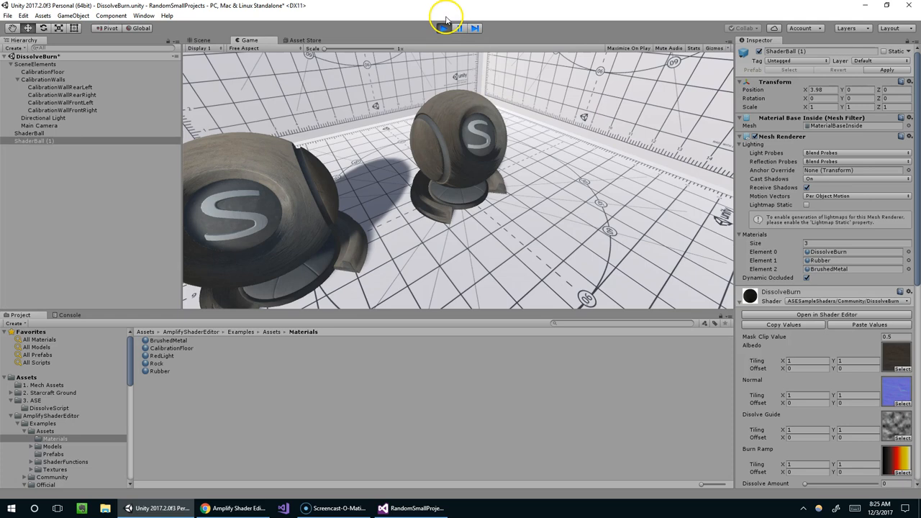
pyautogui.click(442, 28)
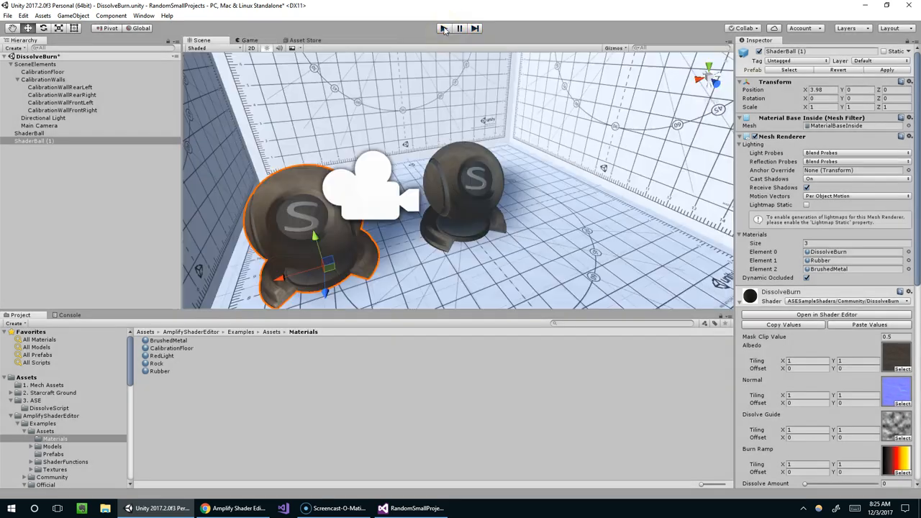
pyautogui.click(444, 28)
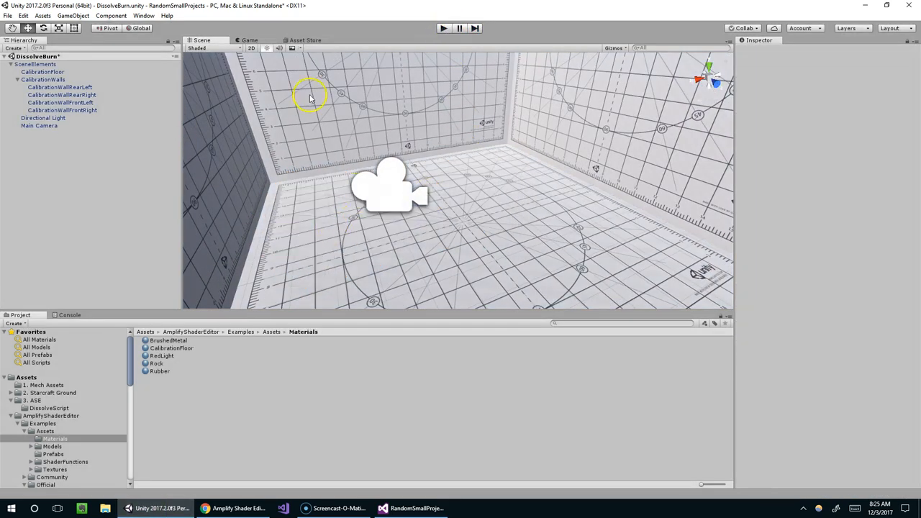
pyautogui.click(73, 15)
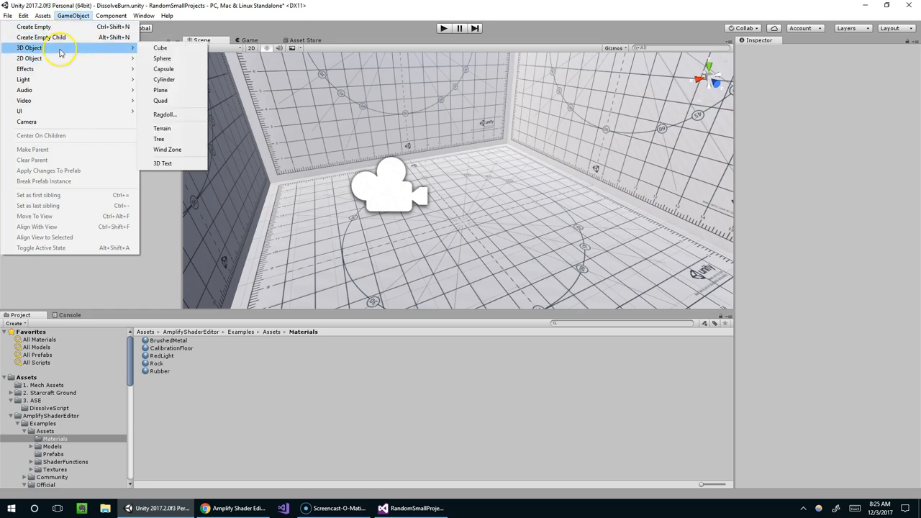
pyautogui.click(159, 48)
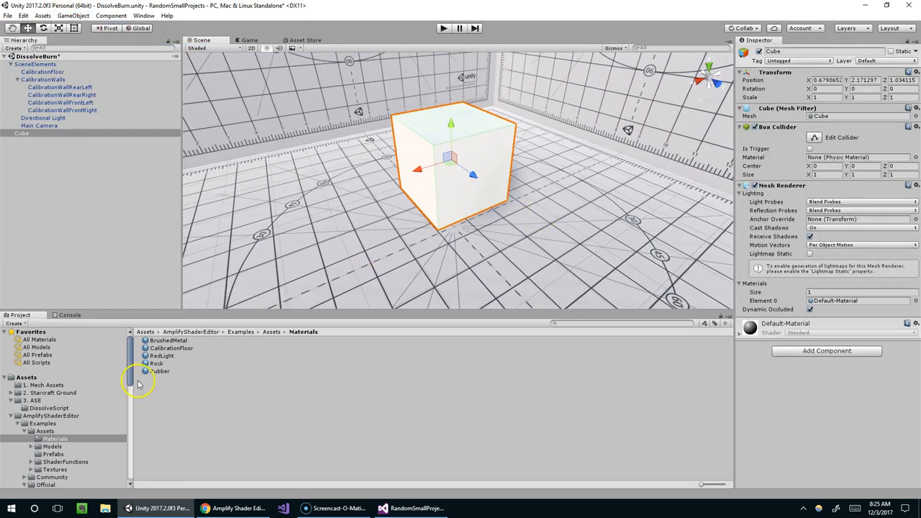
pyautogui.click(49, 408)
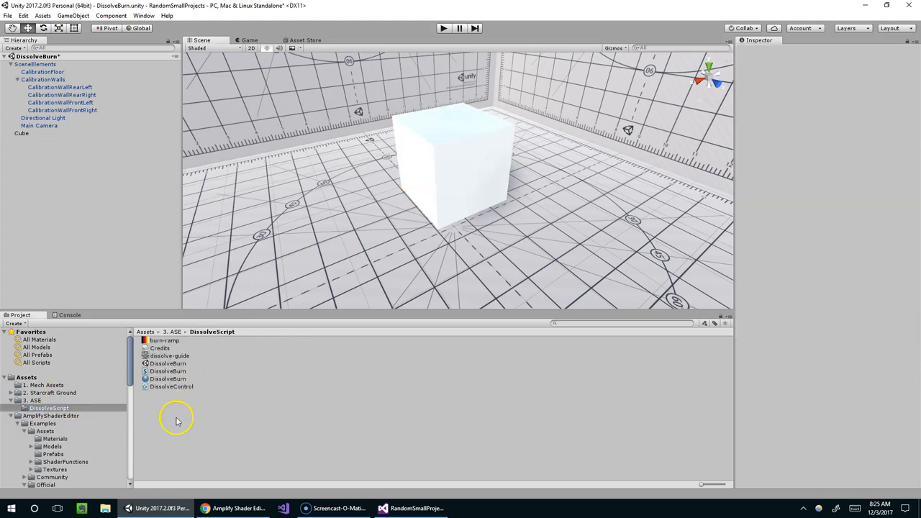
pyautogui.click(22, 134)
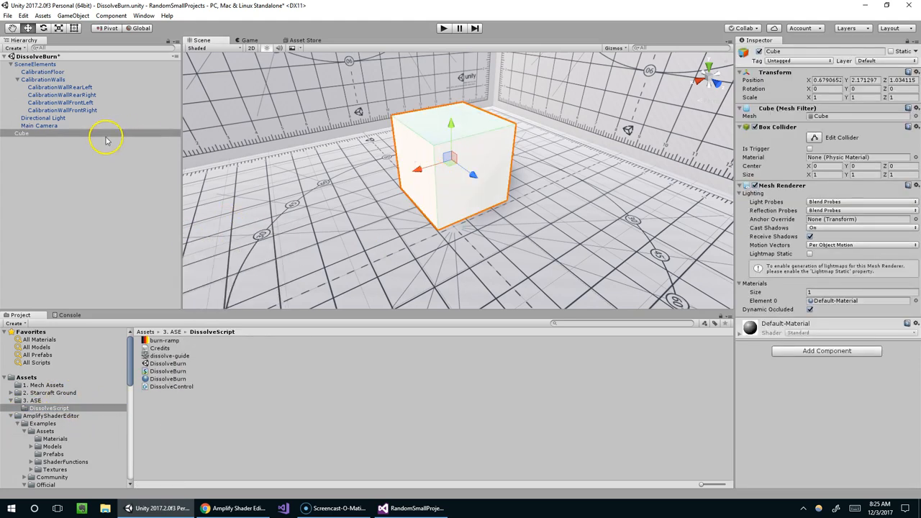
pyautogui.moveTo(794, 340)
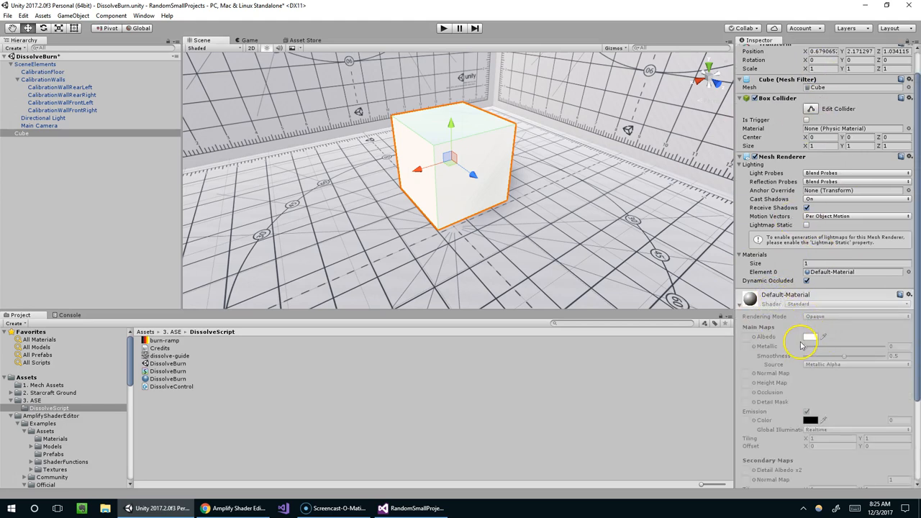
pyautogui.scroll(-3)
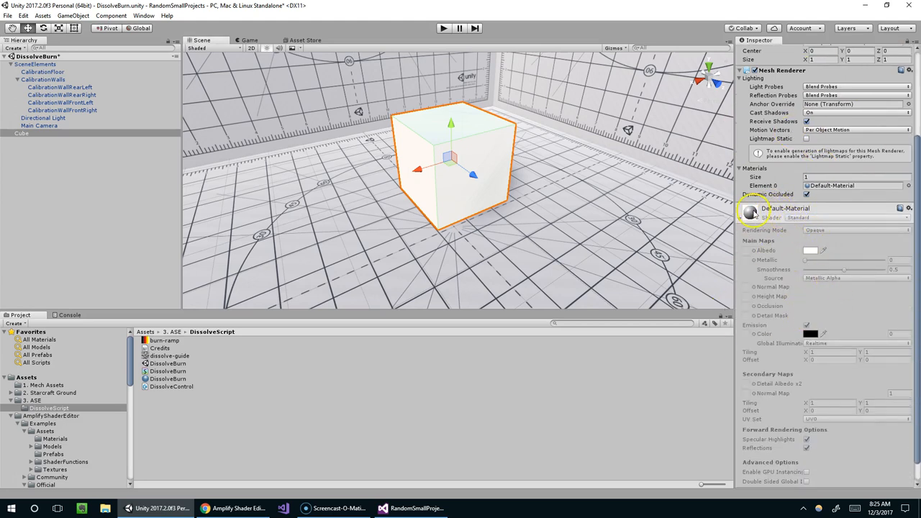
pyautogui.moveTo(801, 219)
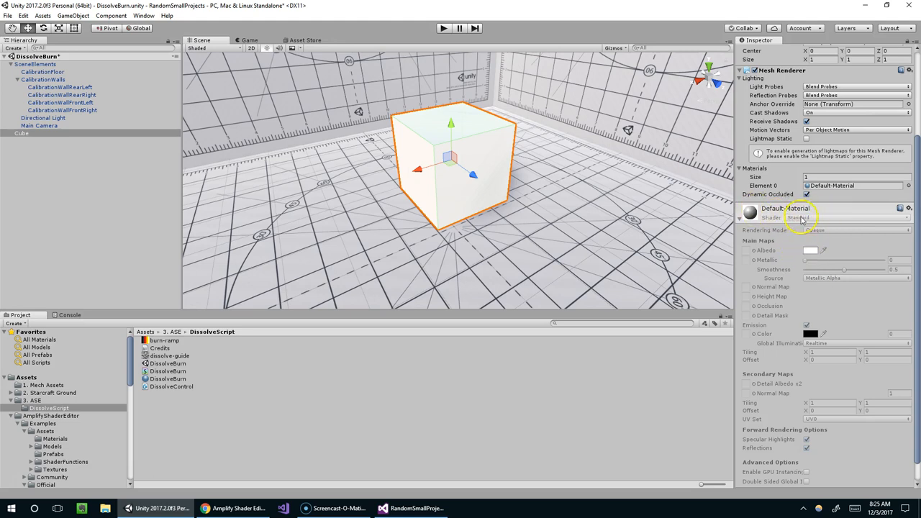
pyautogui.click(798, 218)
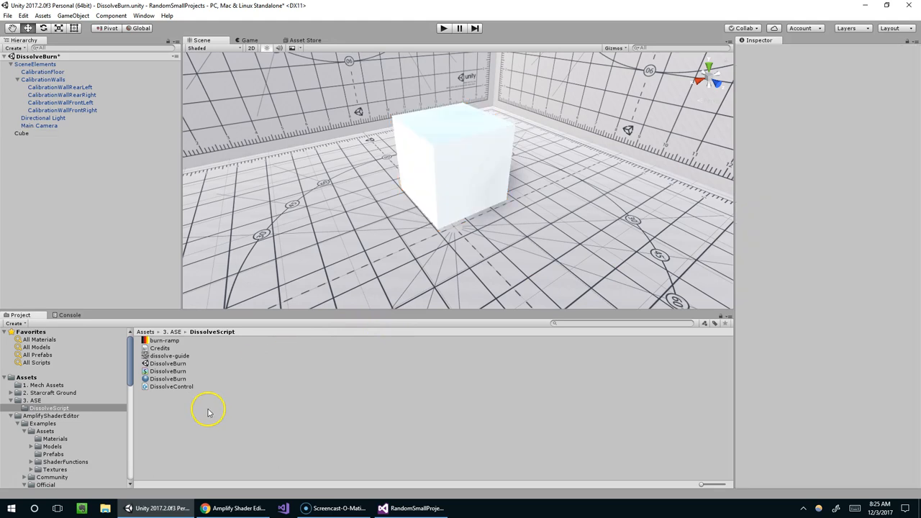
# - Create SimpleMaterial, apply it to the Cube, and raise its metallic and smoothness
pyautogui.rightClick(209, 410)
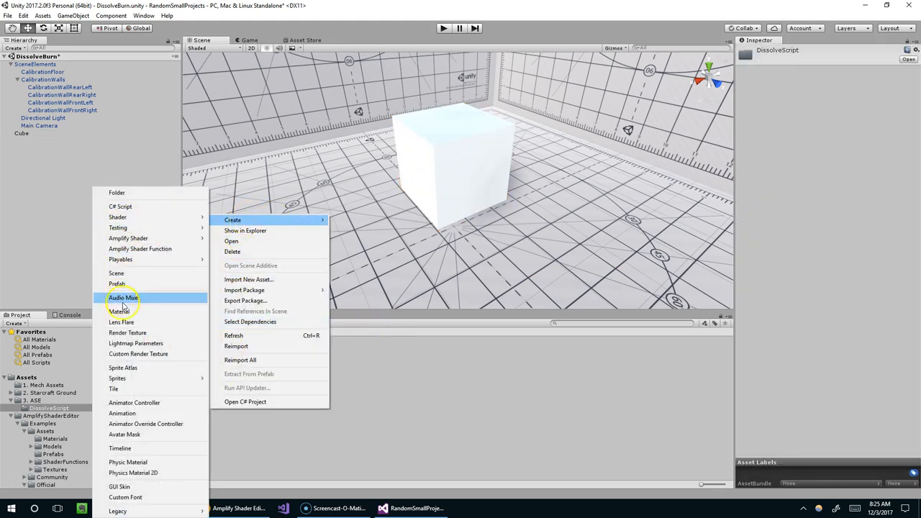
pyautogui.click(118, 310)
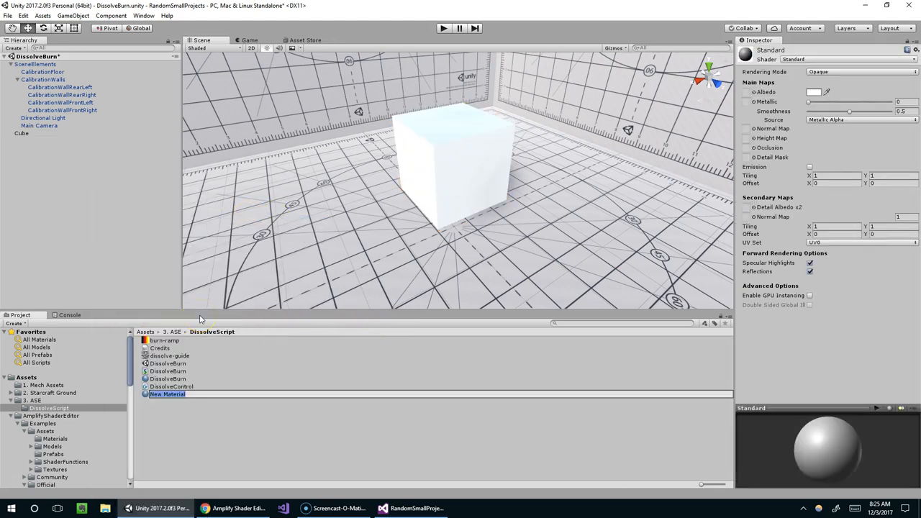
pyautogui.write('SimpleMaterial')
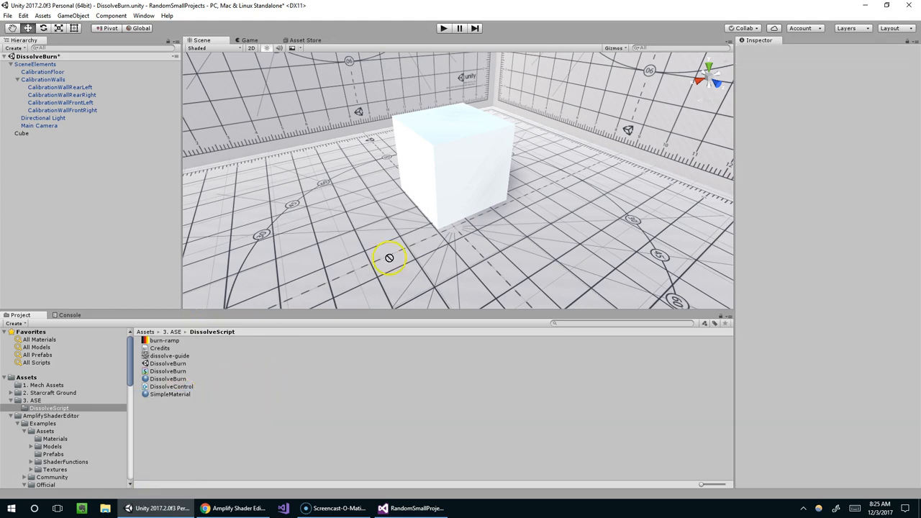
pyautogui.moveTo(136, 158)
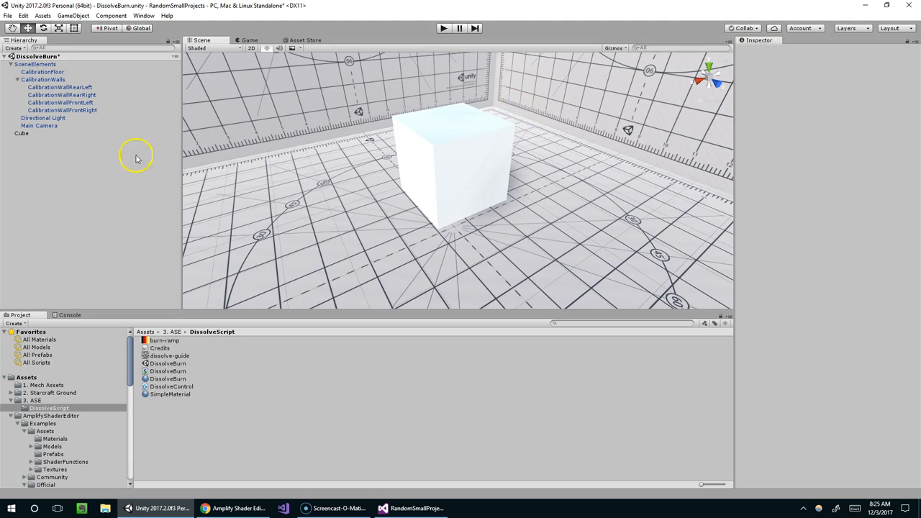
pyautogui.click(170, 395)
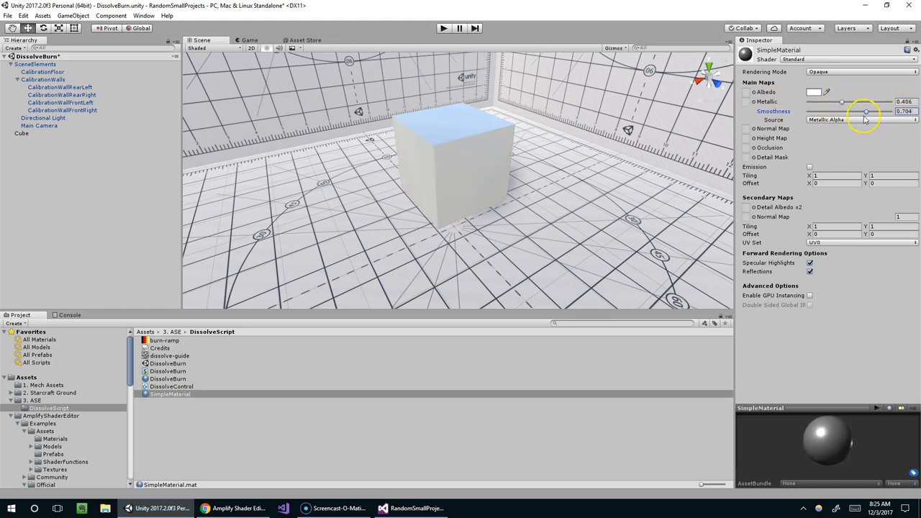
pyautogui.moveTo(864, 111); pyautogui.dragTo(856, 111)
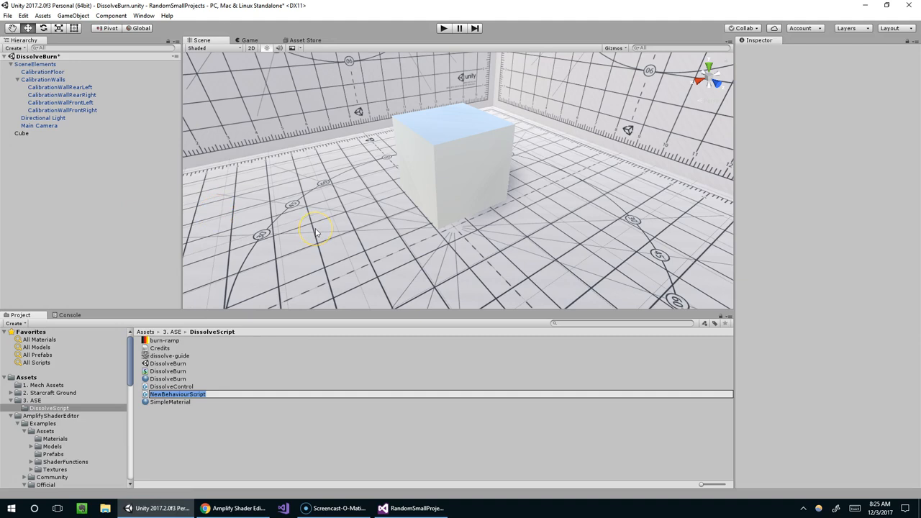
# - Name the script StandardMaterialControl, dismiss the warning, and open it in Visual Studio
pyautogui.write('StandardMaterialControl')
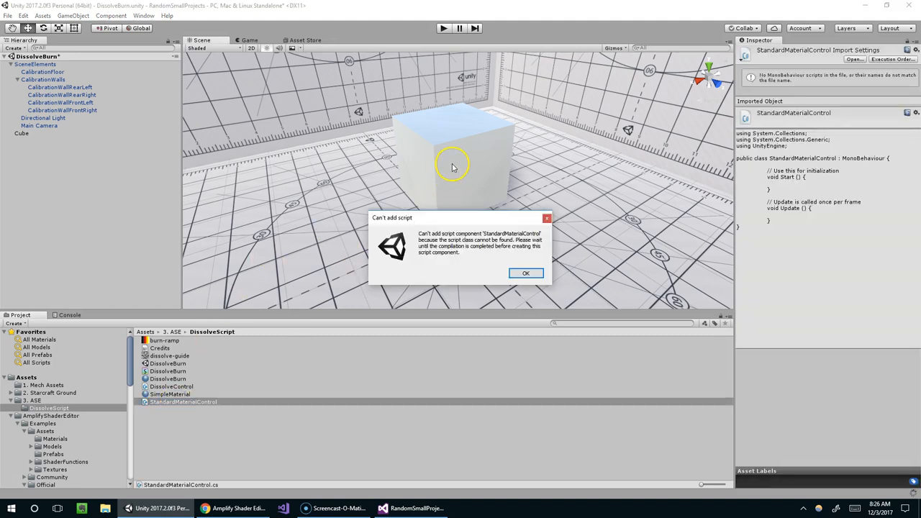
pyautogui.click(525, 273)
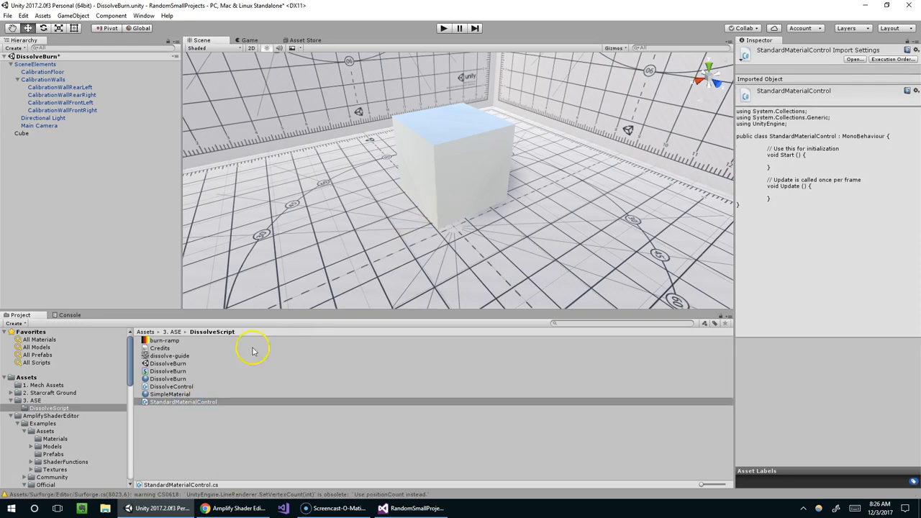
pyautogui.click(21, 133)
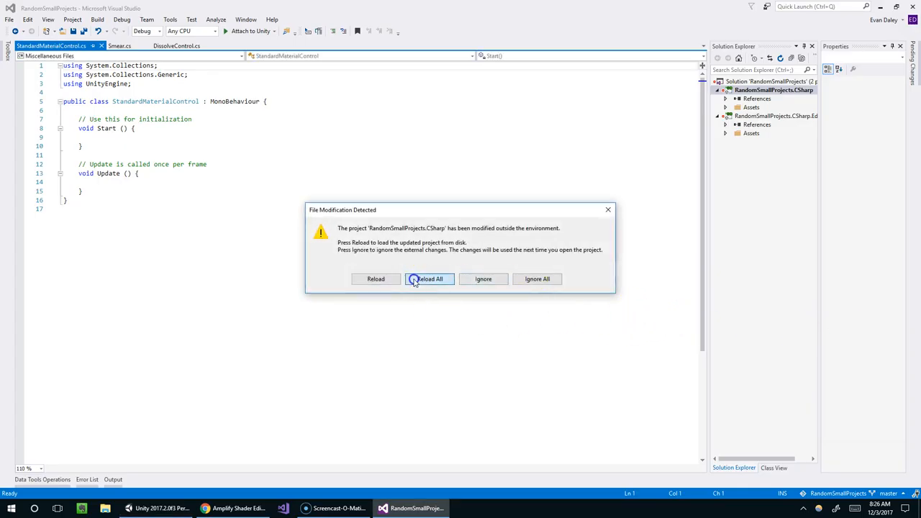
# - Reload the project, add the material SetFloat code, and set SimpleMaterial's metallic to 0.638
pyautogui.click(429, 279)
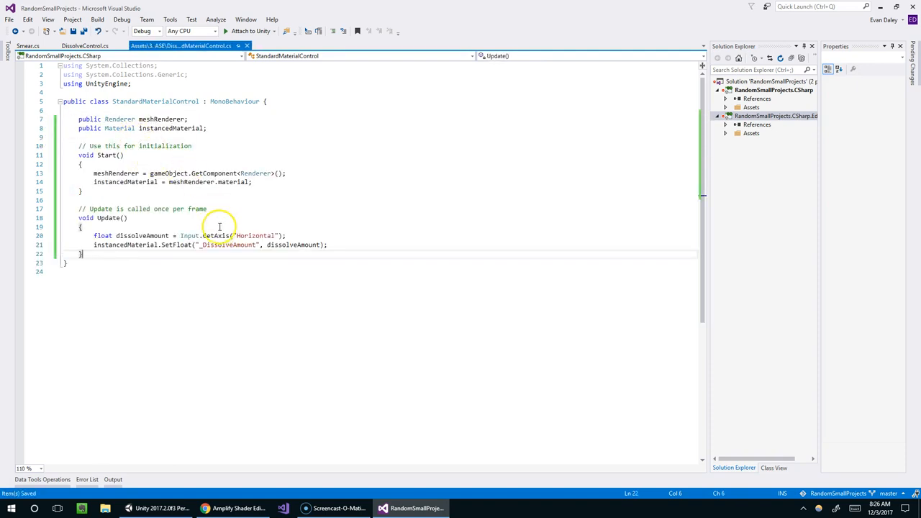
pyautogui.doubleClick(227, 244)
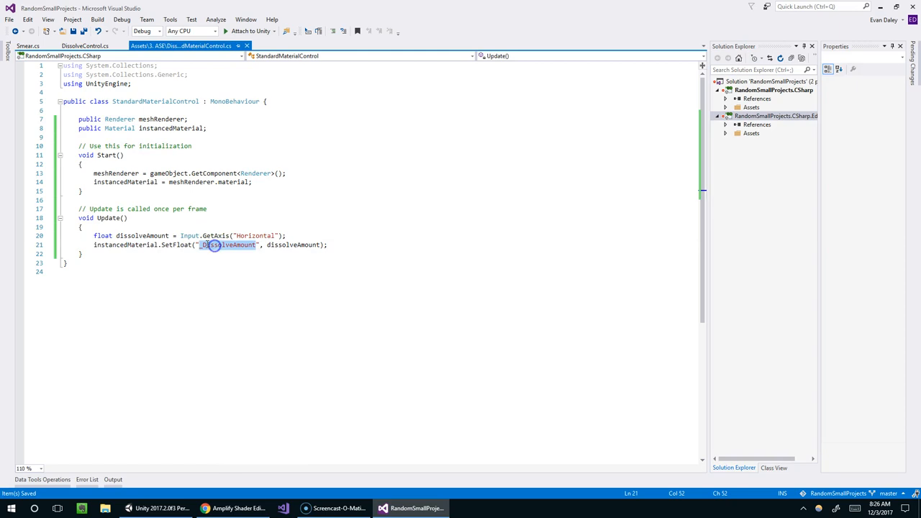
pyautogui.click(153, 509)
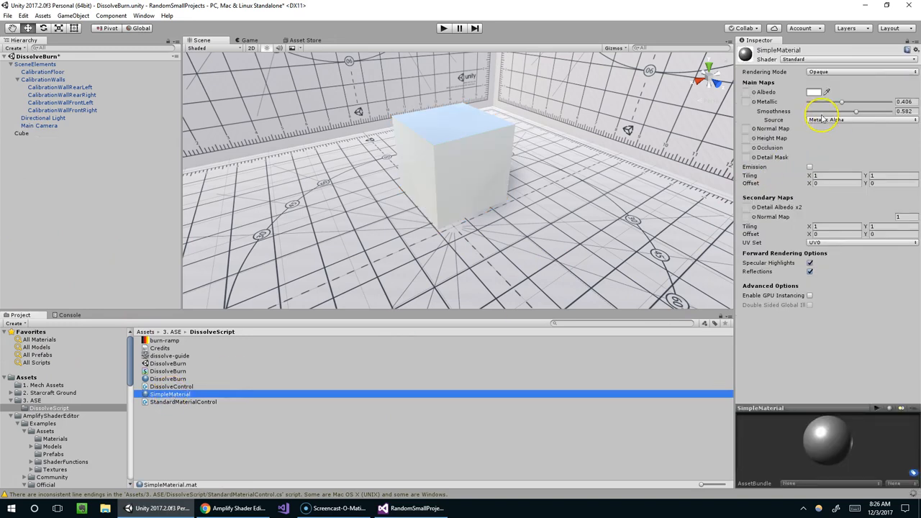
pyautogui.moveTo(840, 102); pyautogui.dragTo(861, 102)
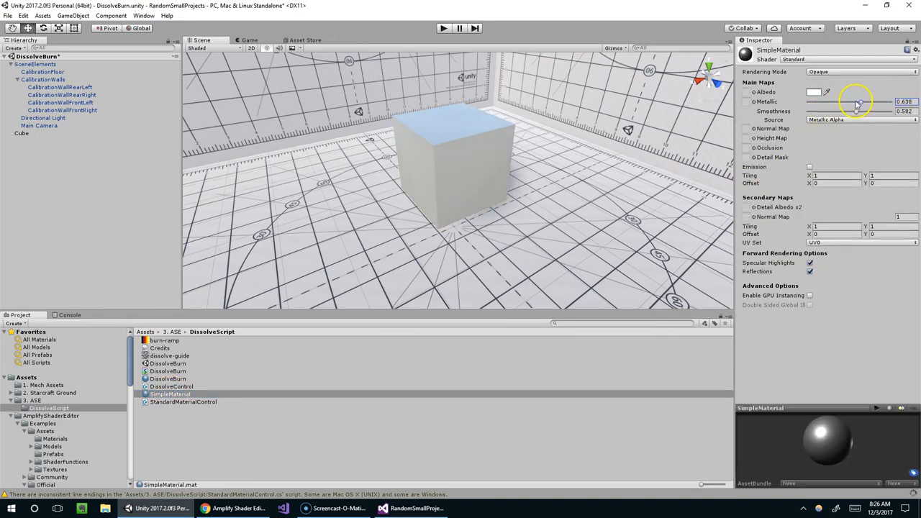
pyautogui.moveTo(764, 101)
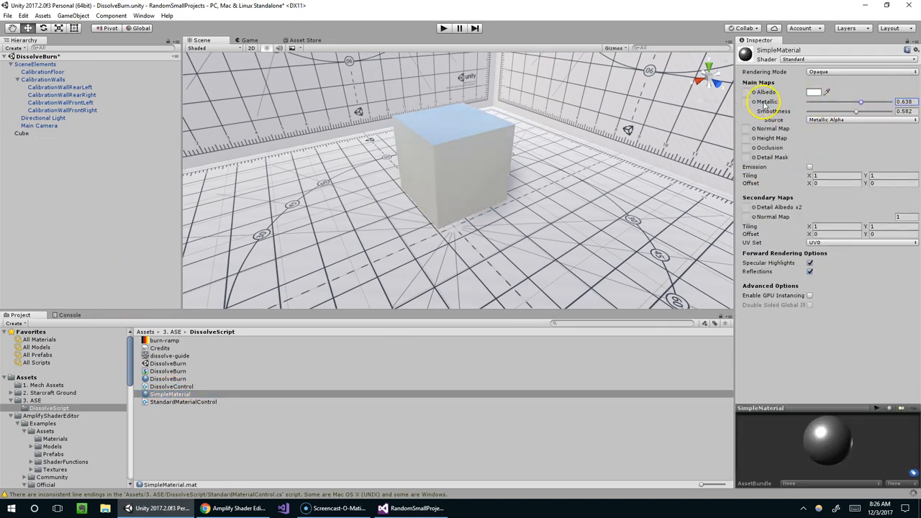
pyautogui.moveTo(764, 102)
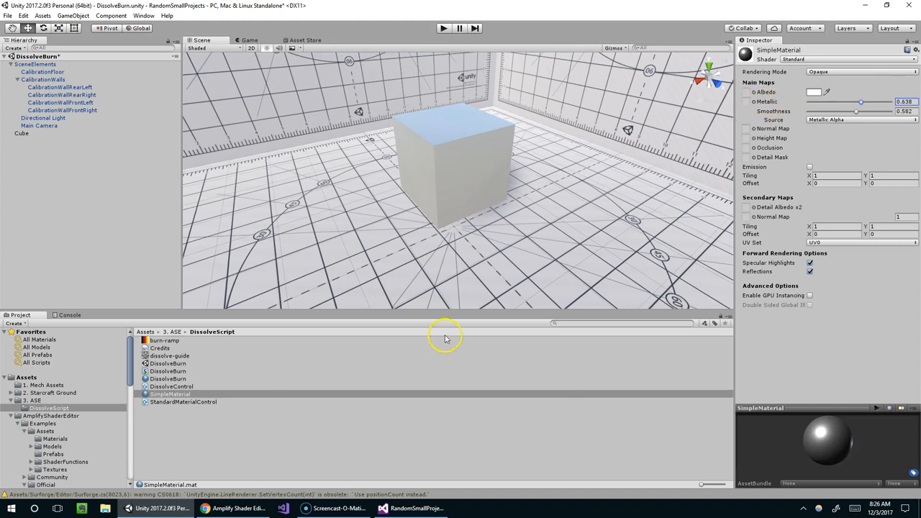
# - Replace "_DissolveAmount" with "_Metallic" in the SetFloat call and save the script
pyautogui.click(410, 508)
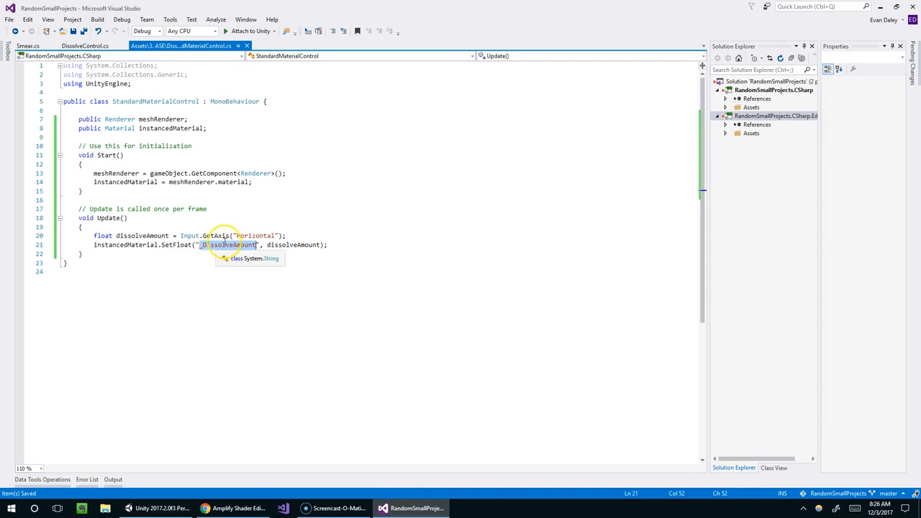
pyautogui.write('_Metallic')
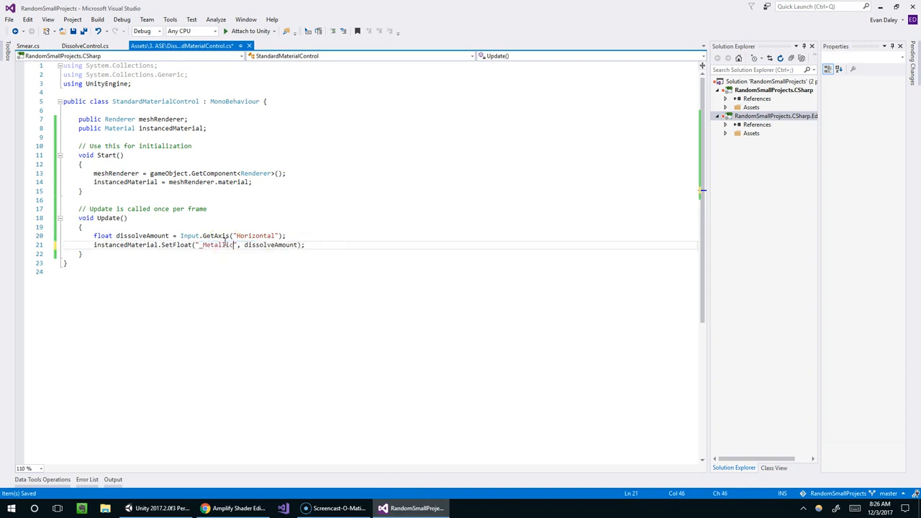
pyautogui.click(234, 509)
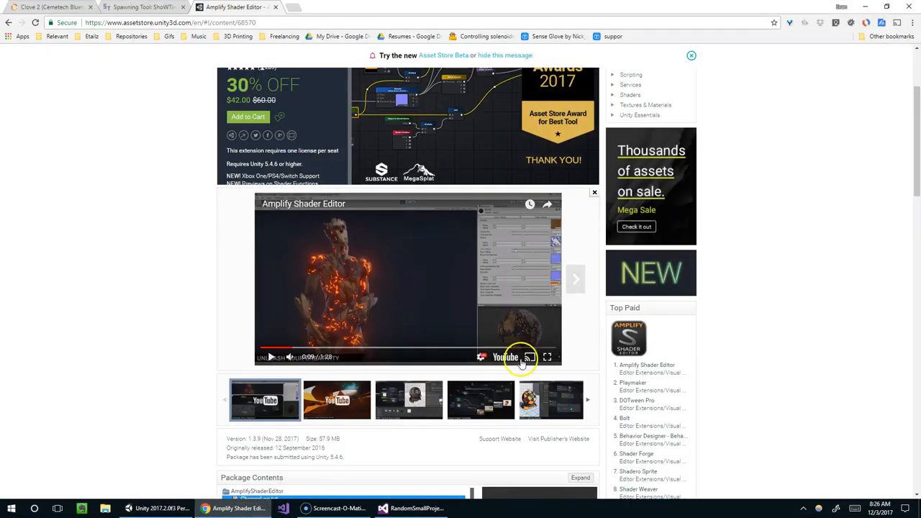
pyautogui.click(412, 509)
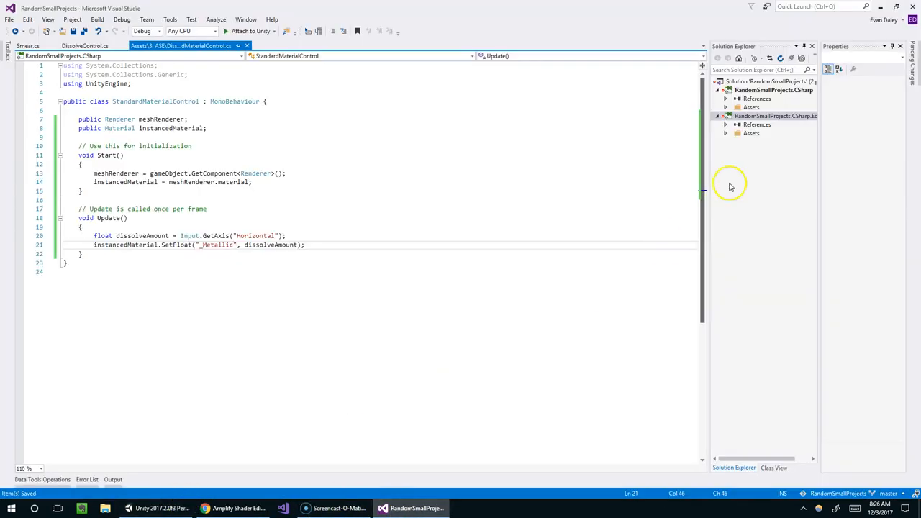
pyautogui.click(144, 508)
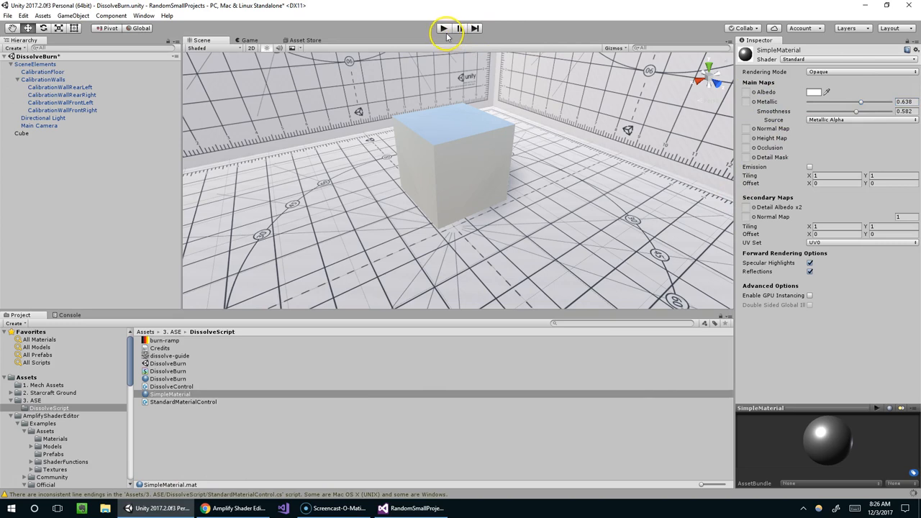
# - Start and stop play mode to test the metallic control, then dismiss the texture picker
pyautogui.click(444, 28)
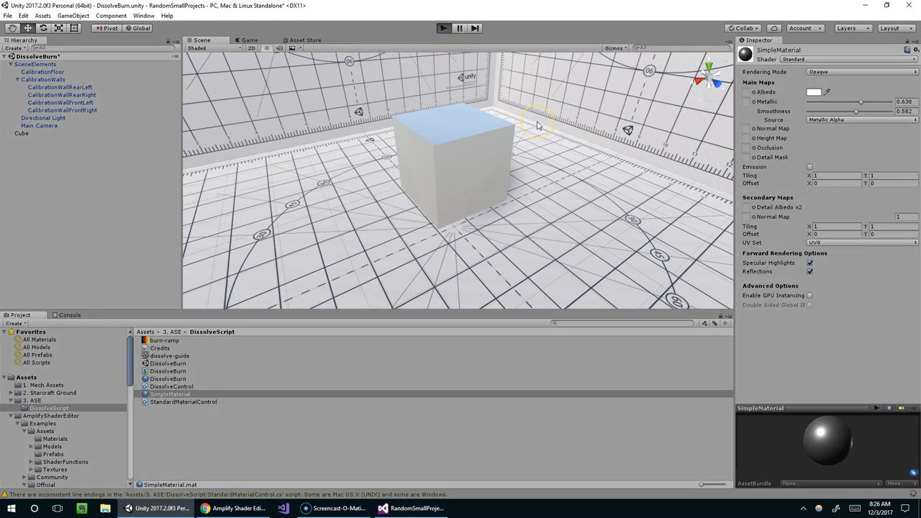
pyautogui.click(443, 28)
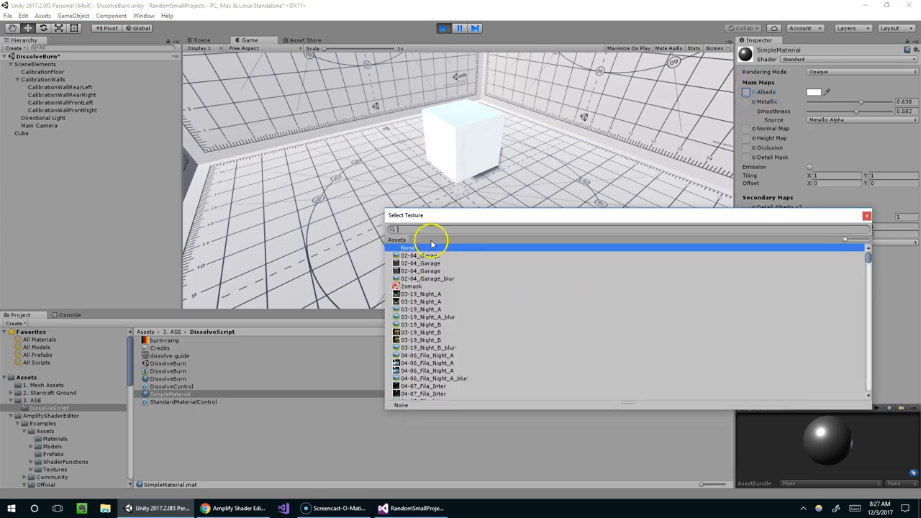
pyautogui.click(408, 248)
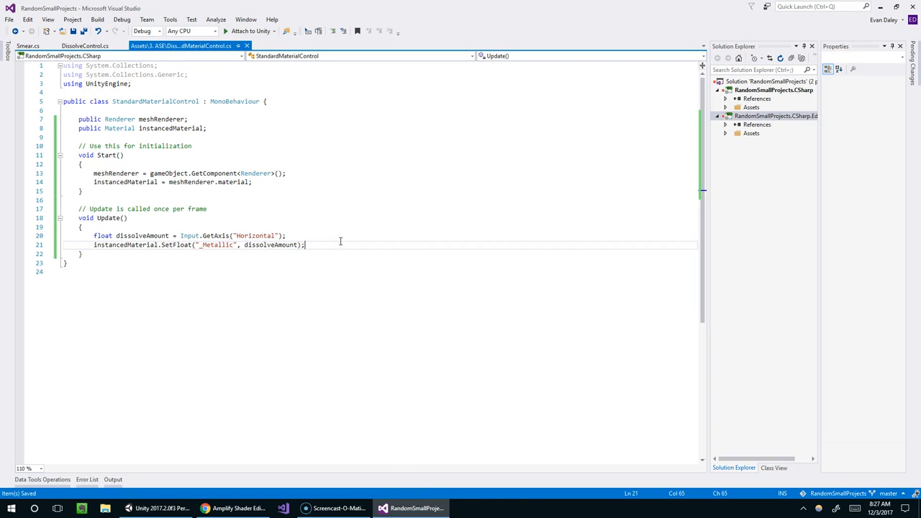
pyautogui.write('instancedMaterial.SetTexture(')
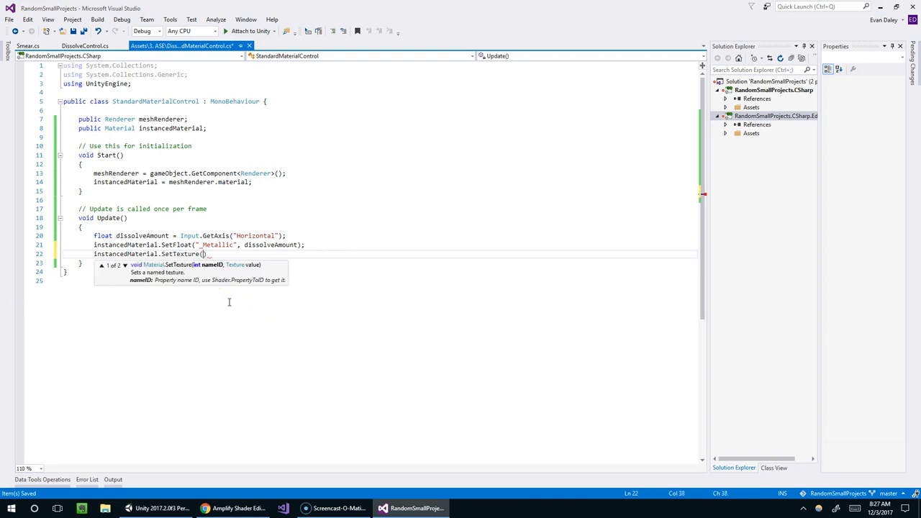
pyautogui.moveTo(236, 243)
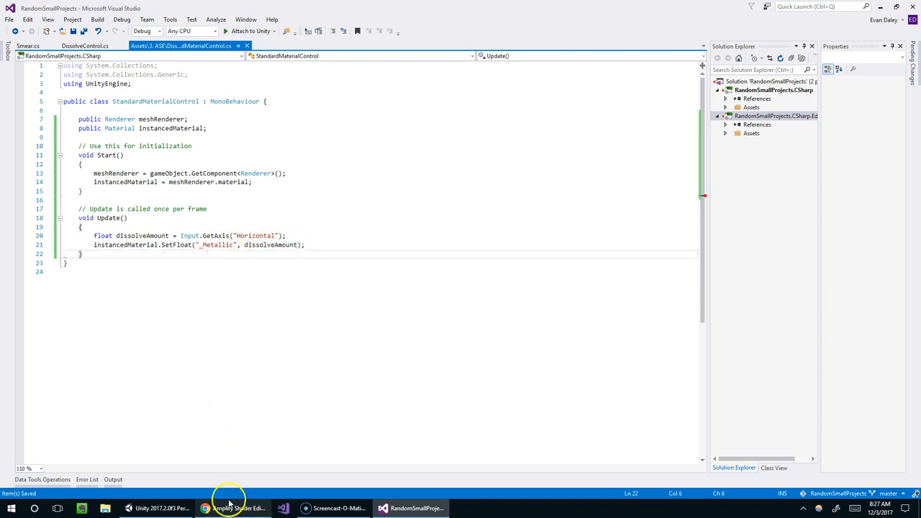
pyautogui.click(157, 508)
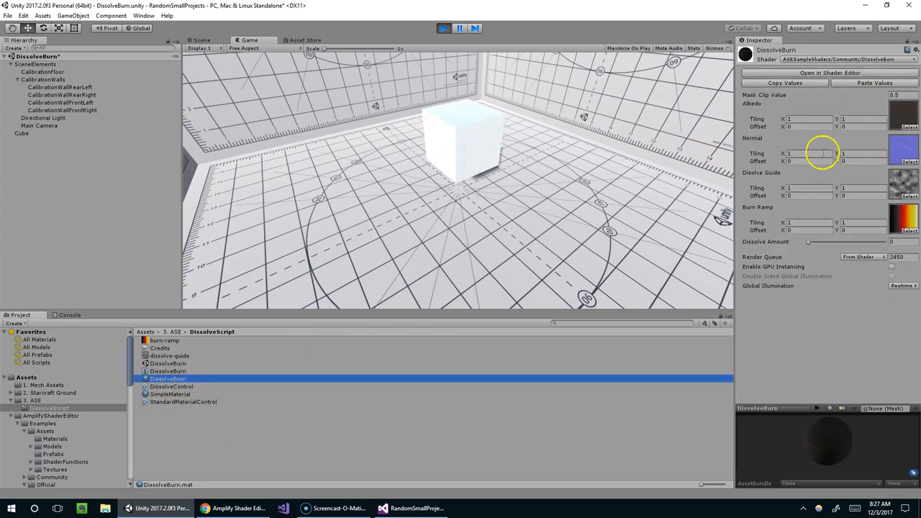
pyautogui.moveTo(529, 259)
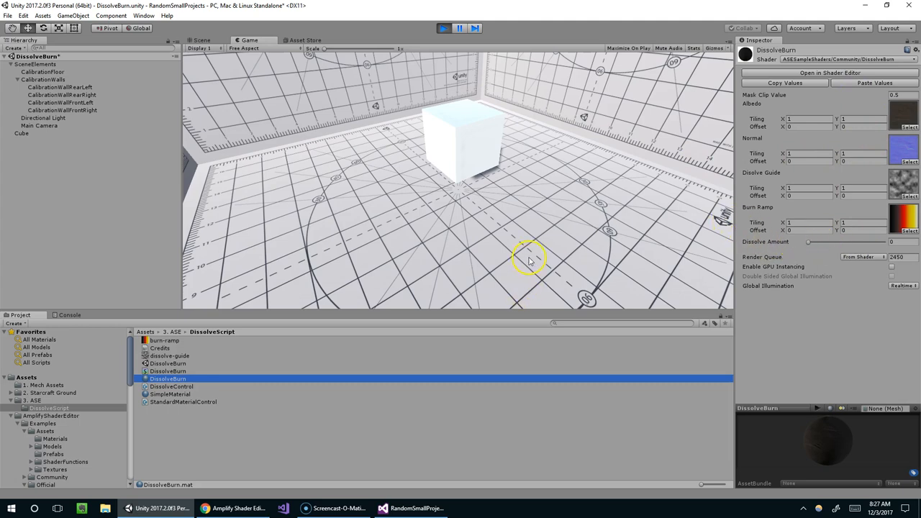
pyautogui.moveTo(460, 119)
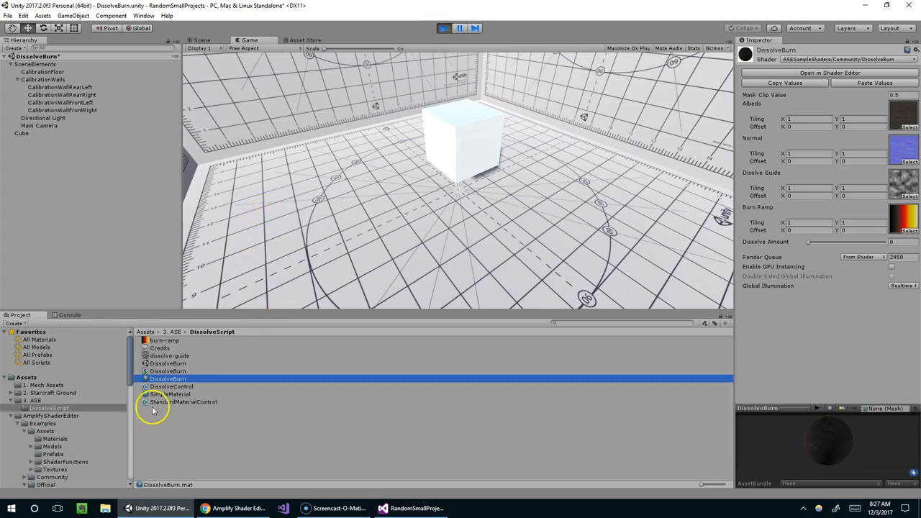
pyautogui.moveTo(27, 485)
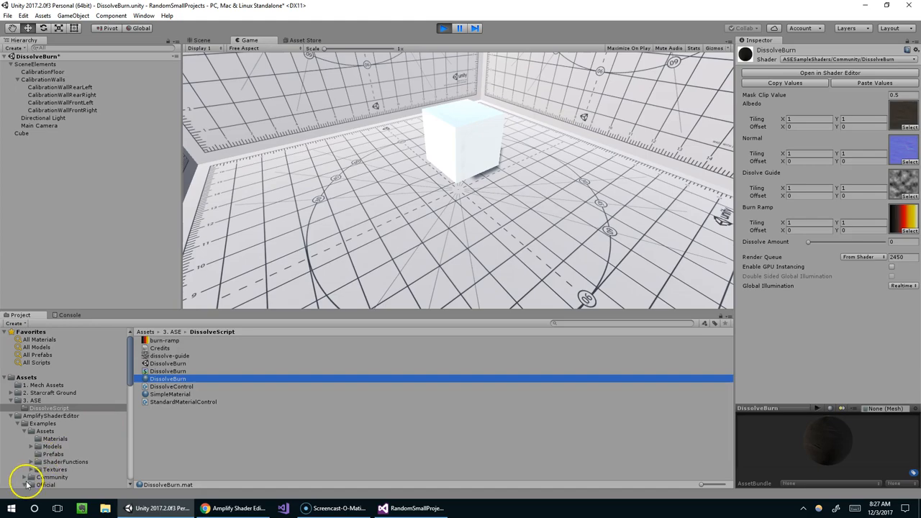